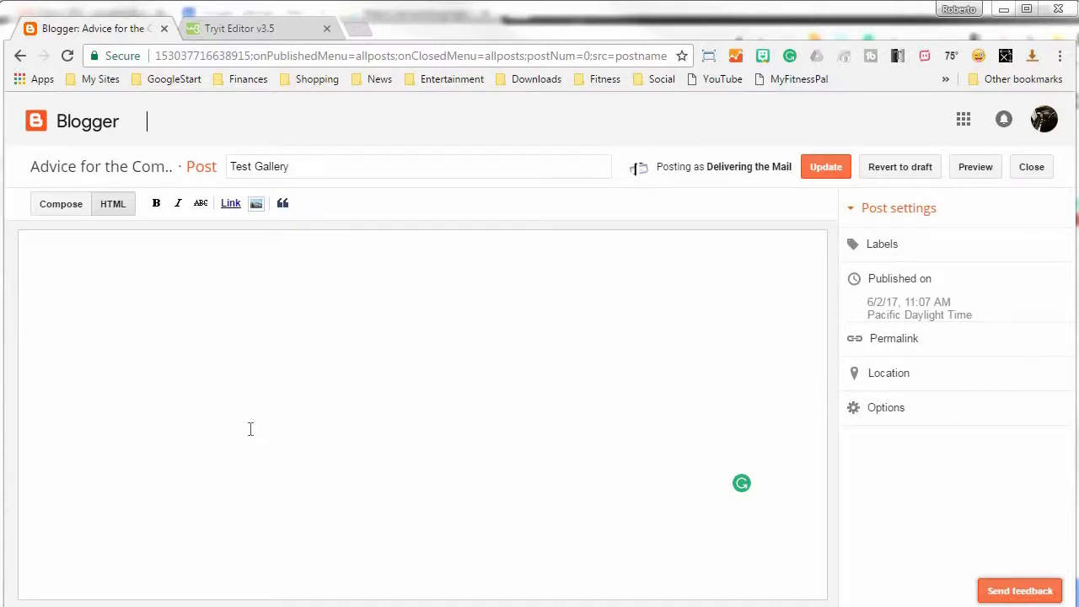
mouse_move(310, 283)
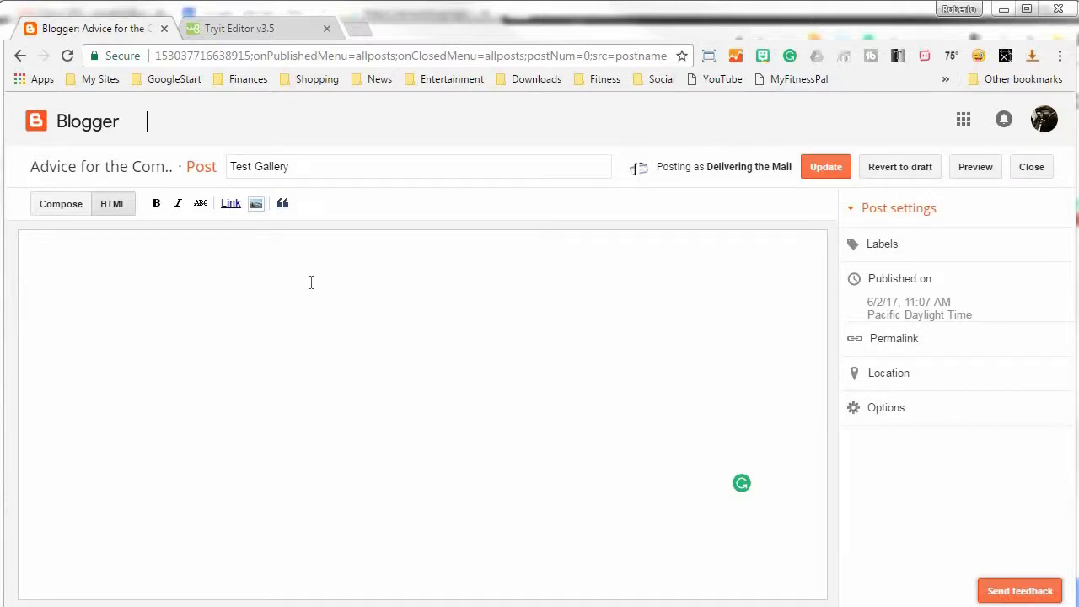
mouse_move(458, 229)
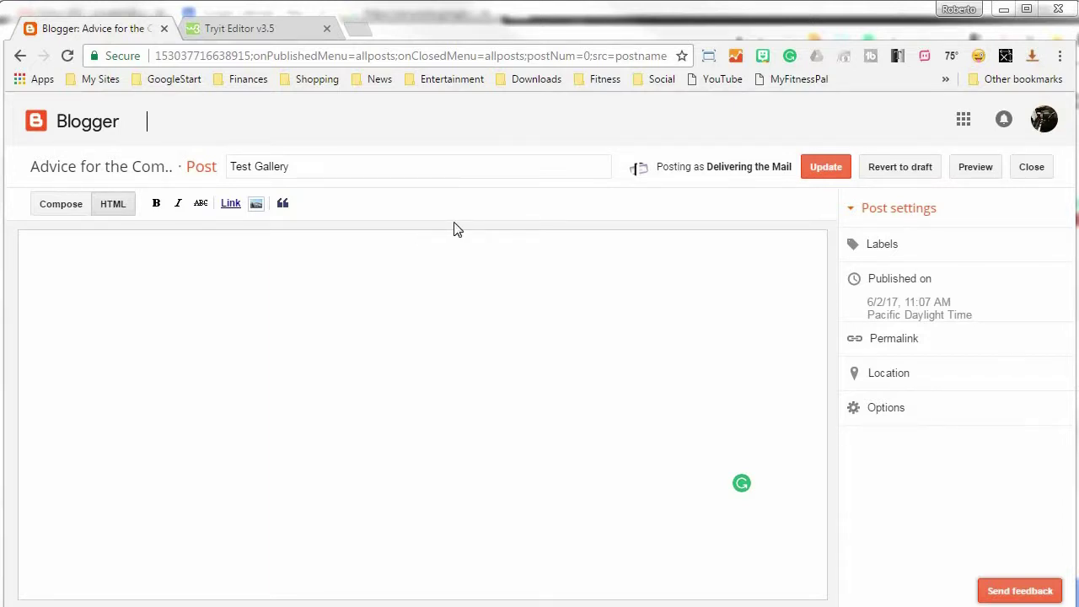
mouse_move(331, 129)
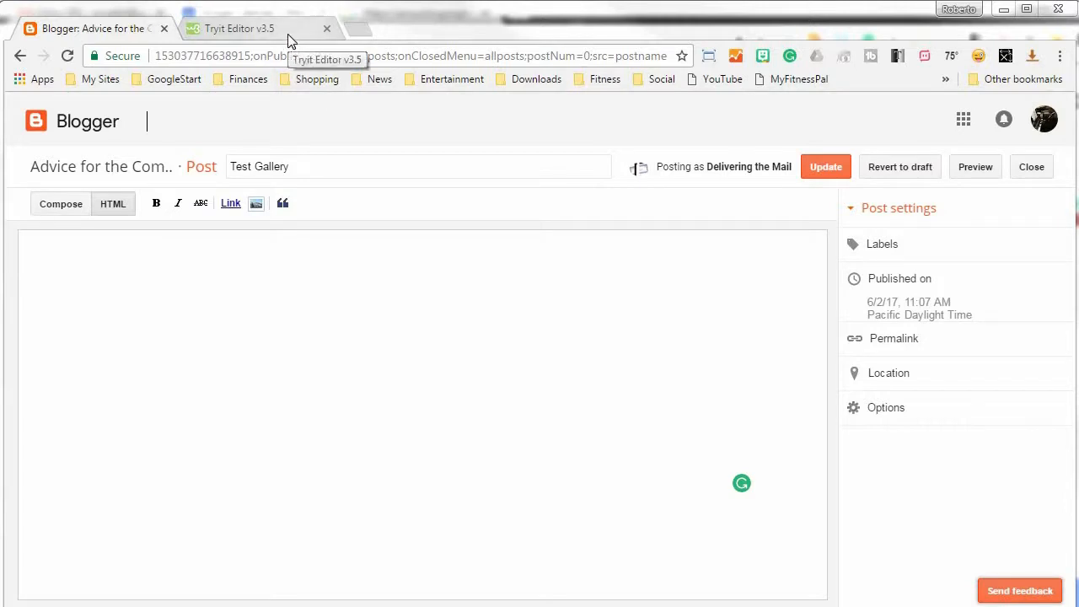
mouse_move(270, 40)
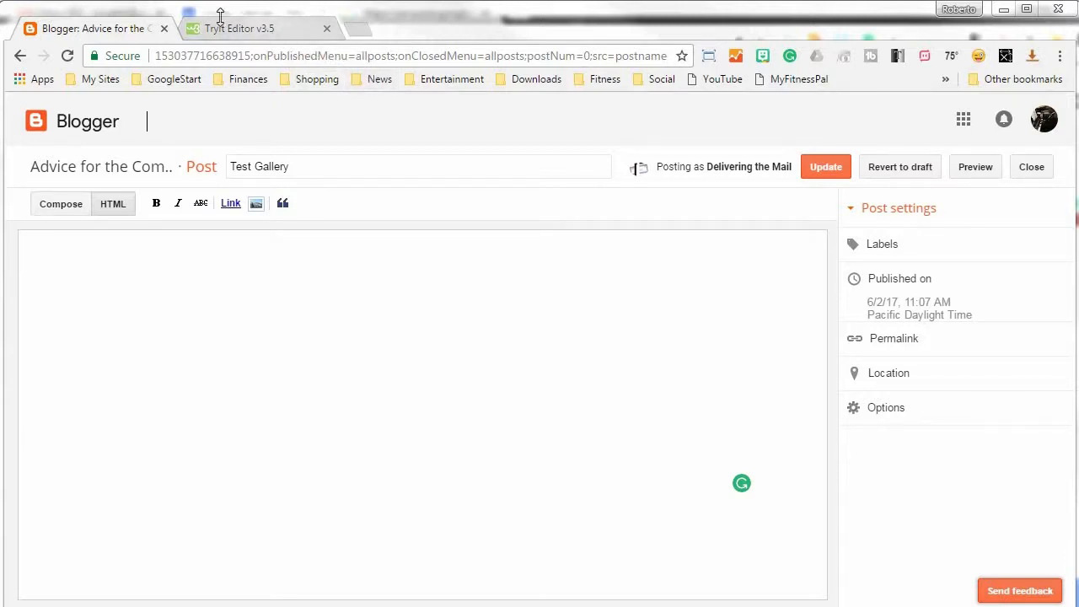
mouse_move(268, 146)
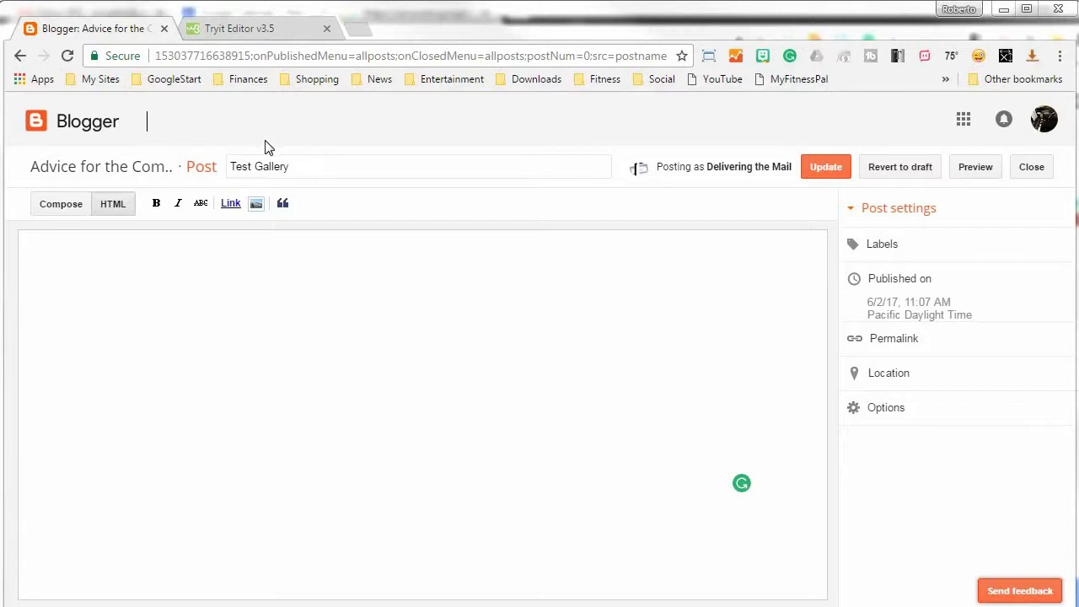
mouse_move(294, 167)
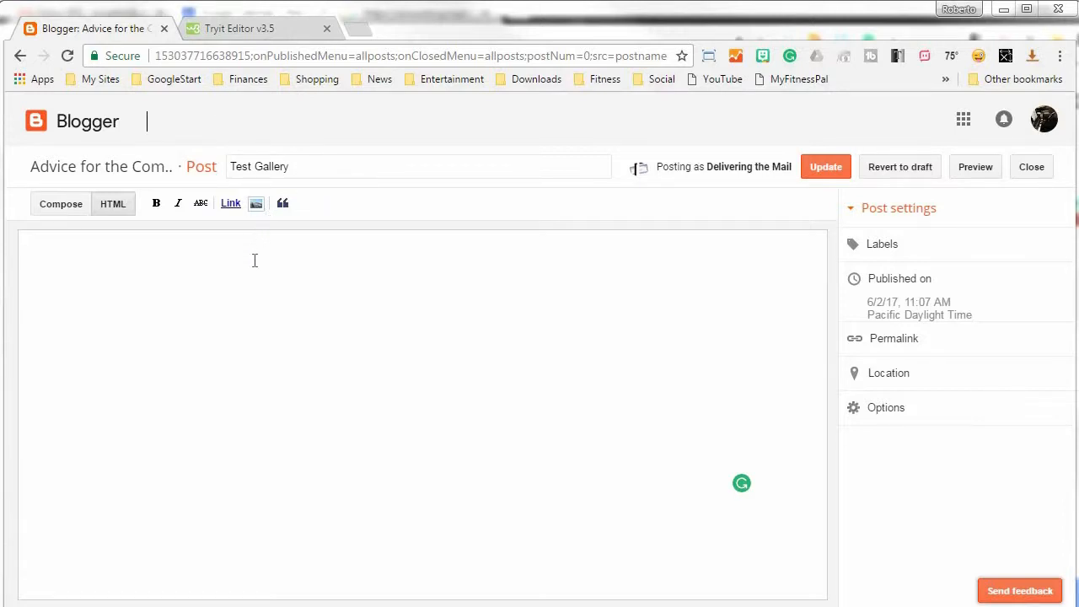
mouse_move(401, 327)
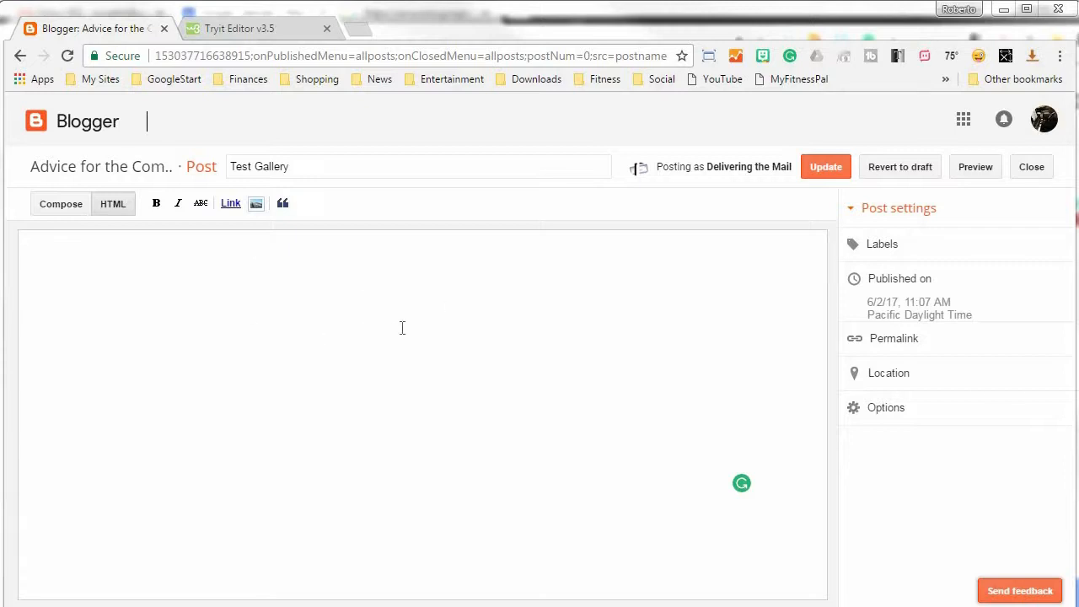
mouse_move(290, 269)
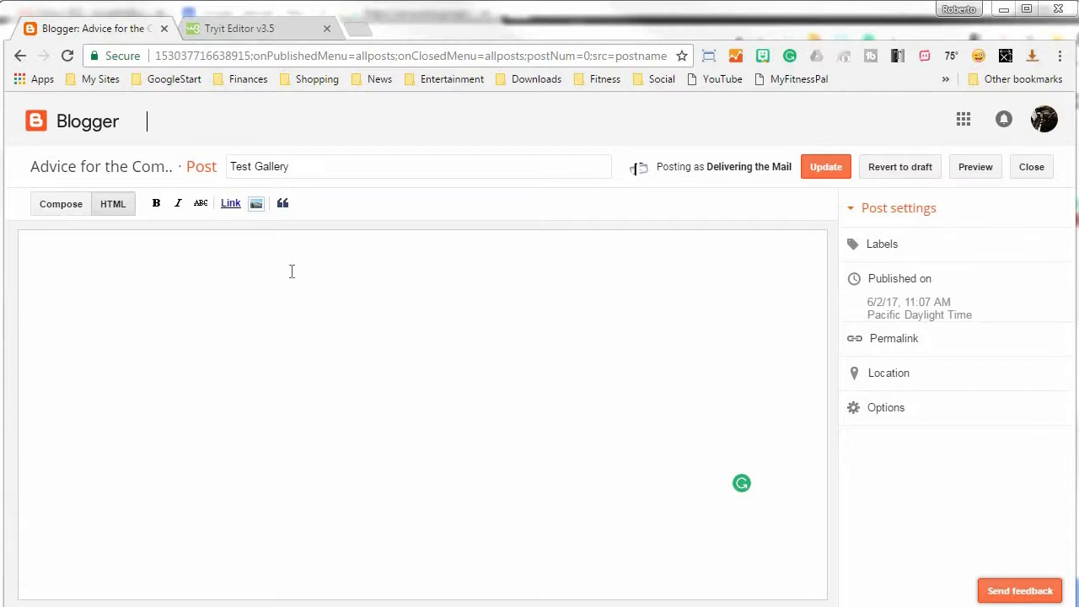
mouse_move(341, 268)
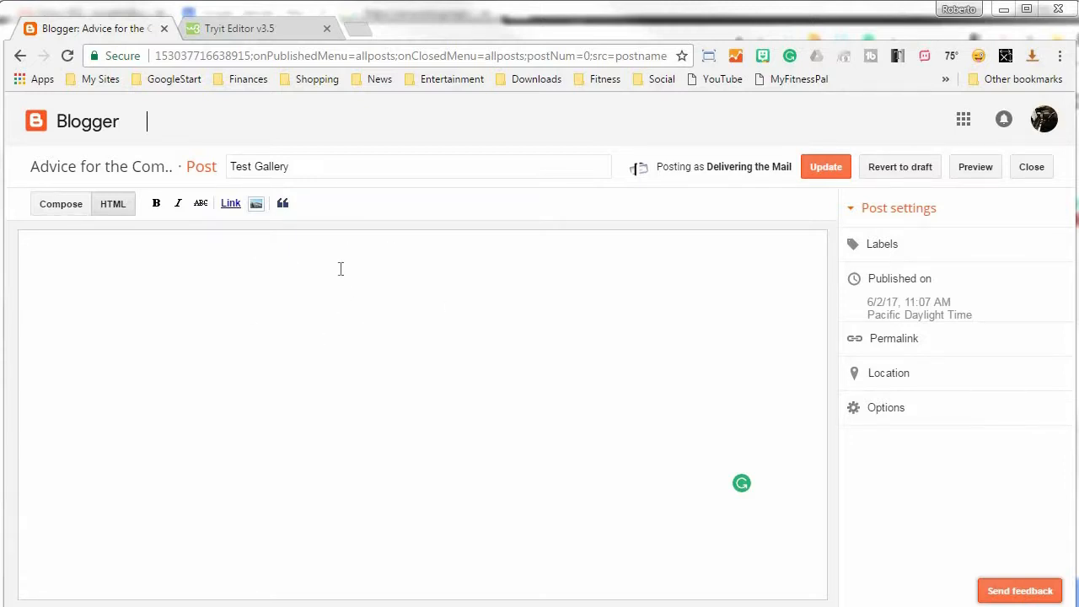
mouse_move(286, 332)
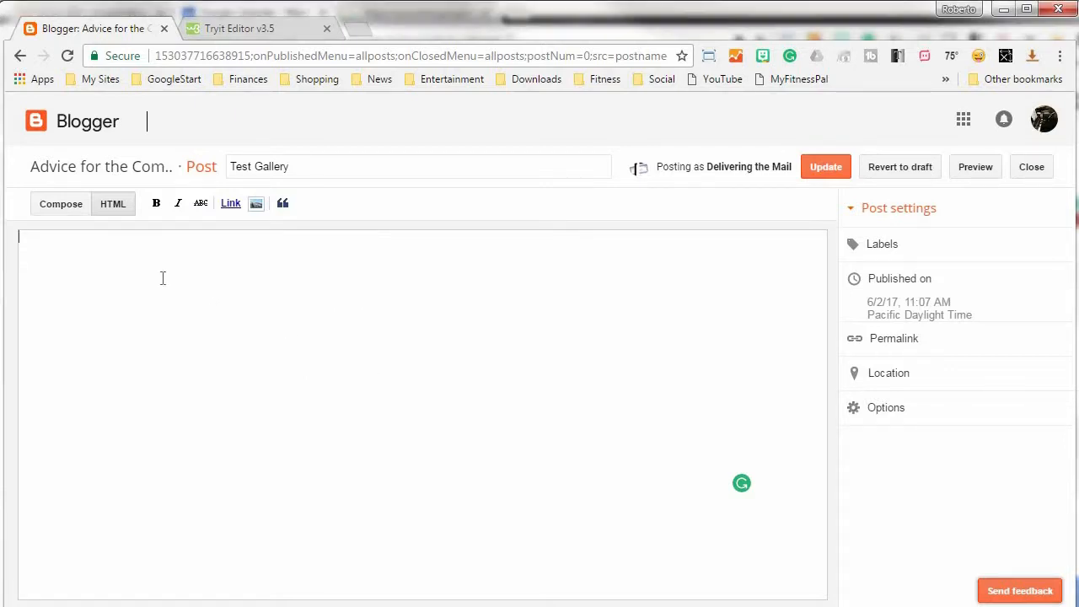
mouse_move(418, 391)
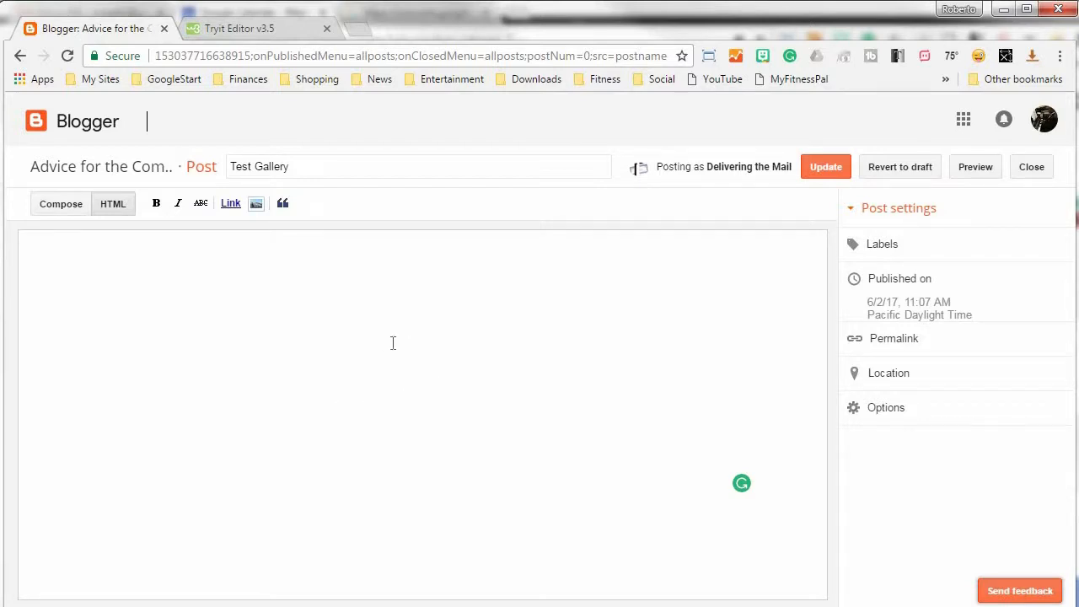
mouse_move(229, 202)
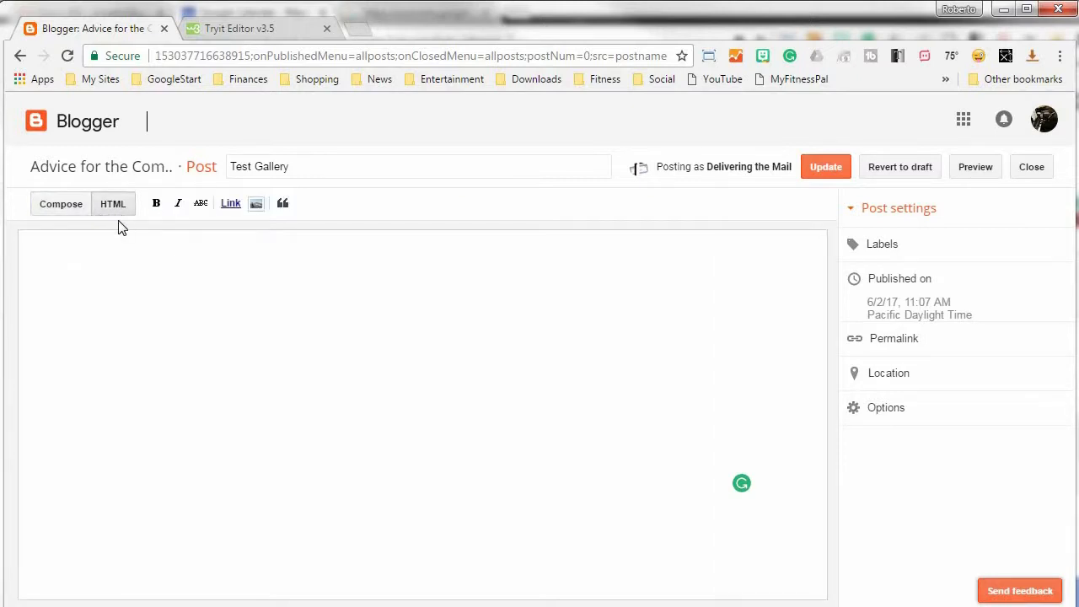
- Start inserting images and browse into the Bertography album in the Google Album Archive
left_click(256, 203)
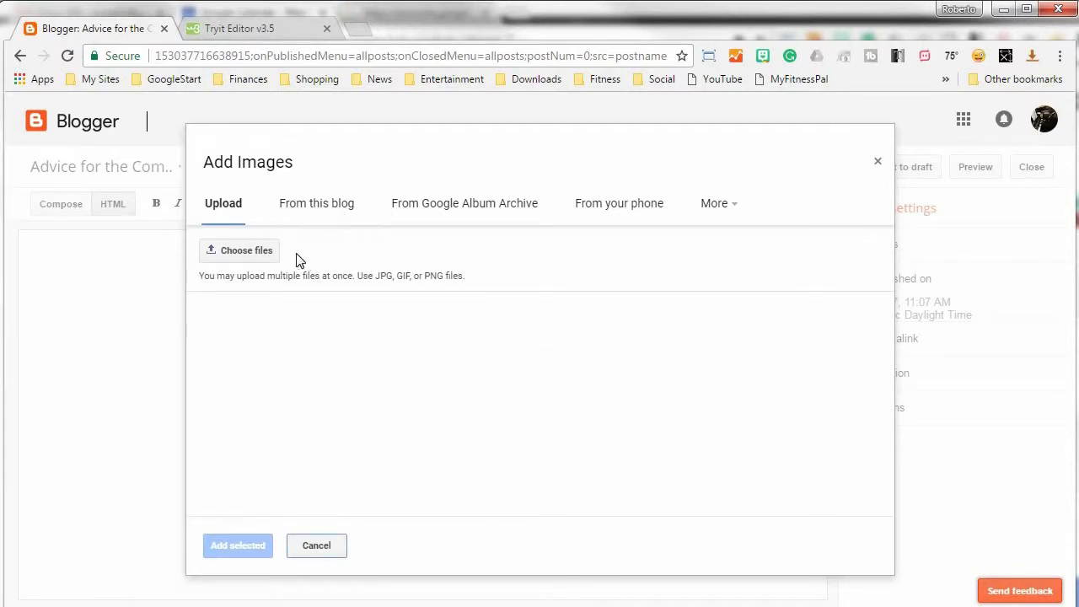
mouse_move(445, 293)
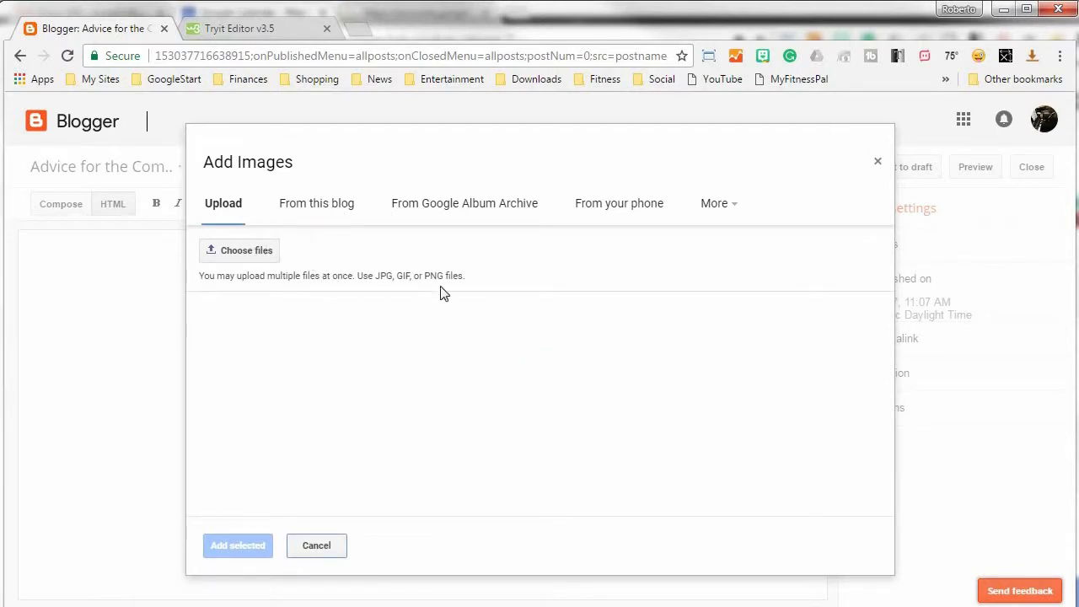
mouse_move(499, 321)
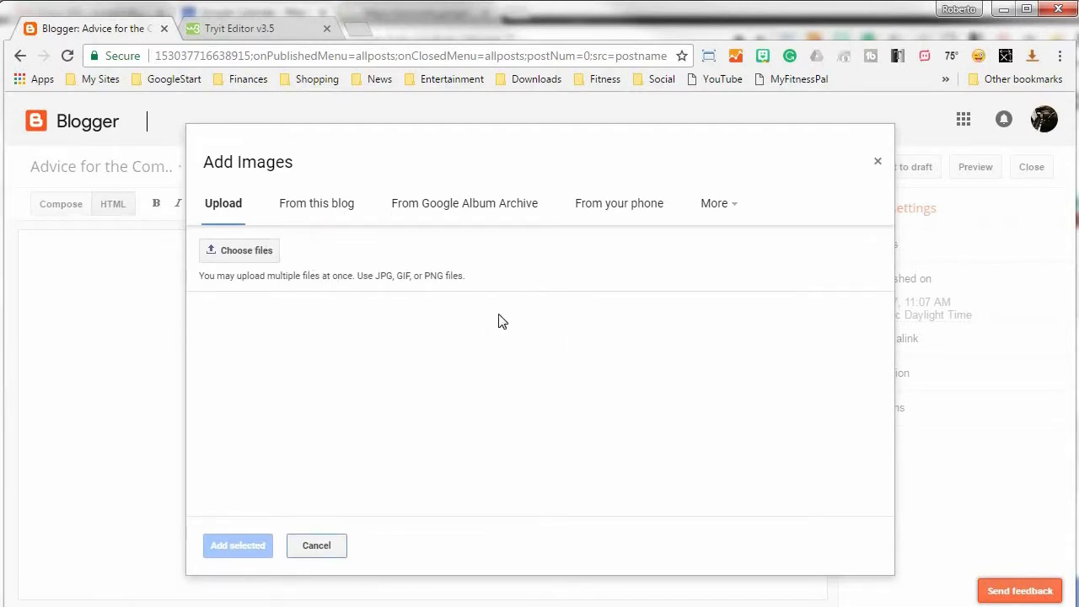
mouse_move(413, 358)
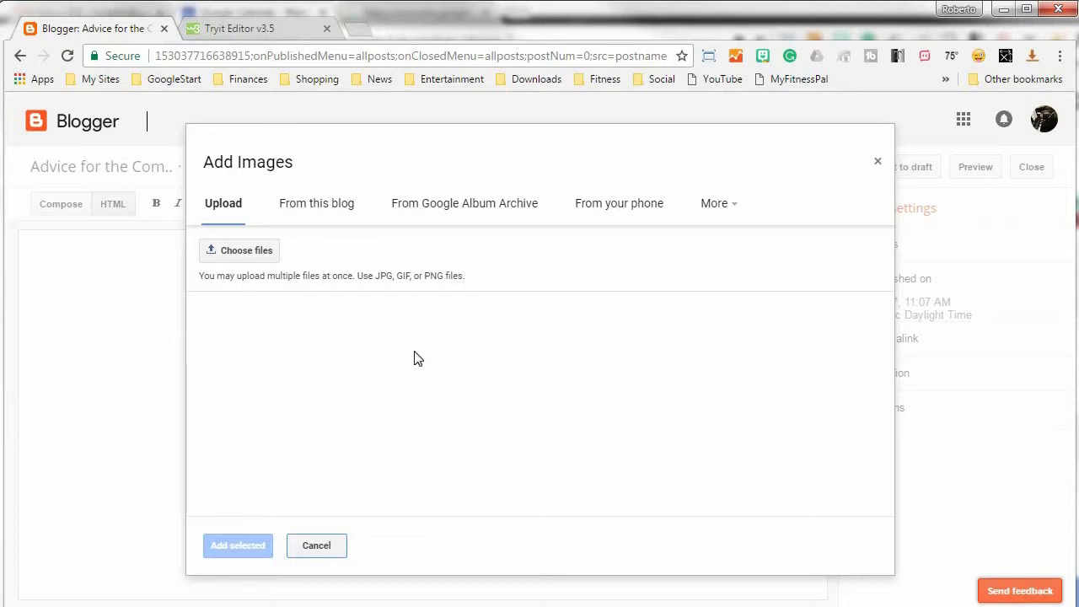
mouse_move(493, 219)
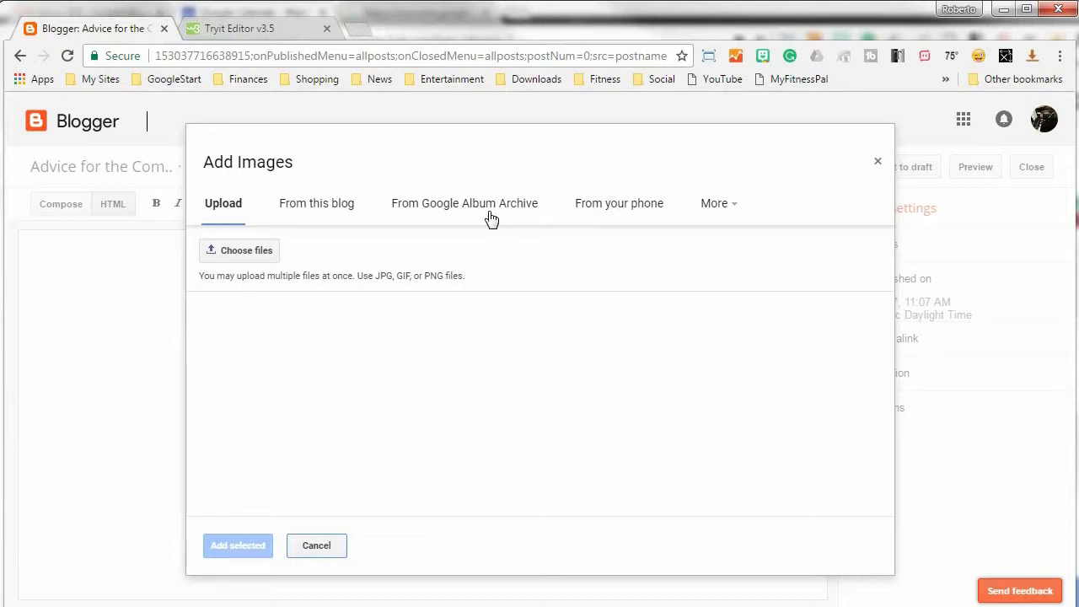
left_click(466, 202)
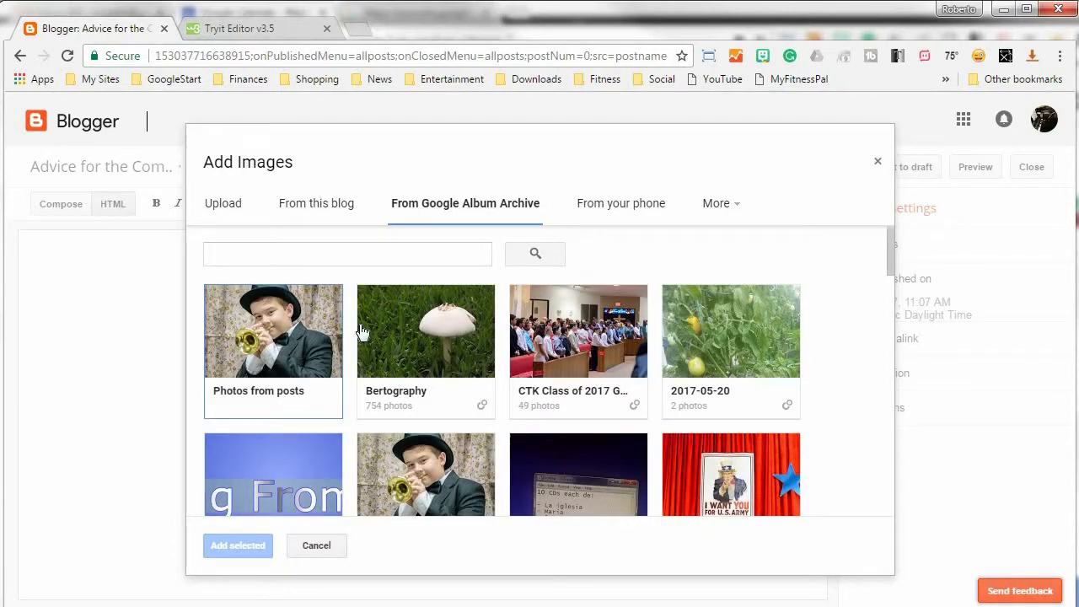
left_click(425, 330)
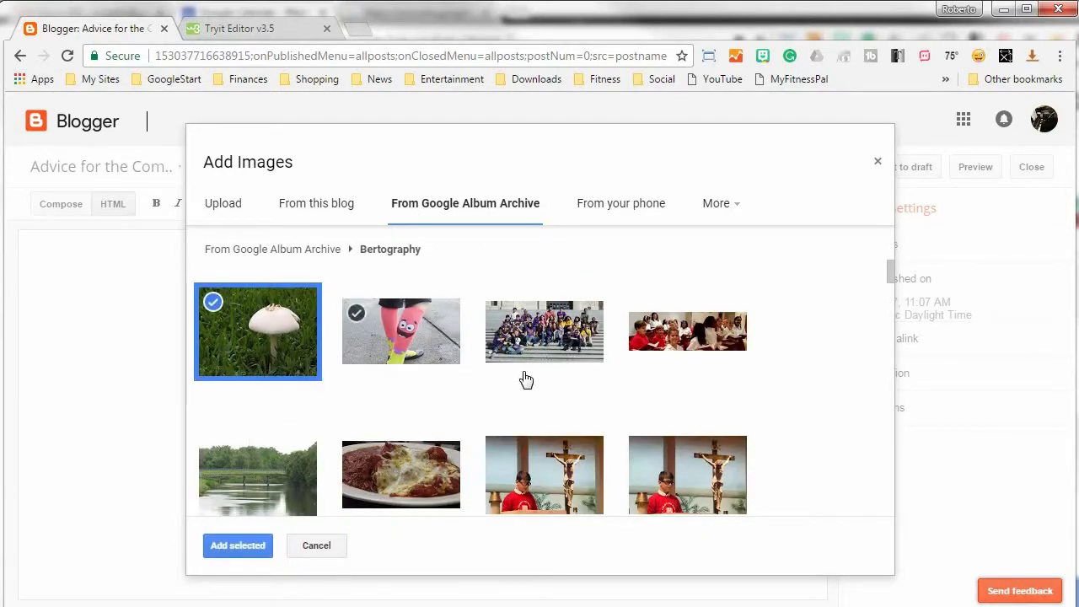
- Tick the group photo and look through the rest of the album's photos
left_click(543, 331)
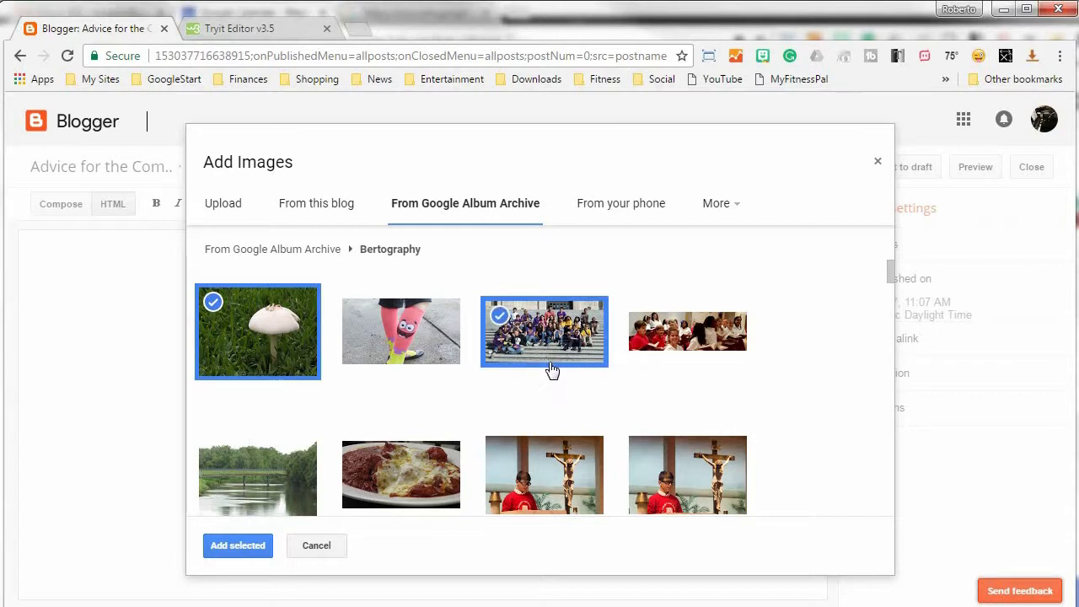
scroll("down", 3)
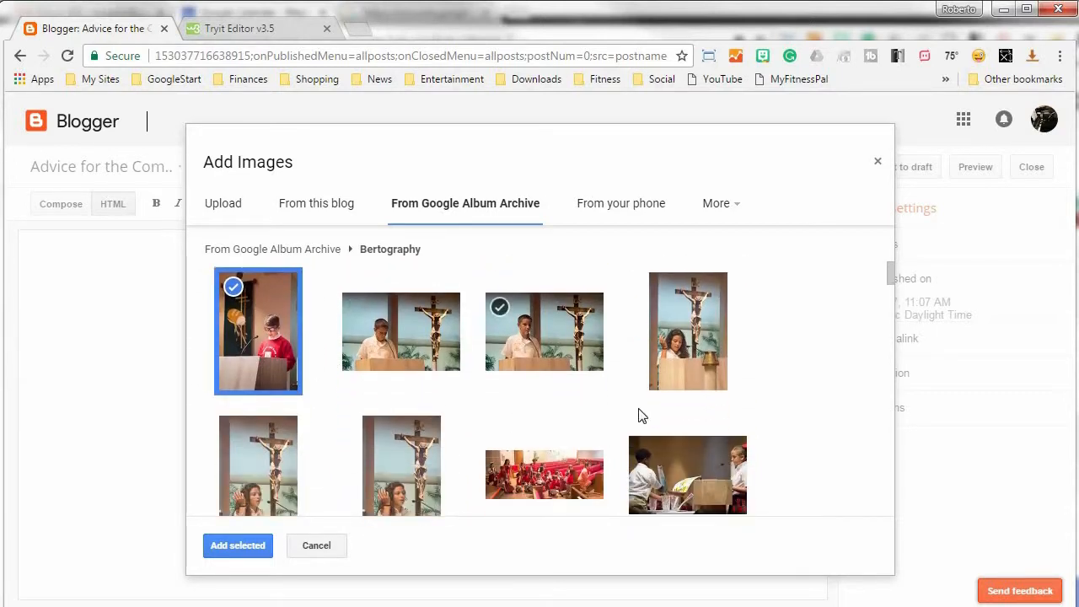
scroll("down", 3)
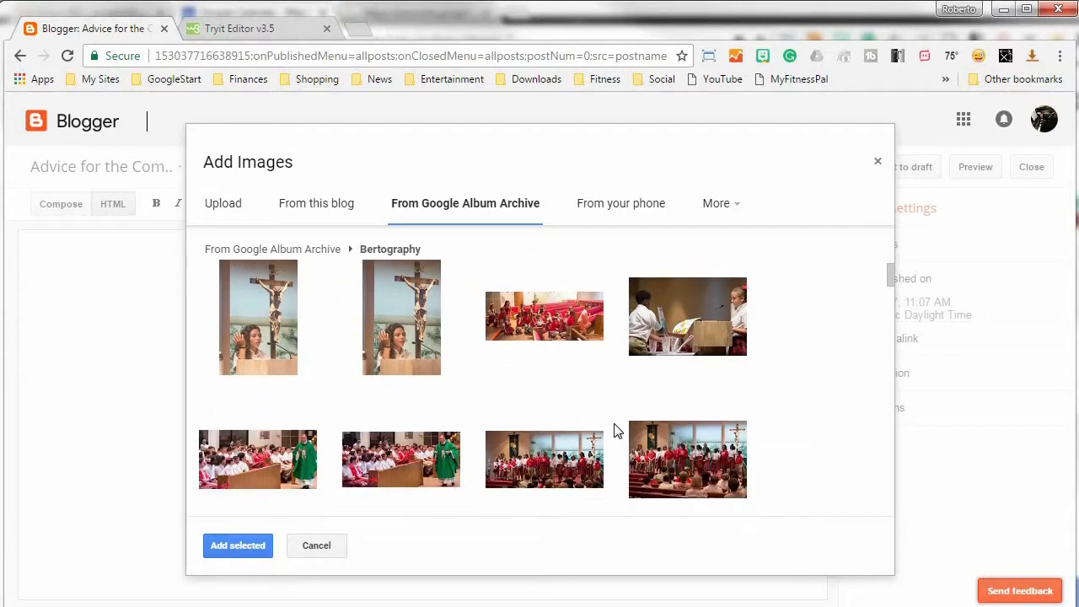
scroll("down", 3)
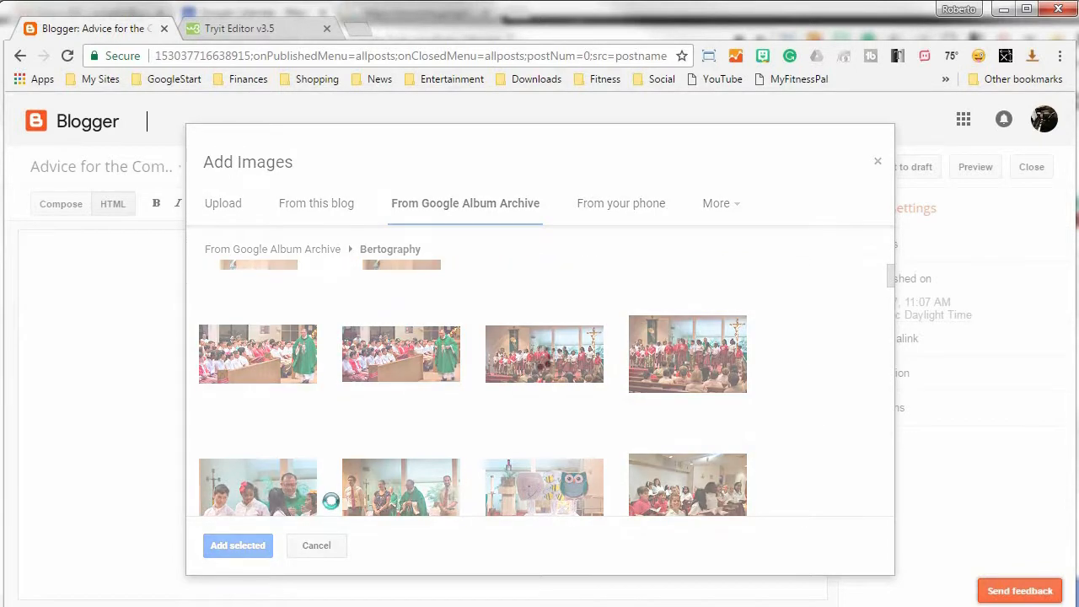
- Add the selected photos, bringing up the layout choices with X-Large size
left_click(237, 547)
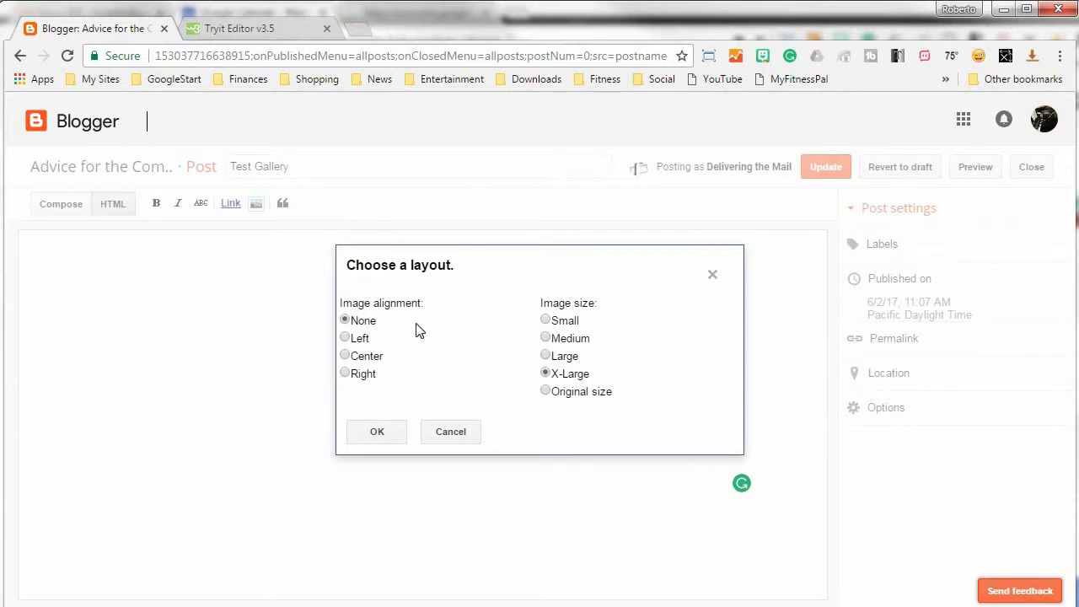
mouse_move(475, 349)
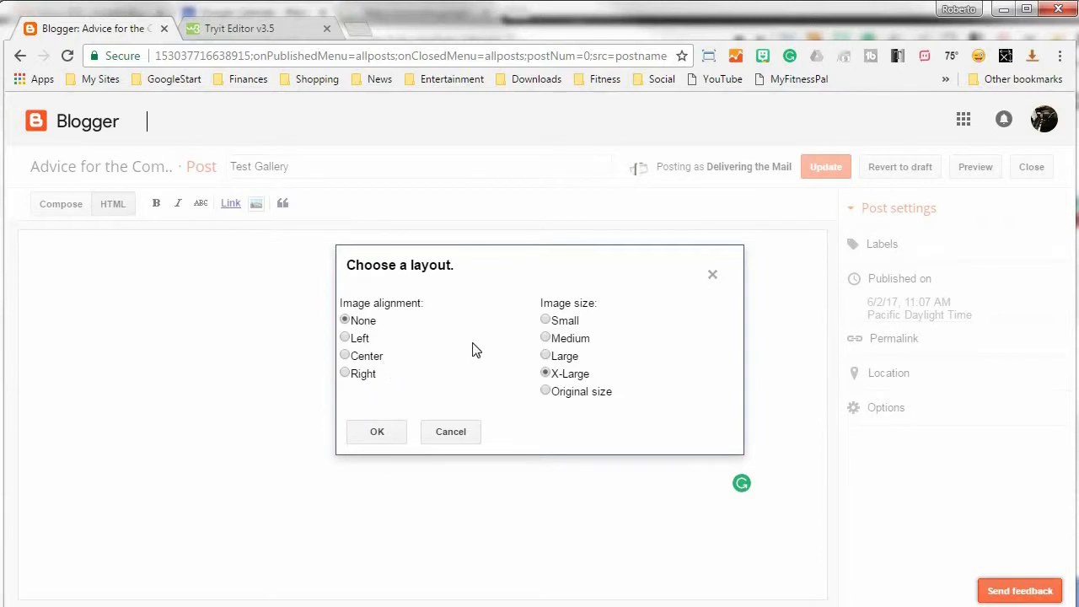
mouse_move(557, 349)
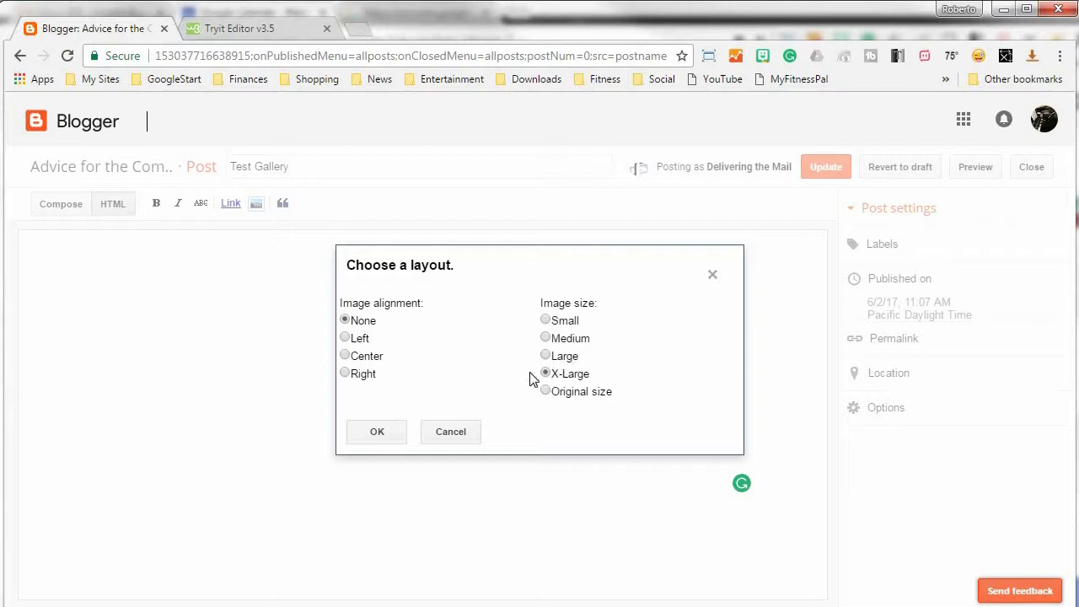
mouse_move(538, 327)
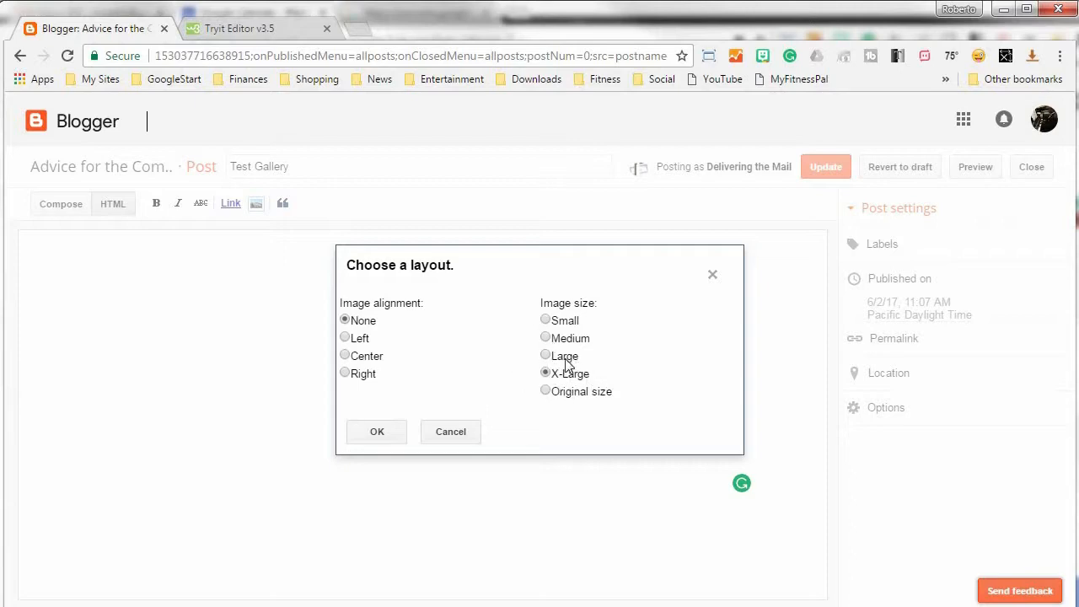
mouse_move(398, 431)
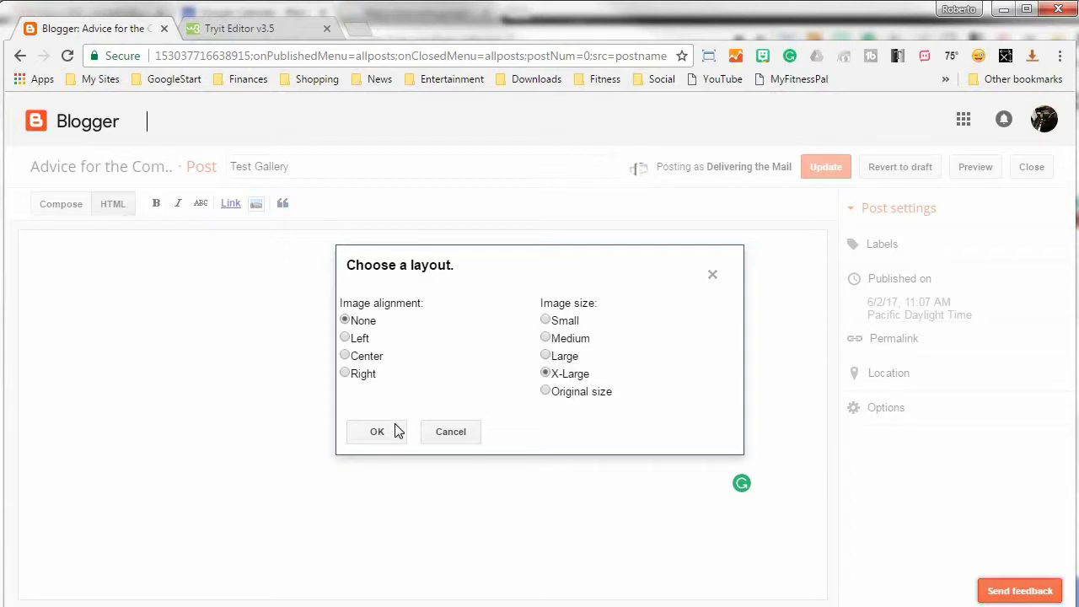
- Accept the image layout, review the inserted photos and view the post's HTML source
left_click(378, 432)
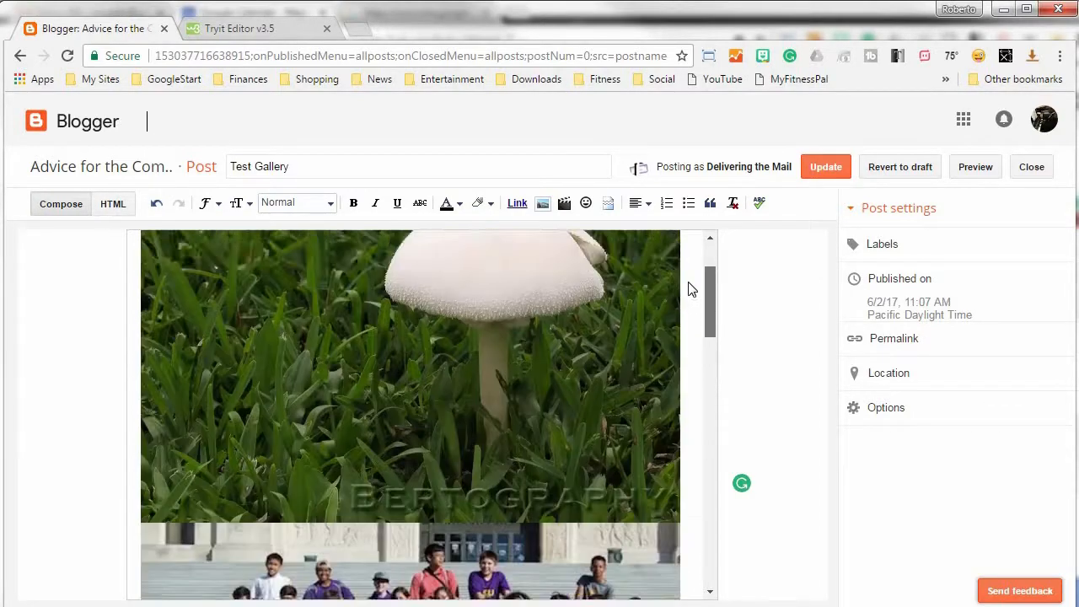
scroll("down", 3)
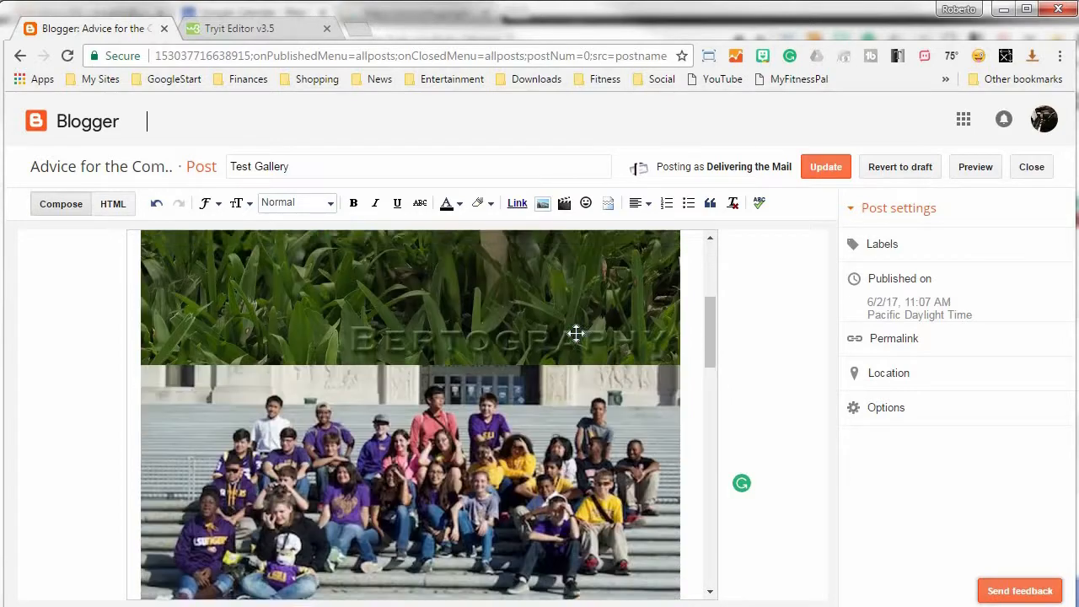
scroll("down", 3)
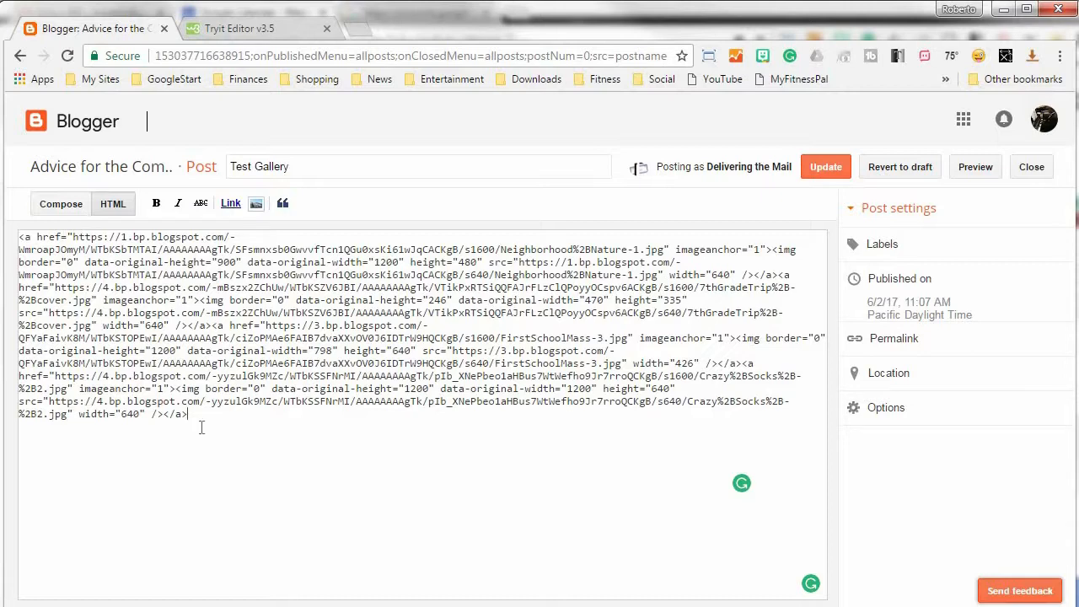
left_click(61, 202)
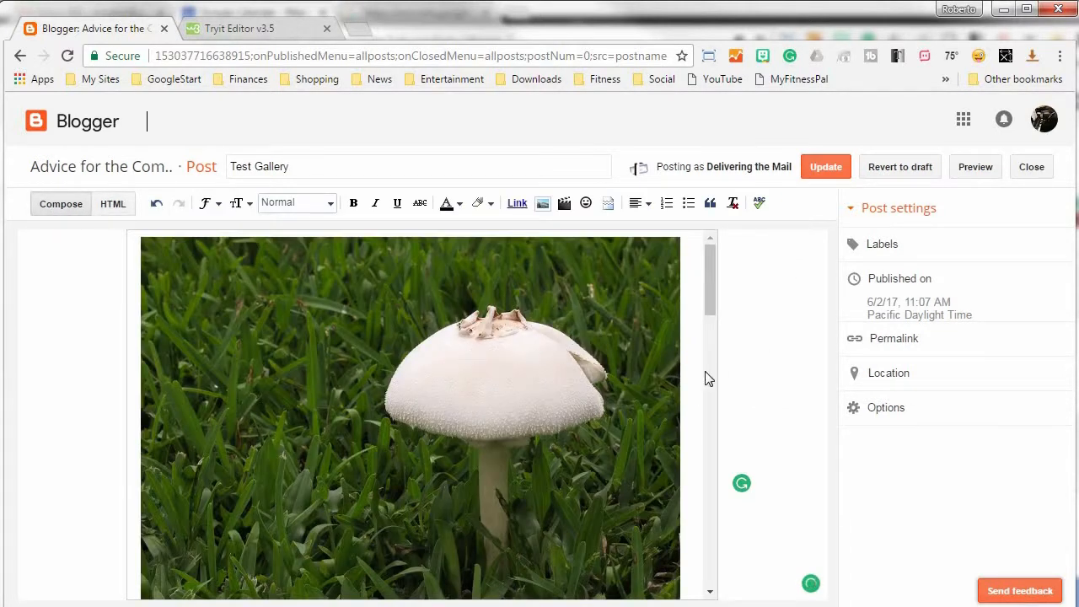
left_click(113, 203)
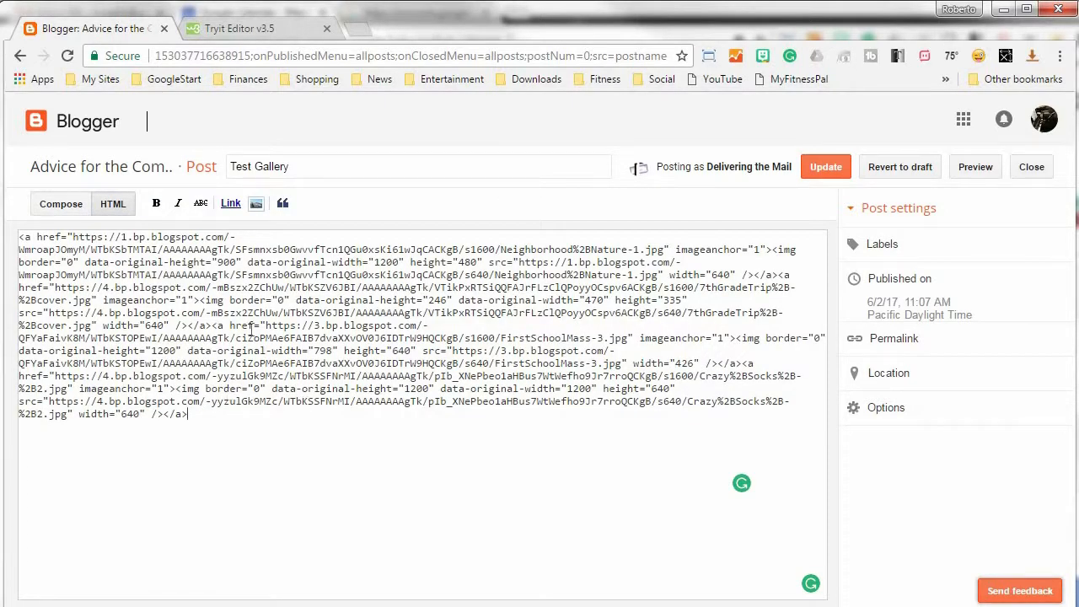
- Select the gallery images in Compose view and remove their link wrappers via the Link tool
left_click(61, 202)
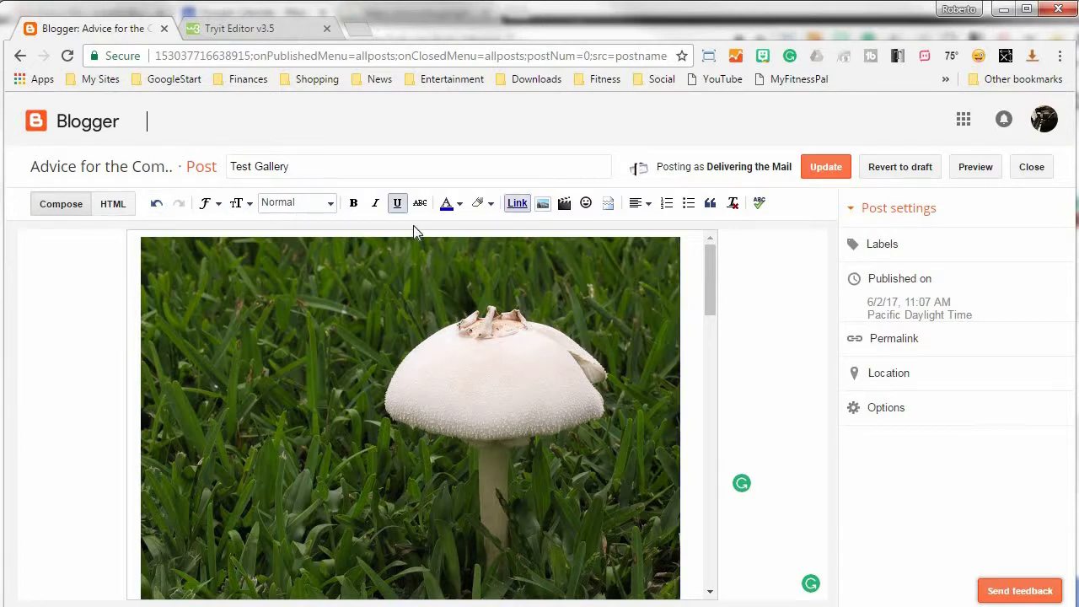
left_click(408, 414)
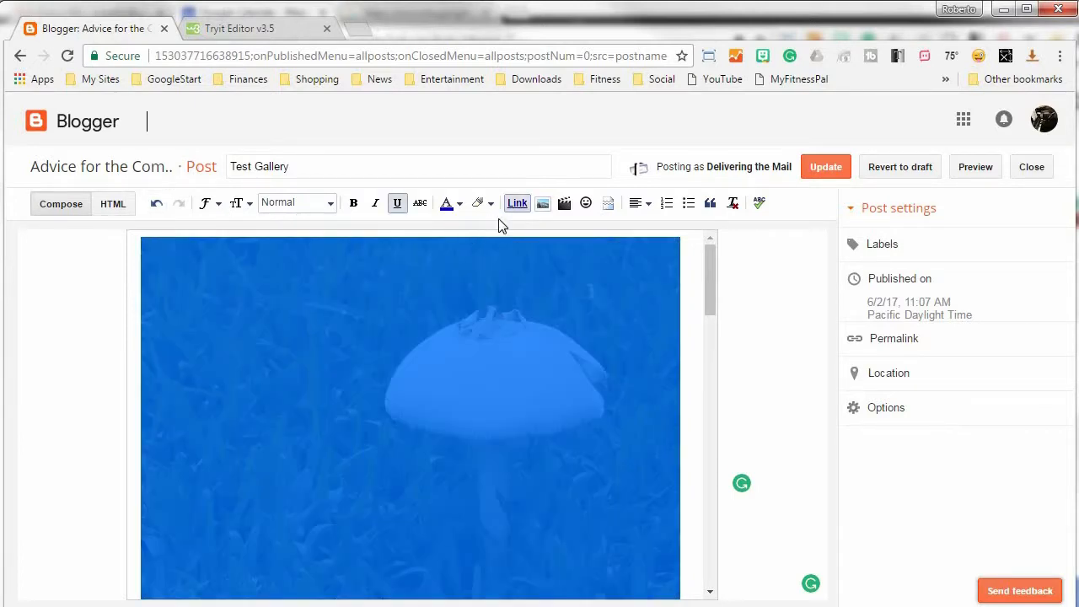
left_click(516, 203)
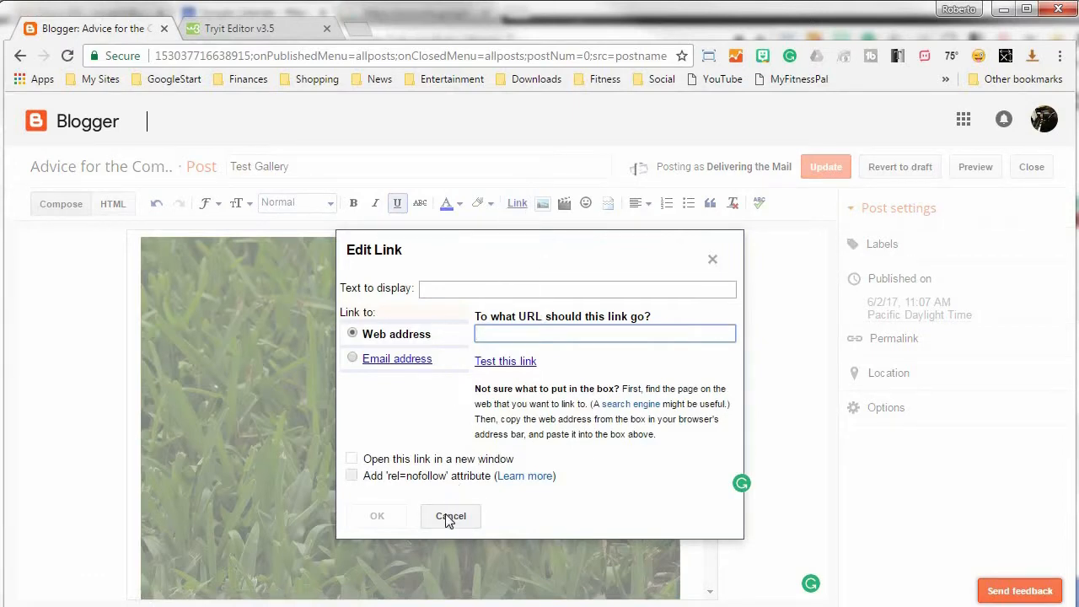
left_click(450, 516)
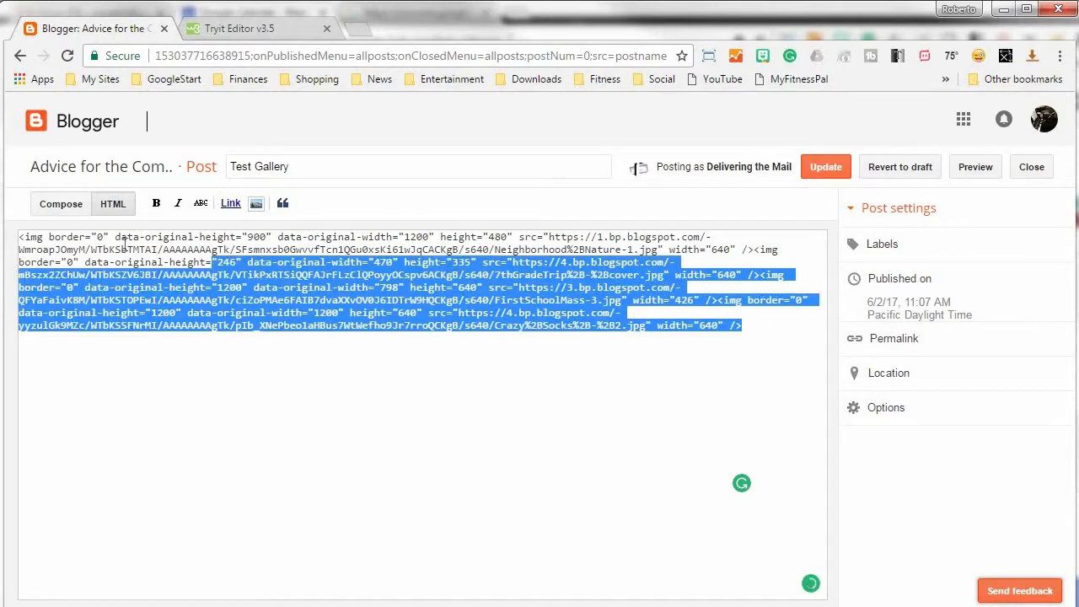
- Select all of the post's image HTML for copying
left_click(391, 326)
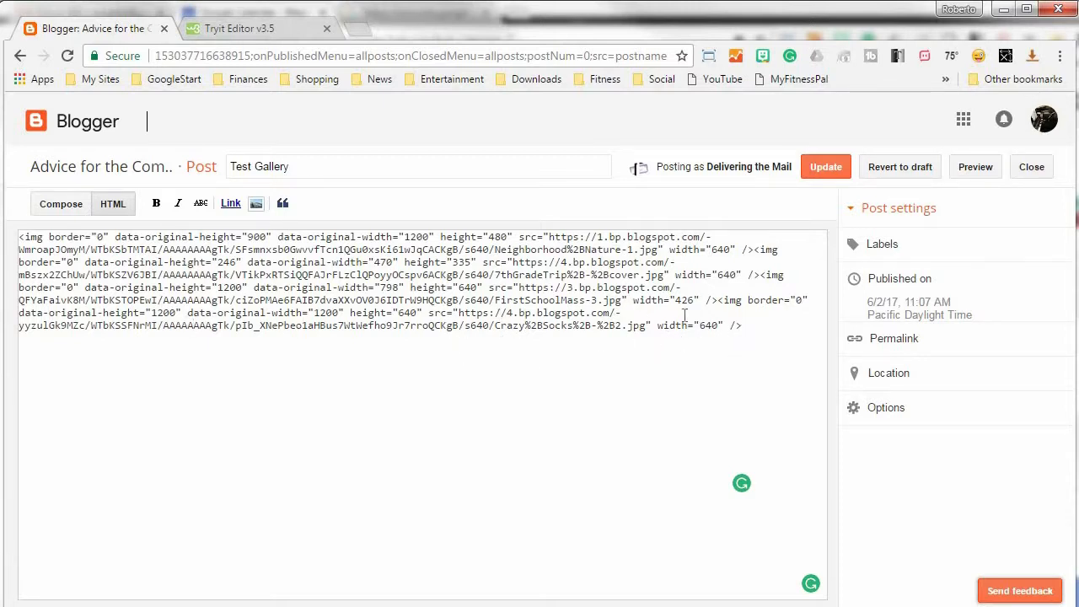
key("ctrl+a")
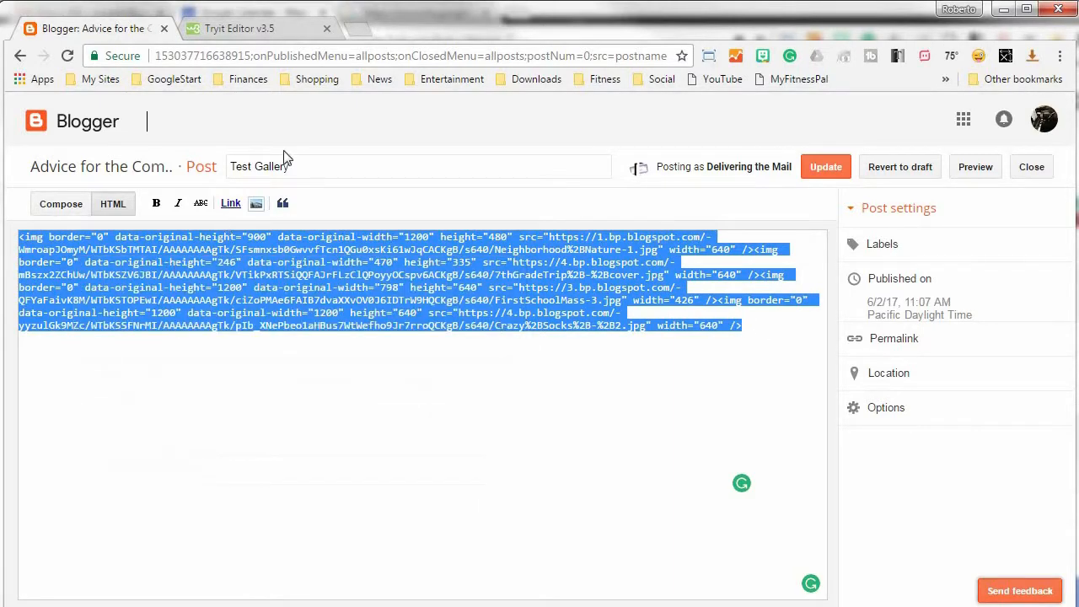
- Move to the Tryit Editor page and focus its empty code pane for pasting
left_click(239, 27)
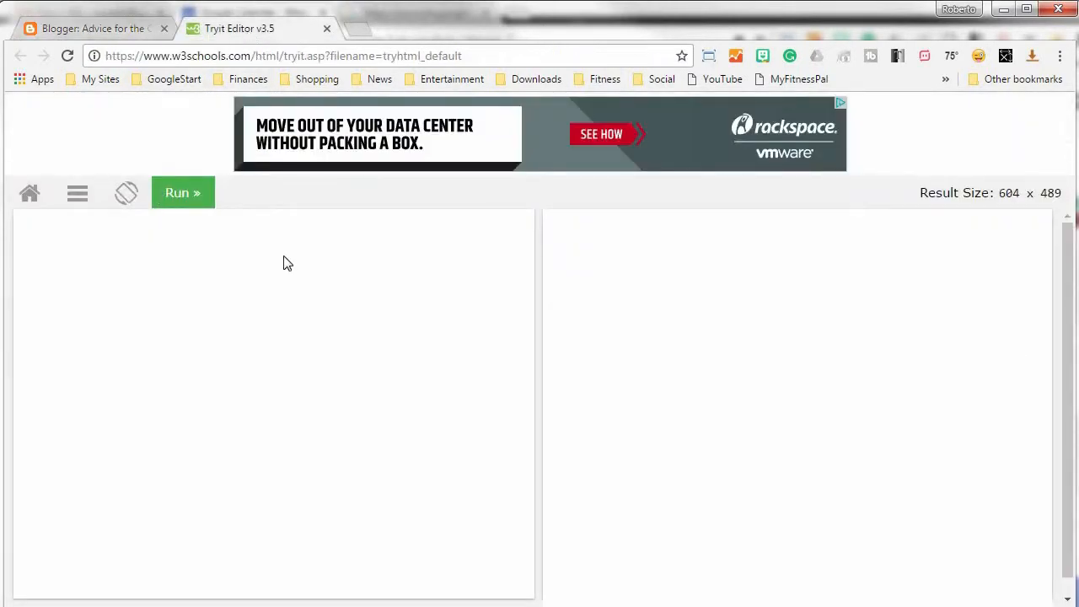
mouse_move(261, 199)
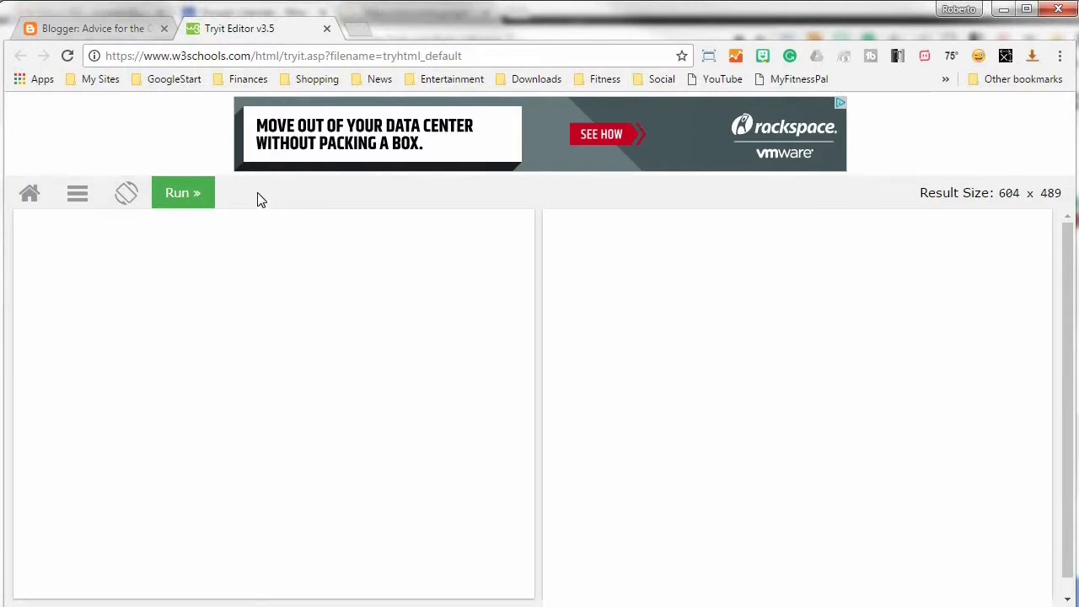
mouse_move(331, 182)
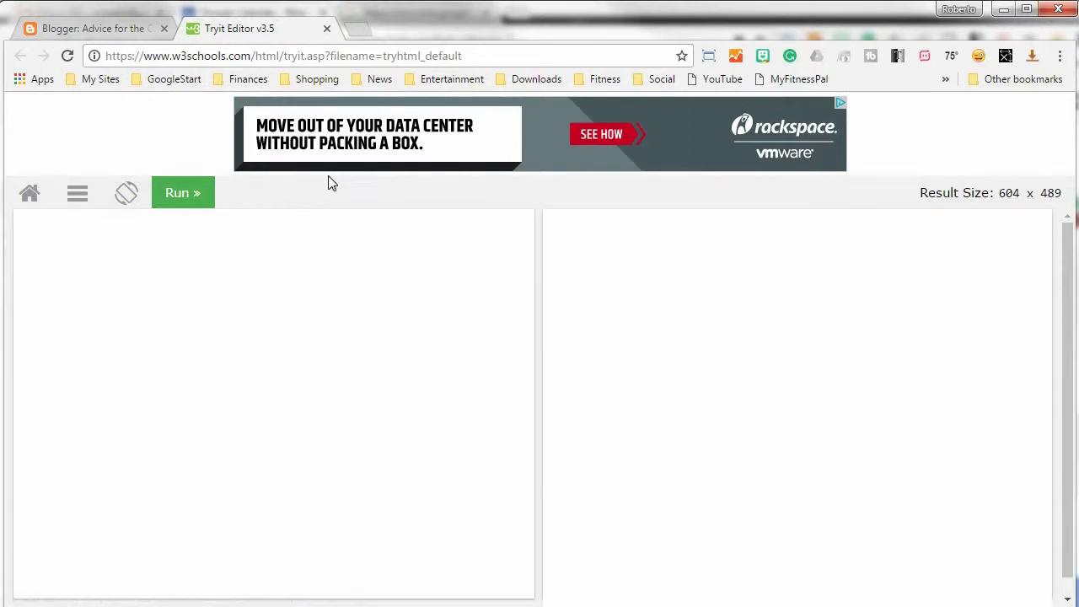
mouse_move(449, 229)
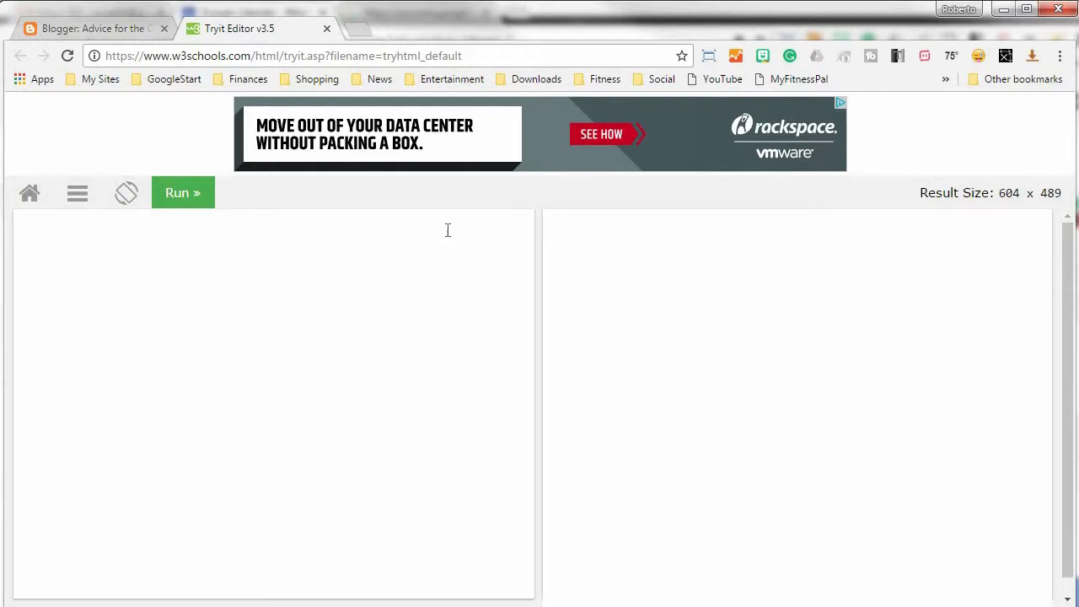
mouse_move(509, 211)
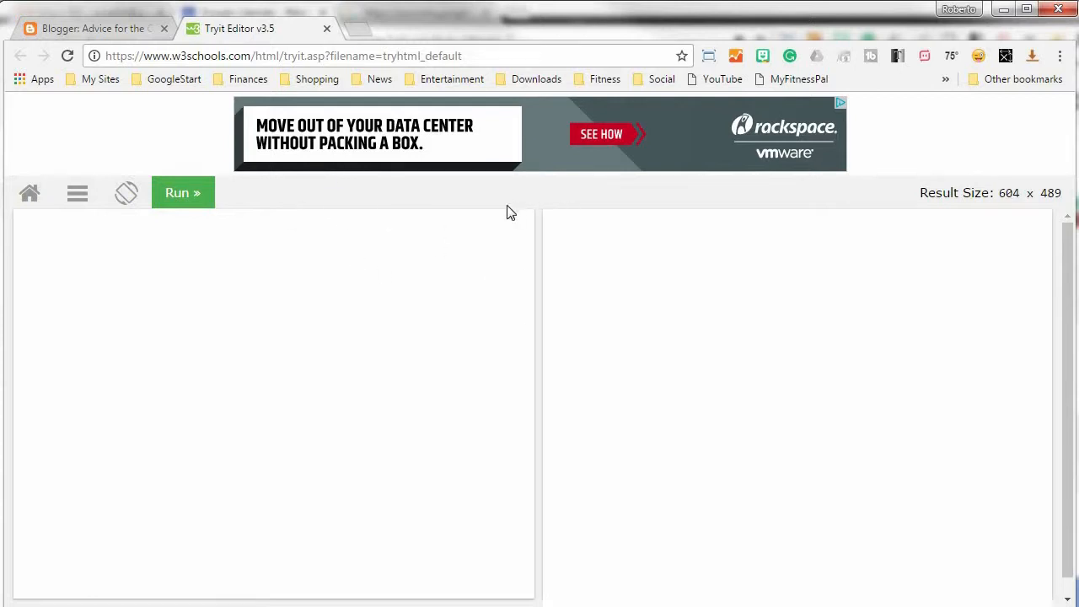
mouse_move(537, 278)
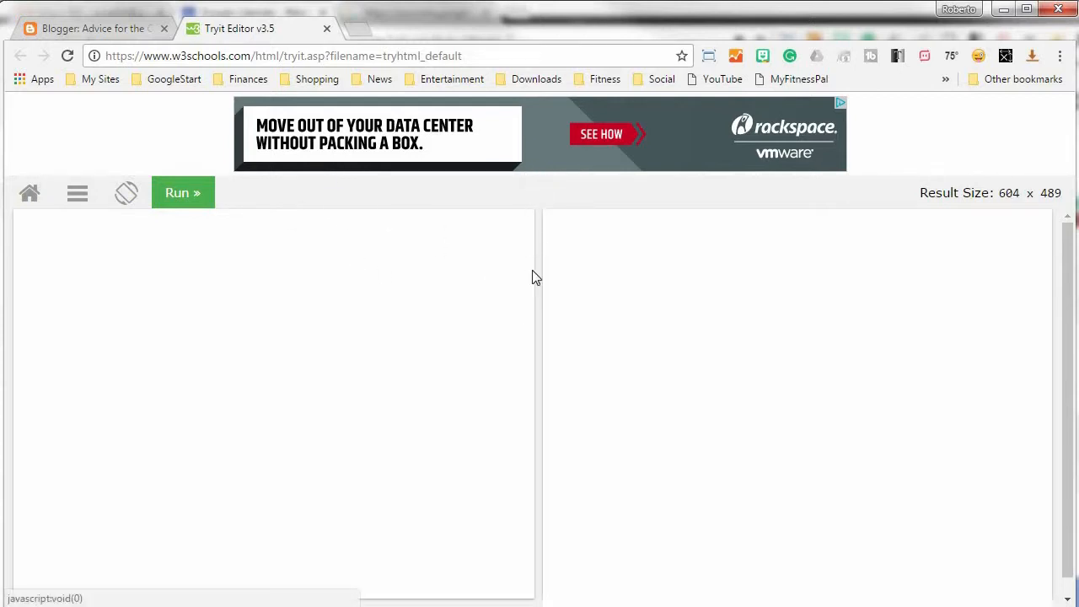
mouse_move(555, 317)
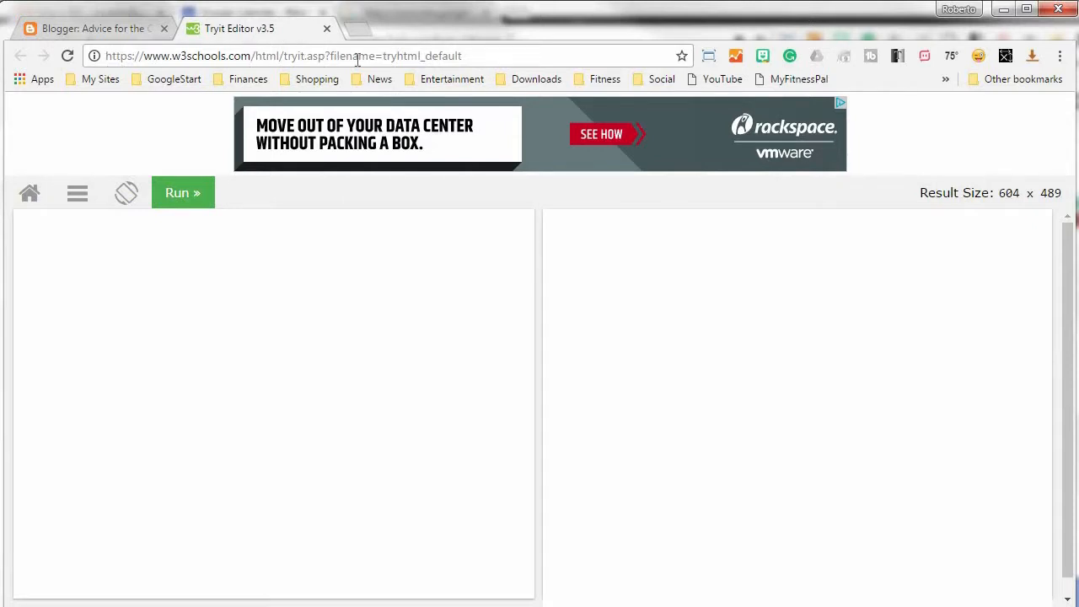
left_click(176, 283)
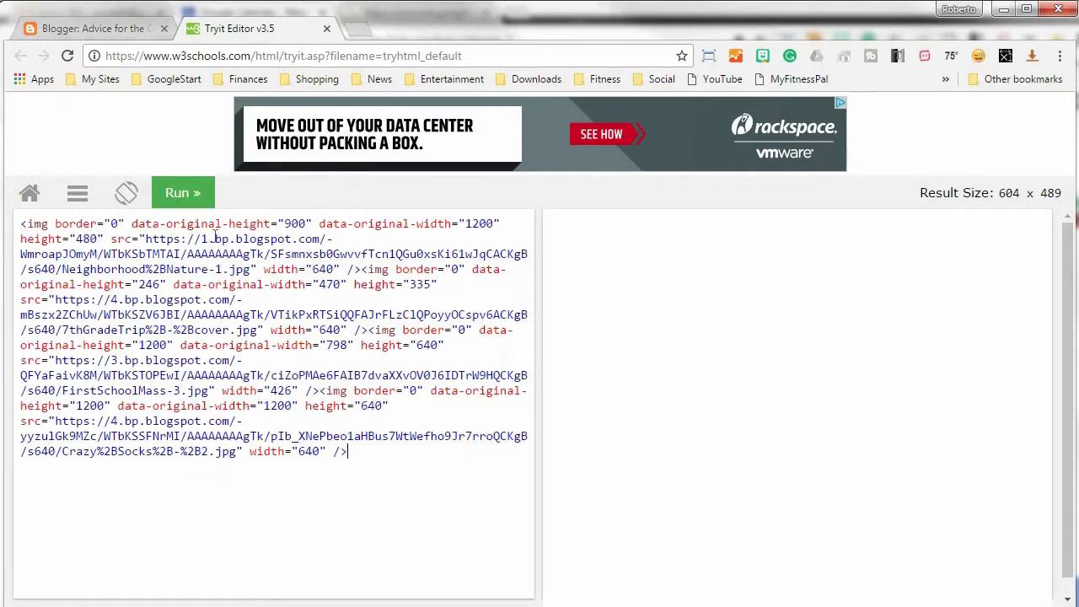
- Render the pasted images and confirm four 'img' matches with an in-page search
left_click(182, 193)
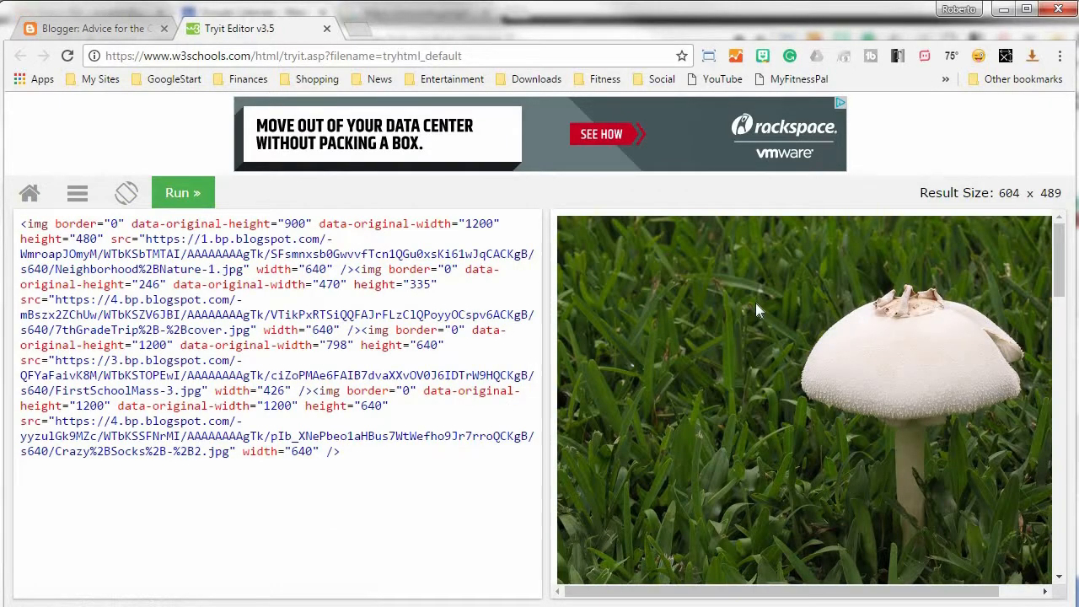
scroll("down", 3)
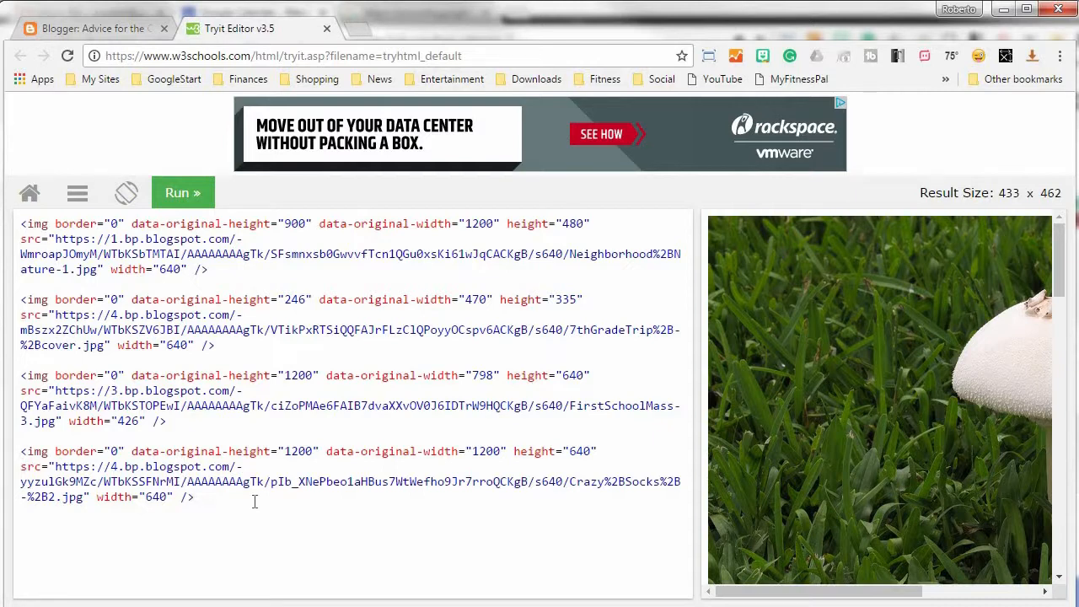
key("Ctrl+f")
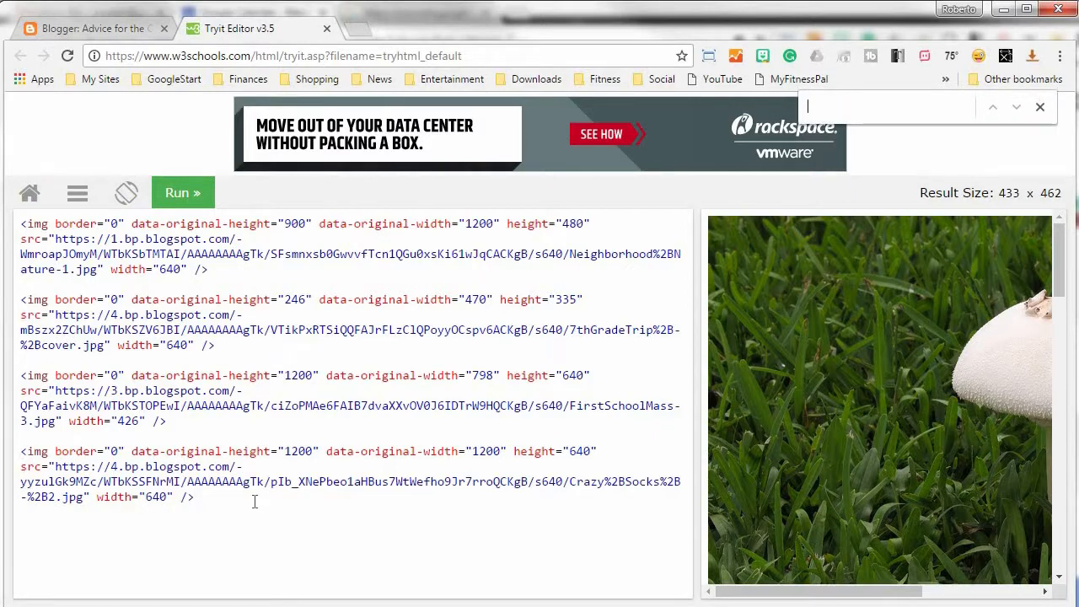
type("img")
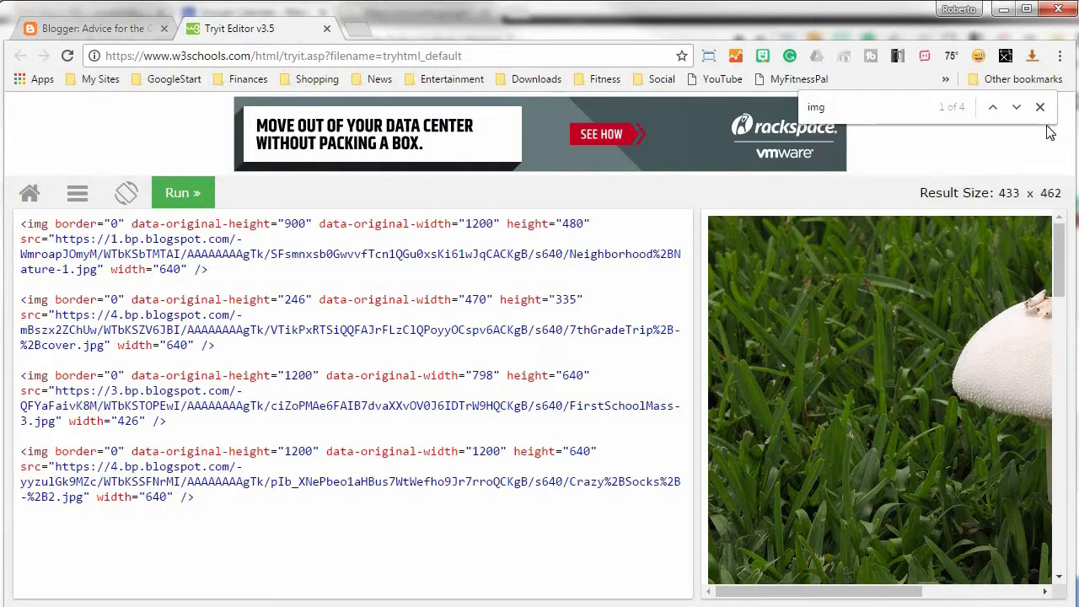
left_click(1038, 108)
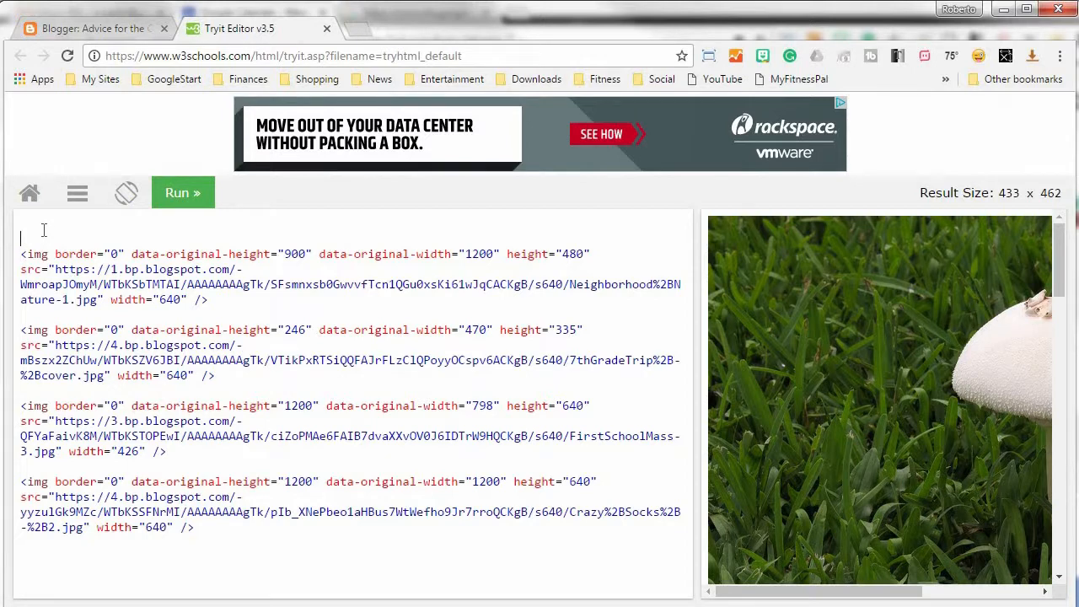
- Write <div id="photoGal"> above the images and a closing </div> after the last one
type("<div")
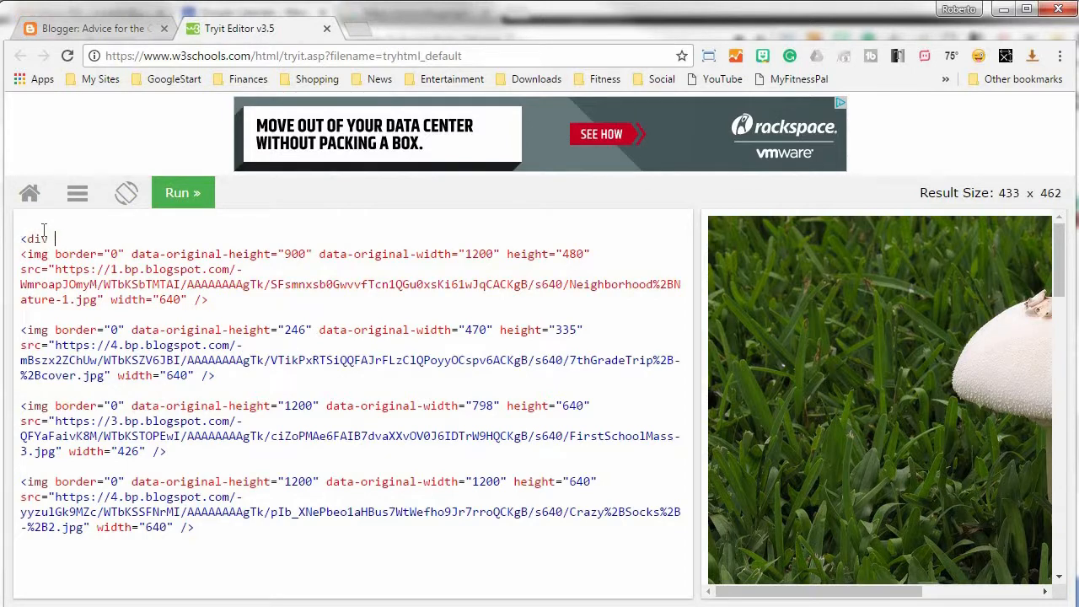
type("id=")
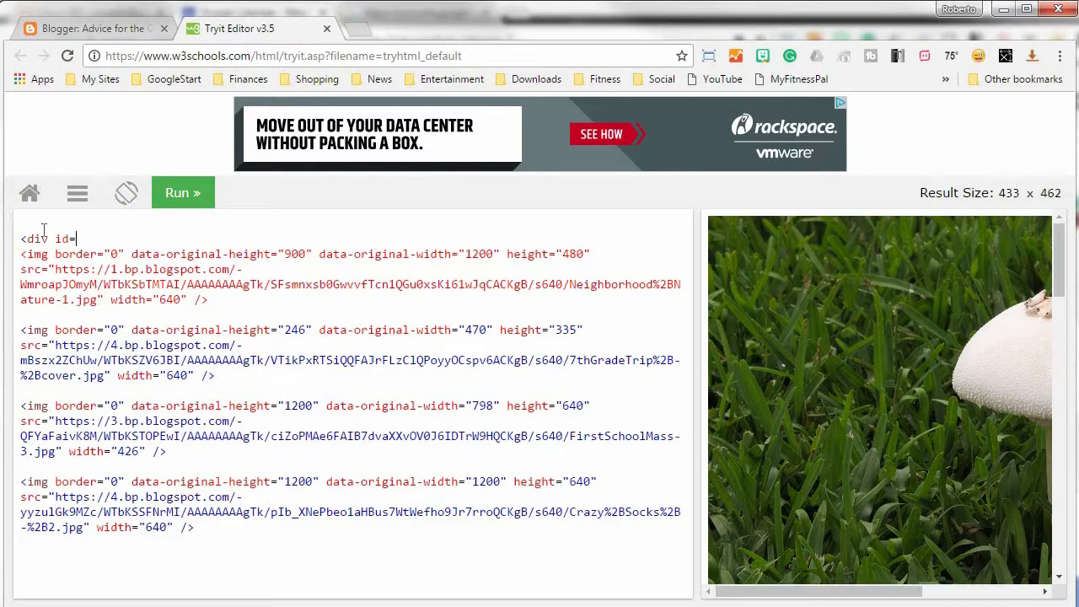
type("\"\"")
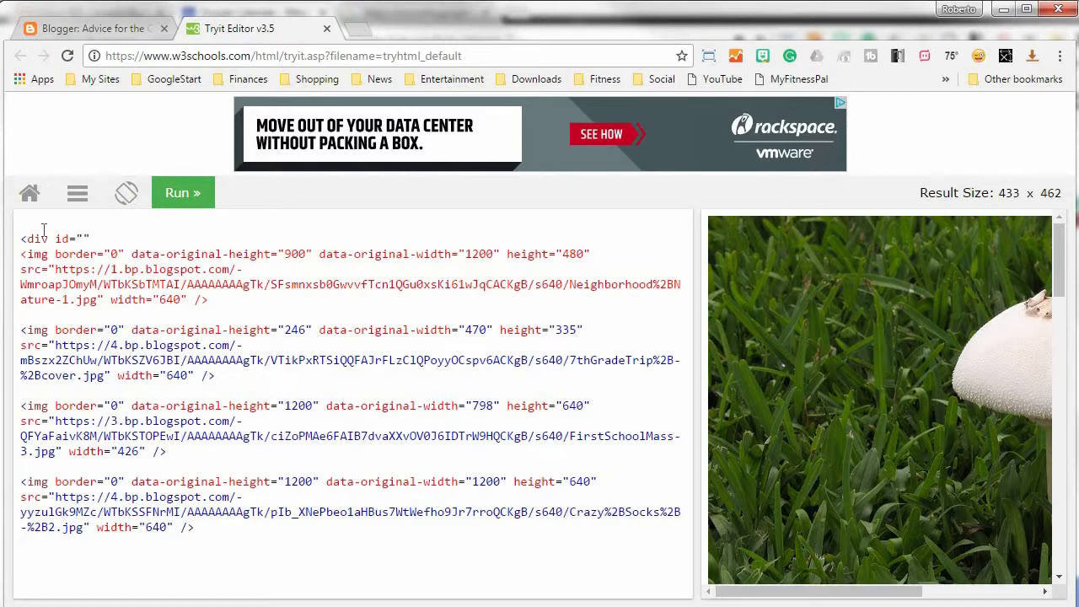
type("photo")
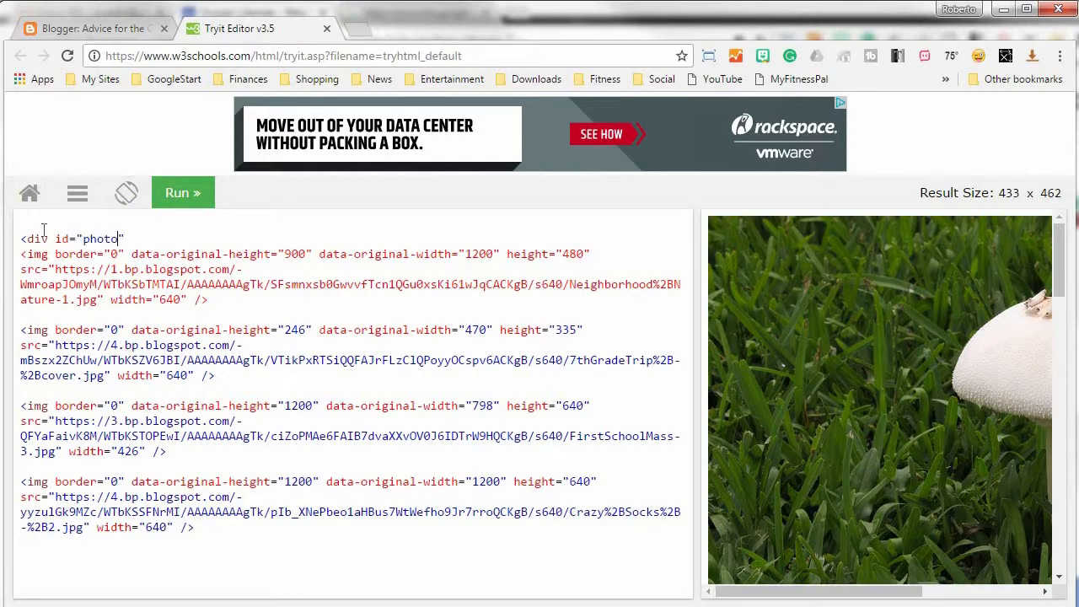
type("Gal")
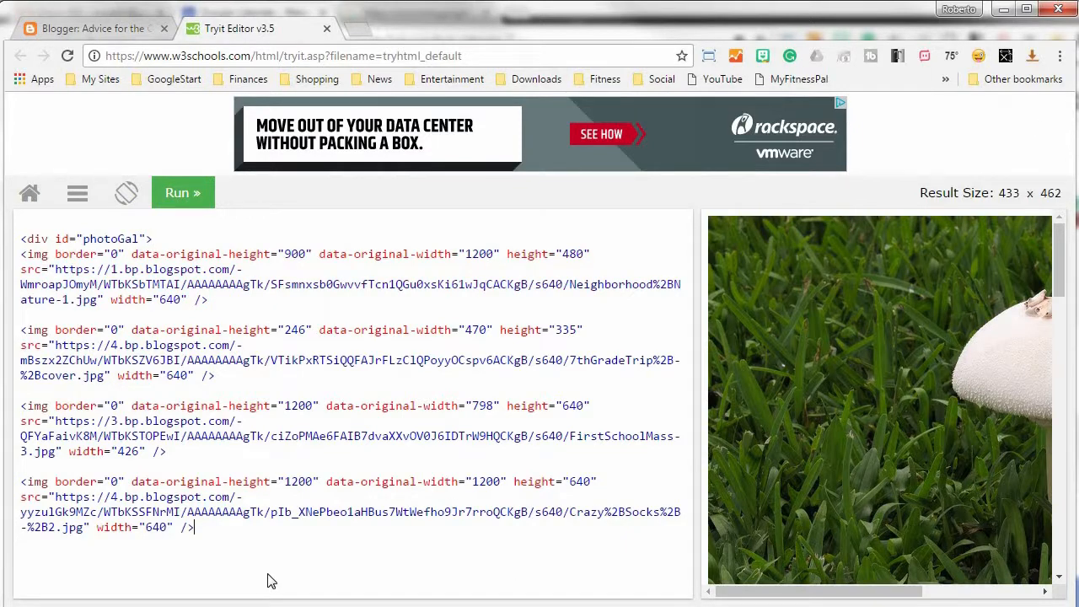
type("</v")
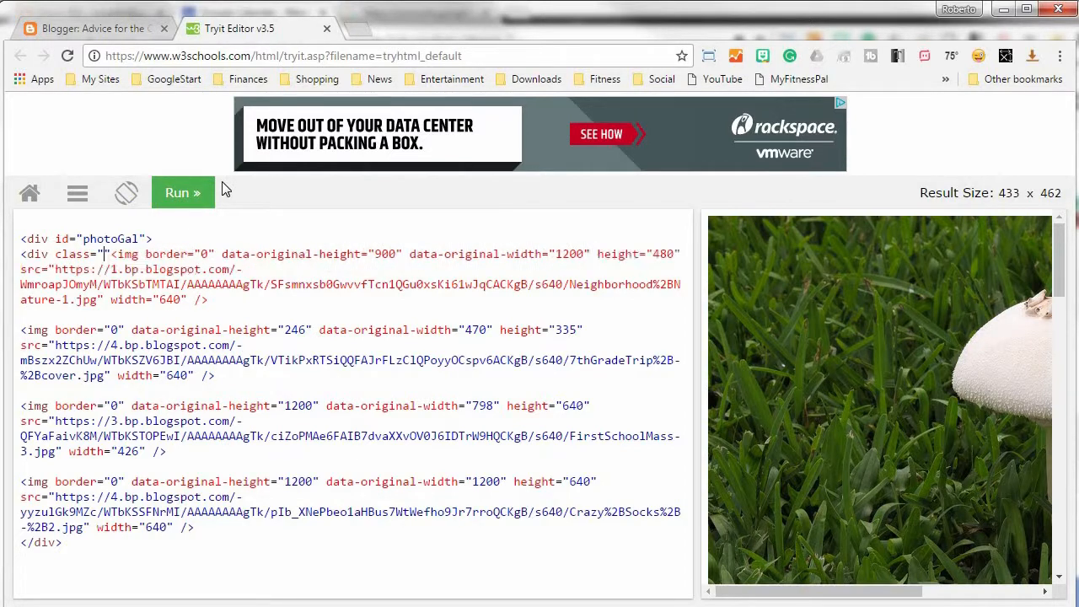
- Enclose each of the four img tags in a <div class="pic">…</div> inside photoGal
type("pic")
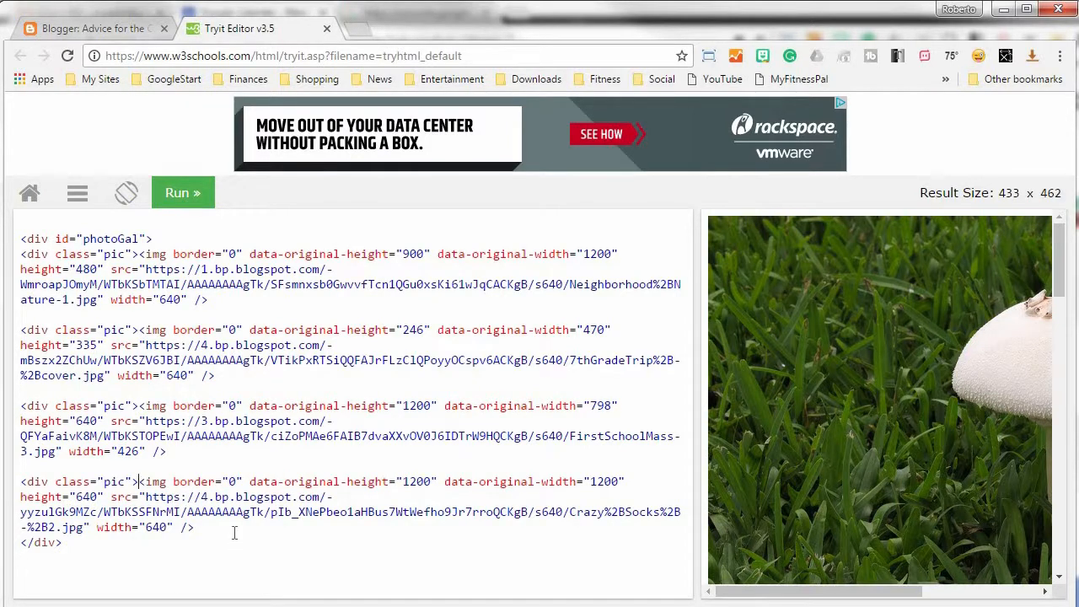
type("</div>")
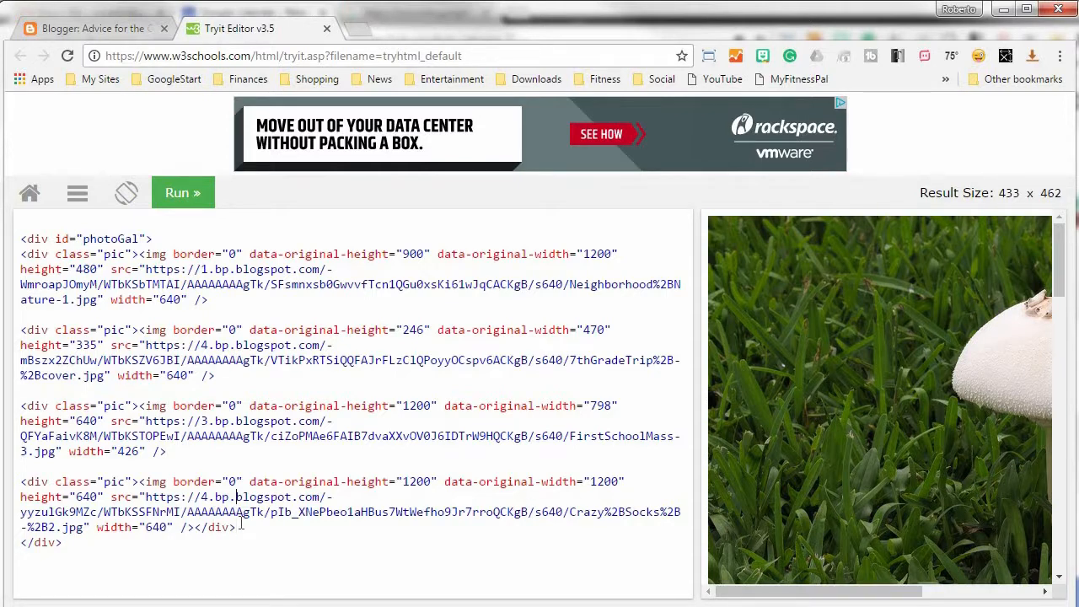
type("<d")
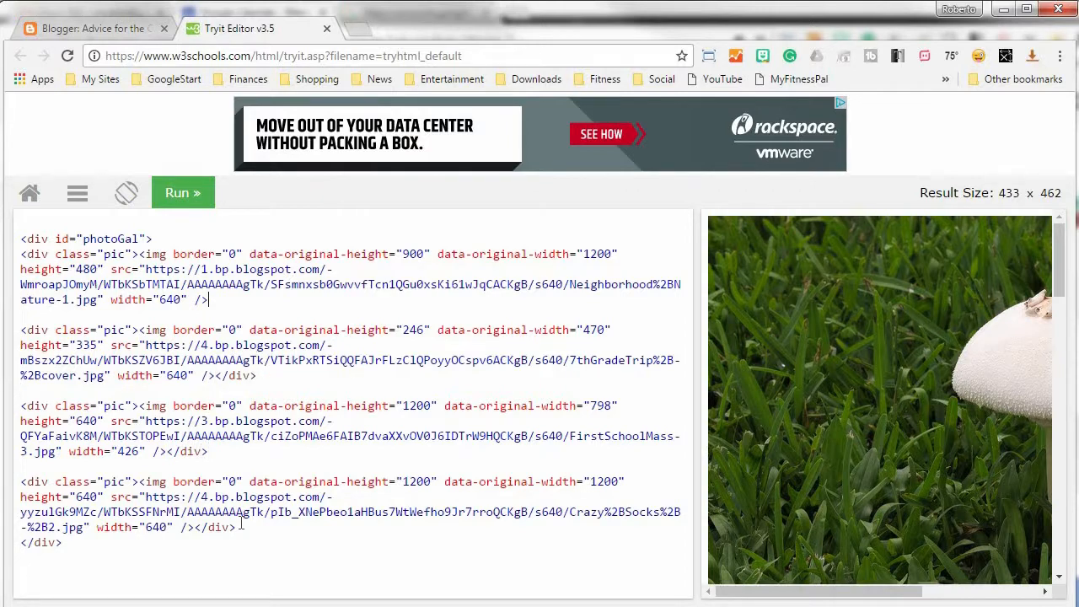
type("</div>")
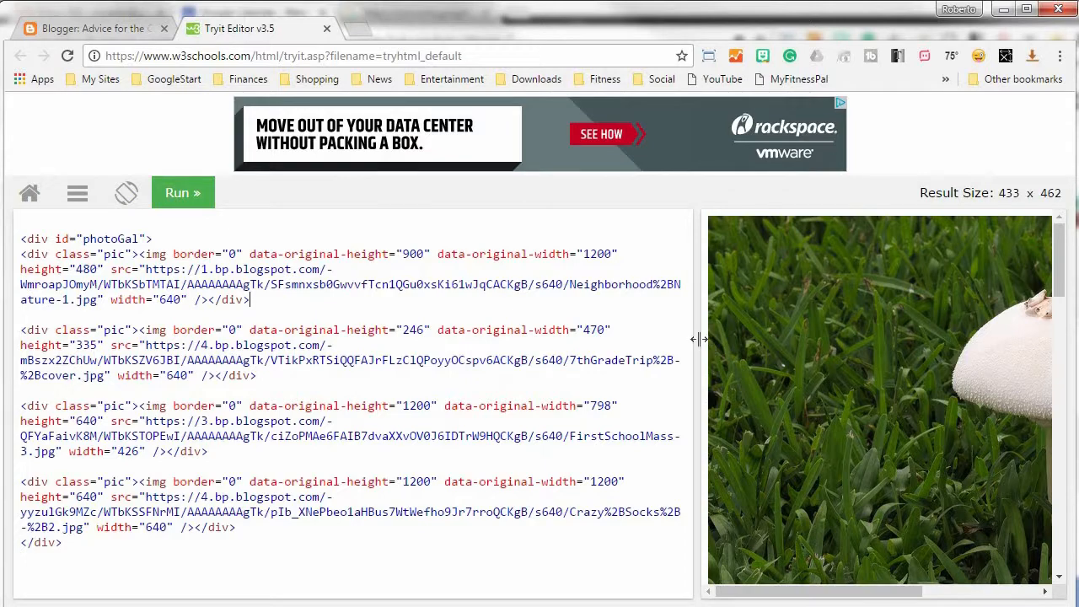
left_click_drag(698, 339, 631, 339)
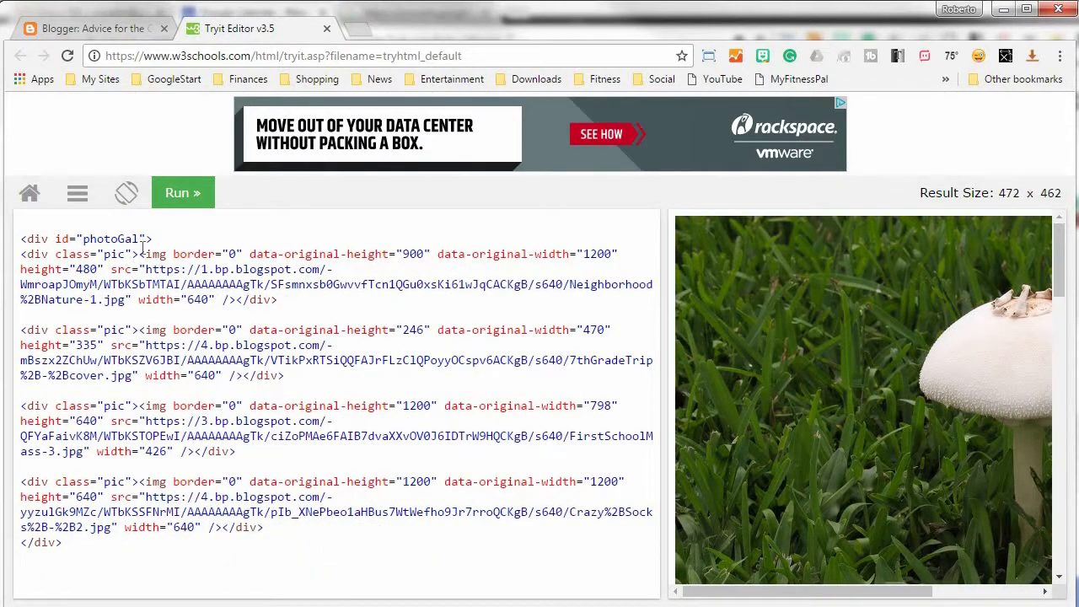
- Add an empty <style></style> block at the top of the code, cursor placed inside it
left_click(23, 225)
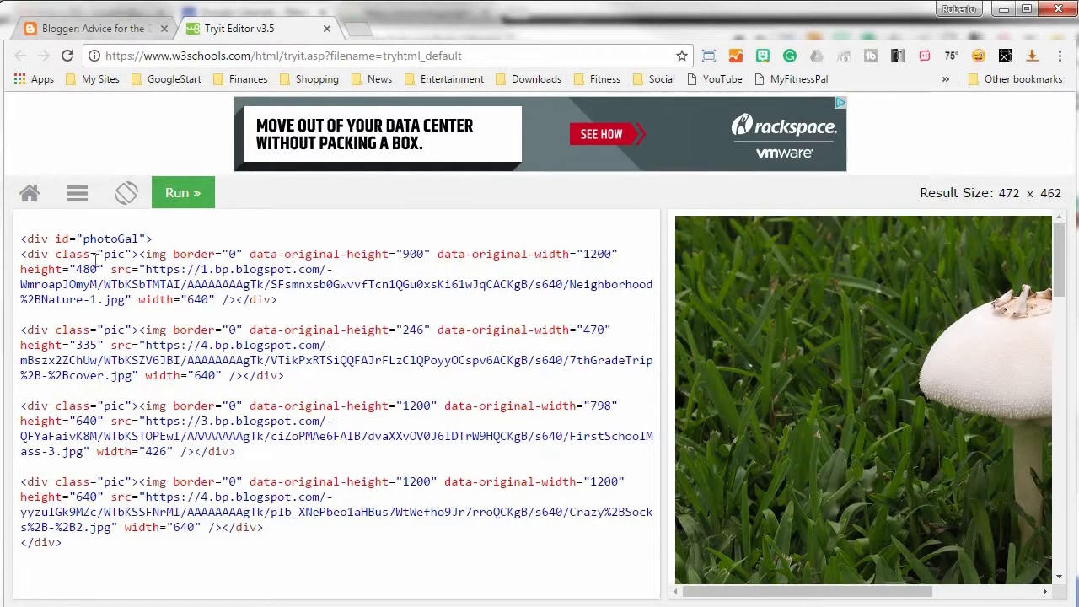
type("<style>")
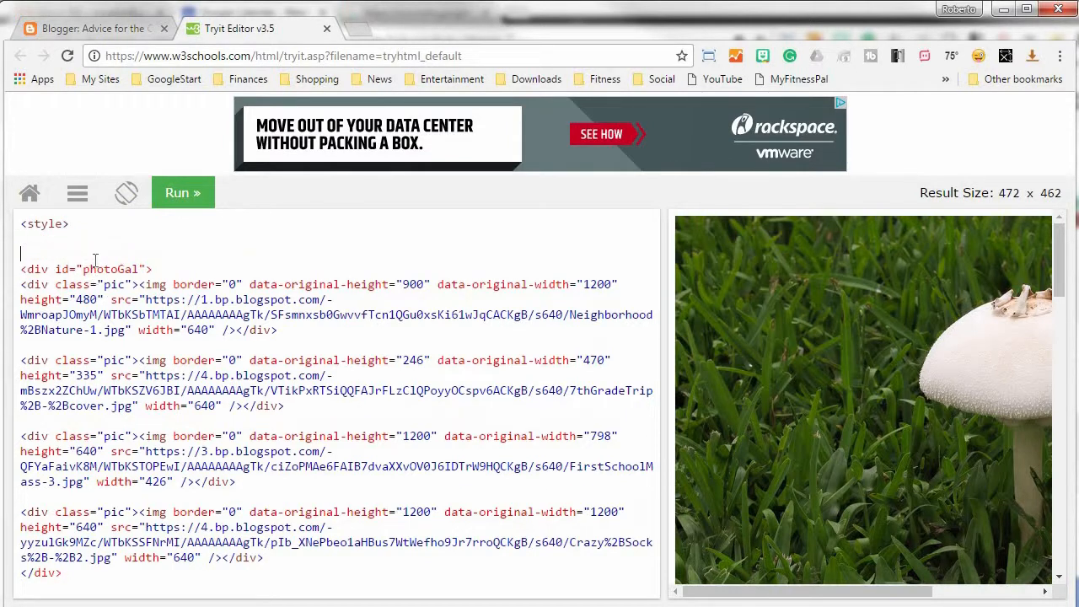
type("</style>")
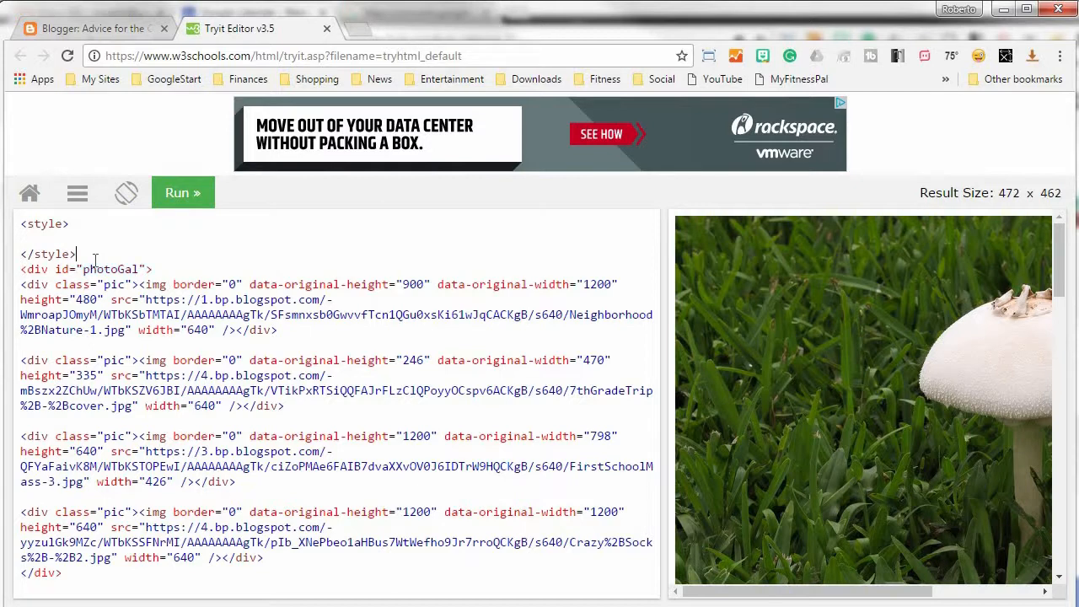
left_click(182, 192)
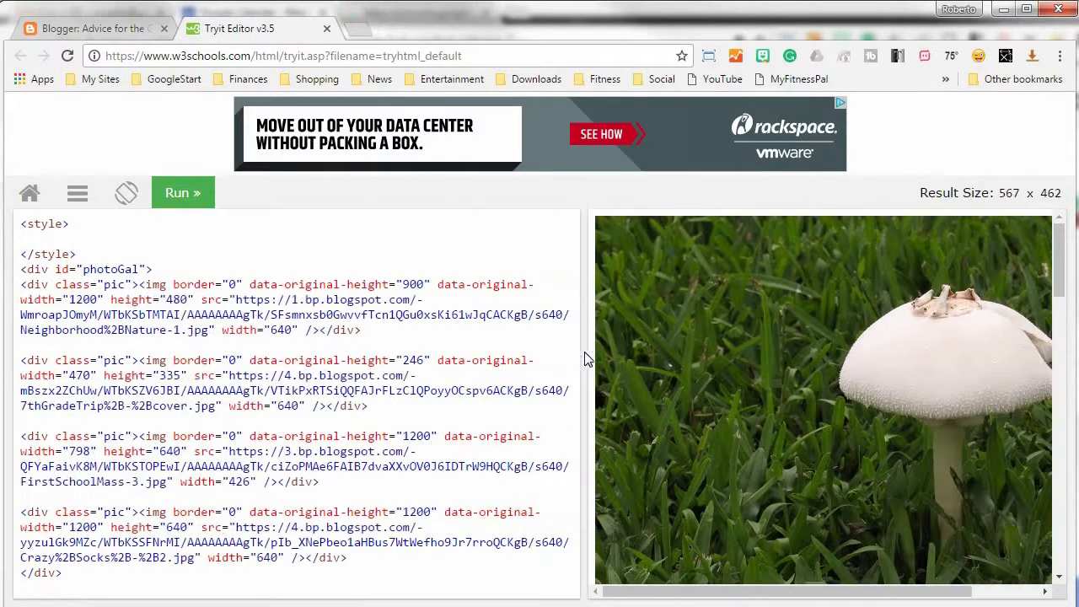
mouse_move(790, 327)
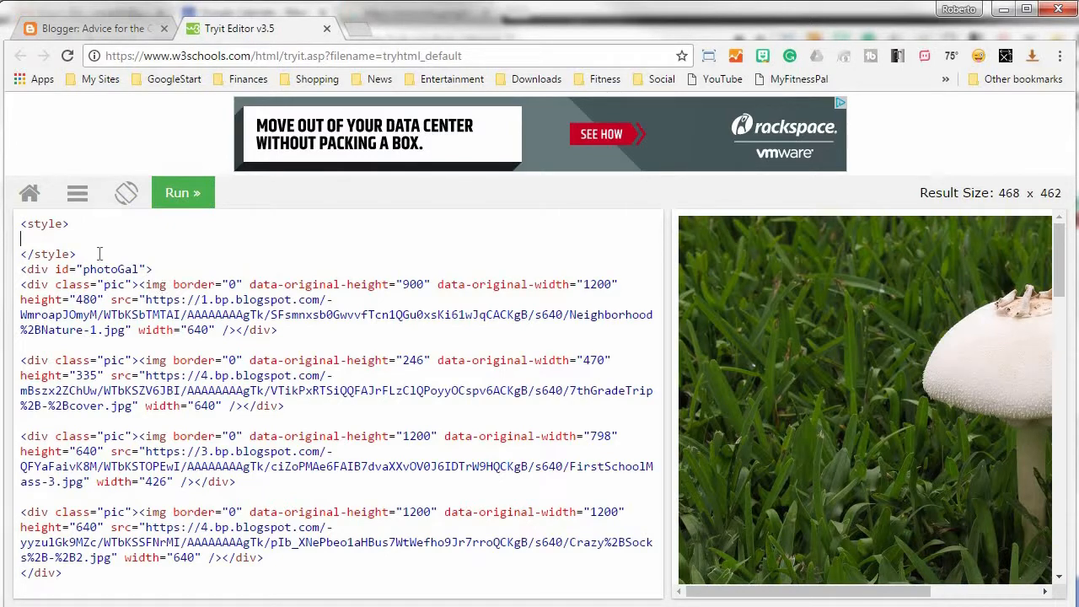
- Add a .pic img rule with width: 100% and preview the resized gallery photos
type(".pic img {")
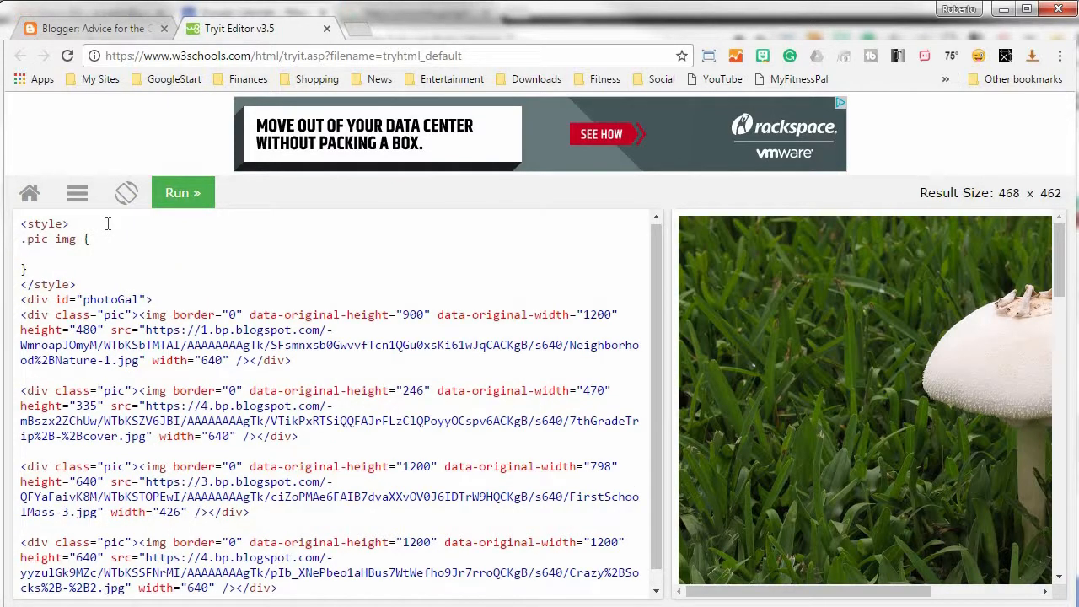
type("width")
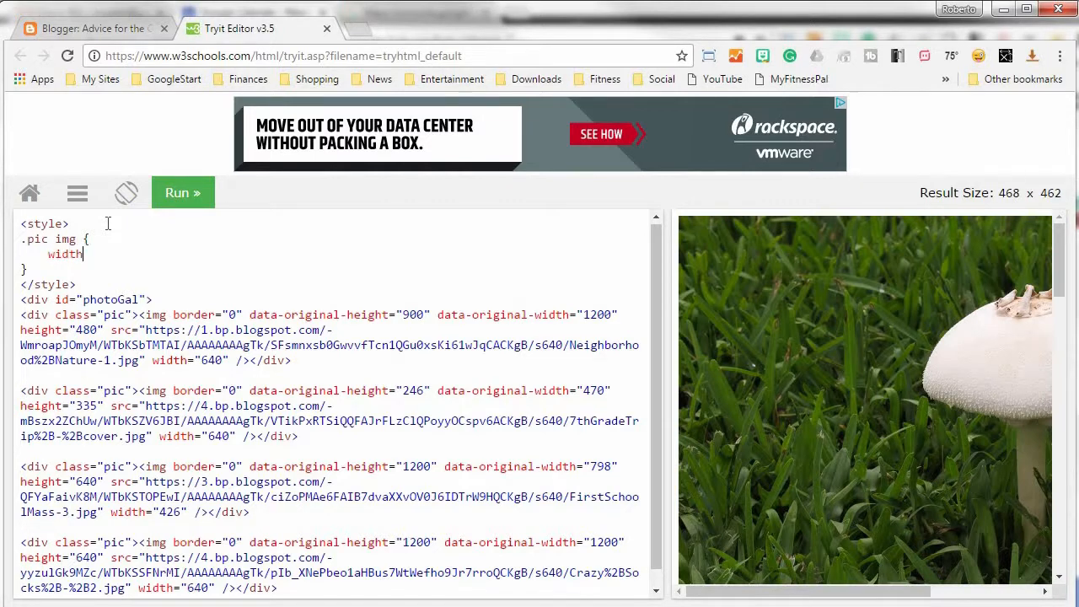
type(": 100%;")
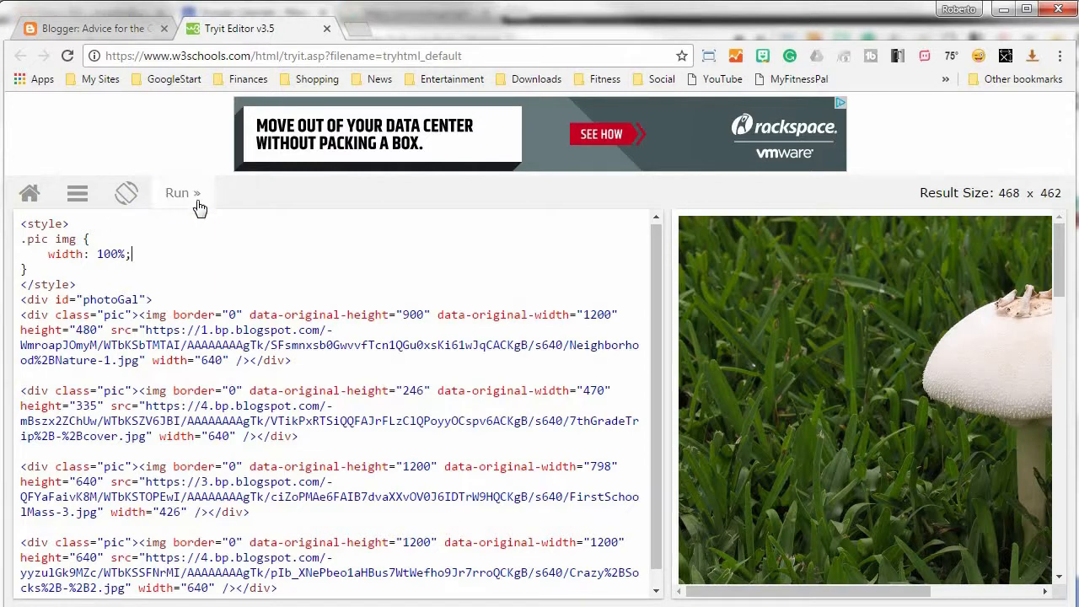
left_click(182, 192)
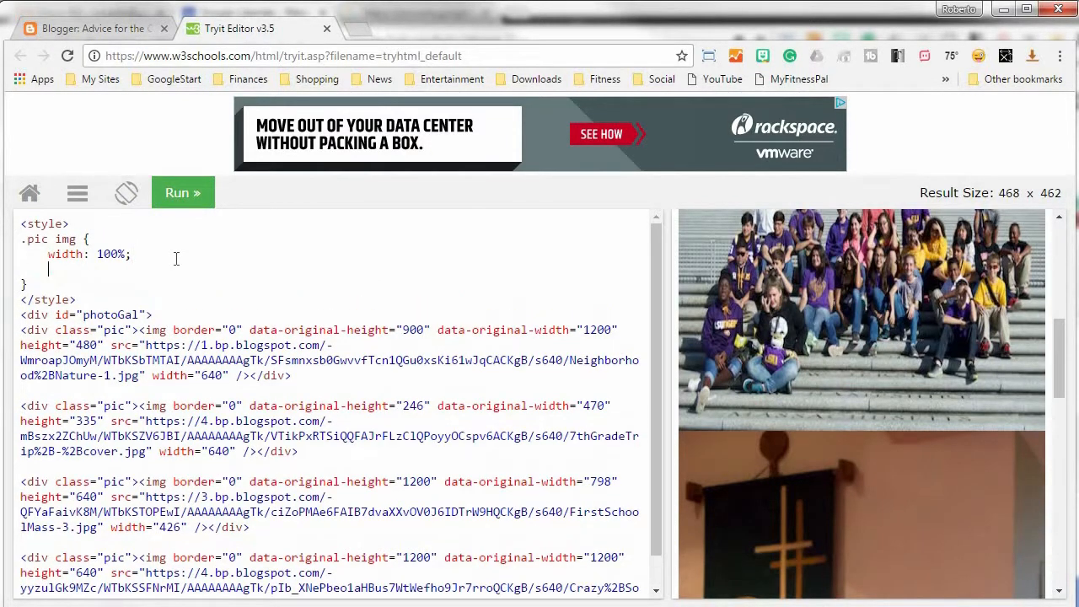
- Add height: auto to the .pic img rule and rerun the preview
type("height: auto;")
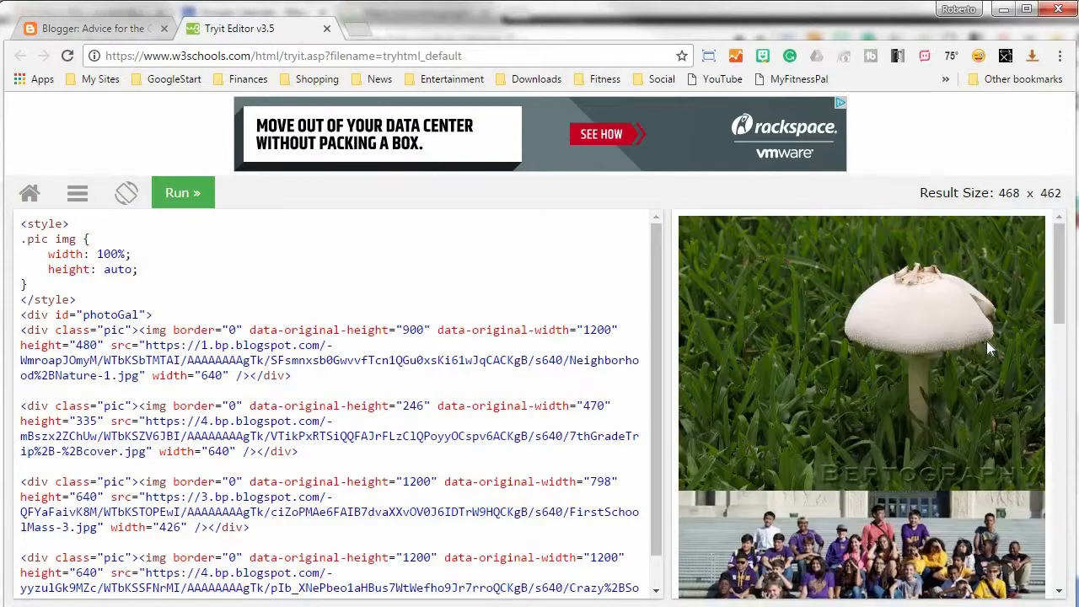
scroll("down", 3)
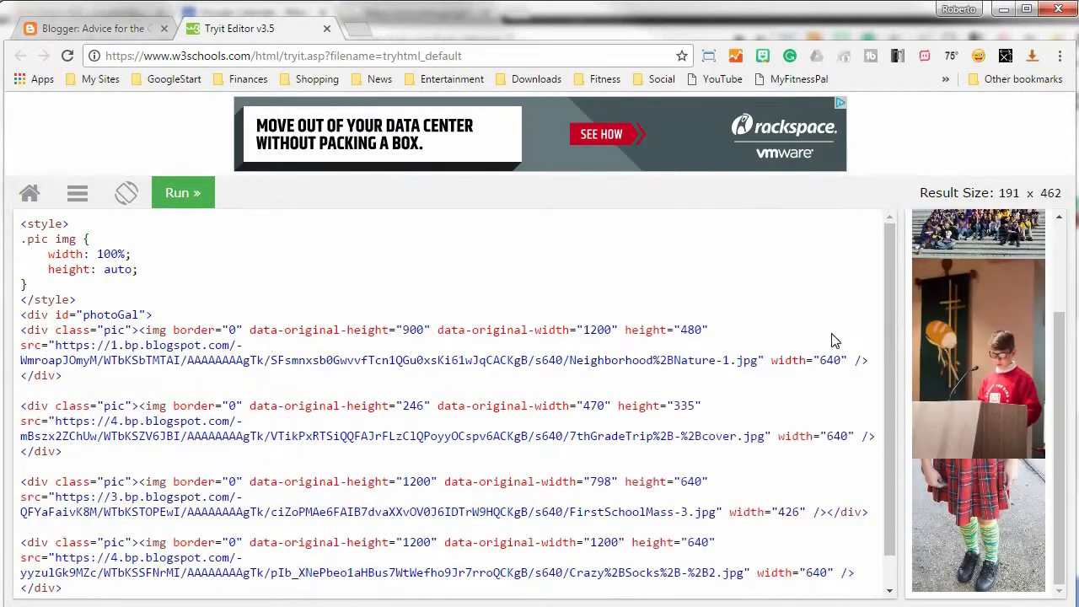
left_click(182, 193)
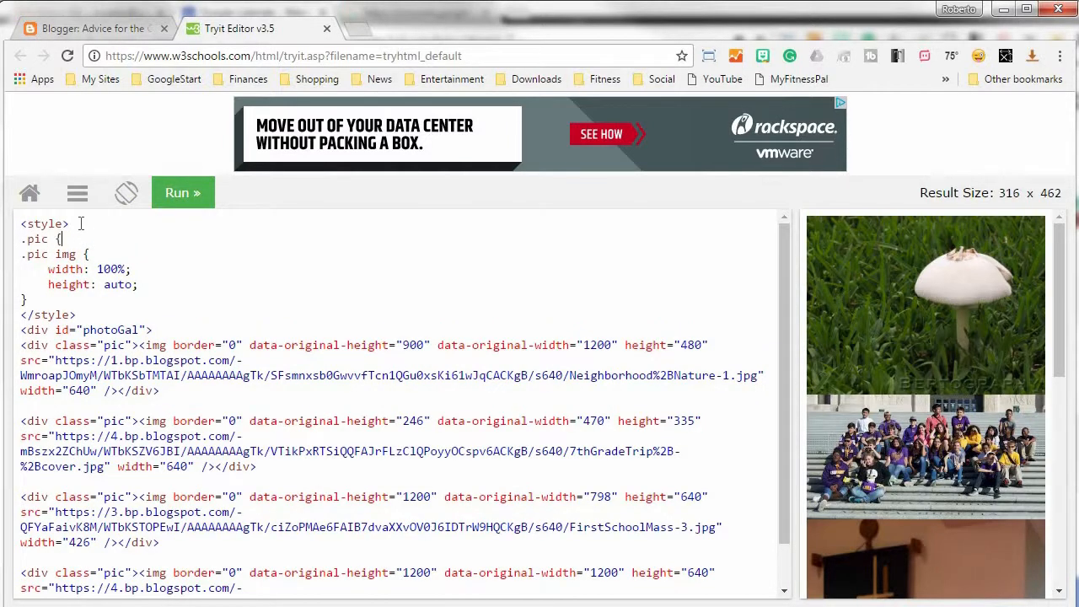
- Add a .pic rule above .pic img setting max-width: 300px
key("enter")
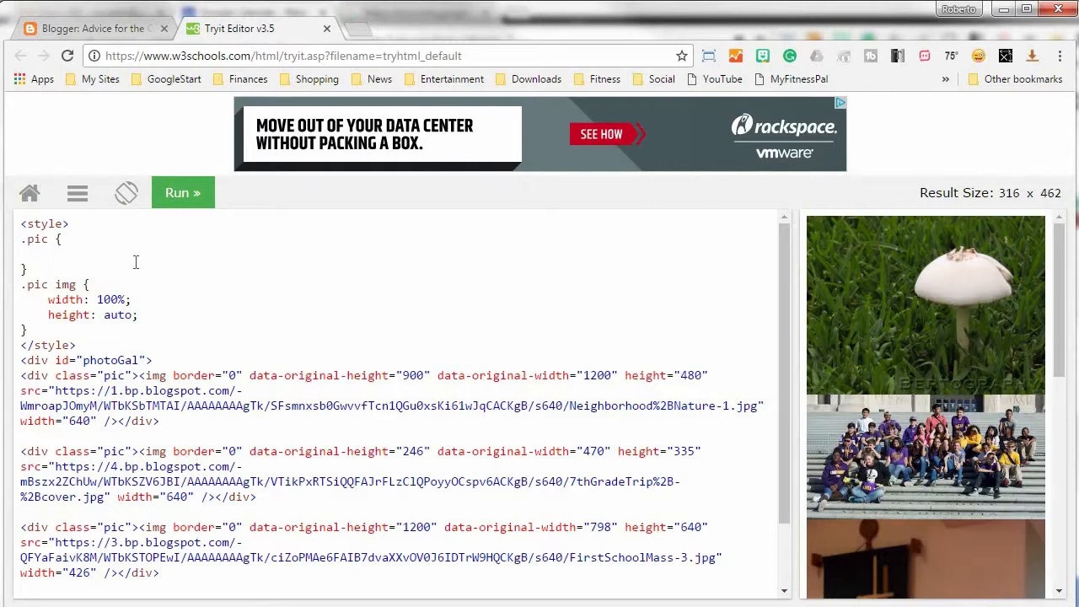
left_click(51, 253)
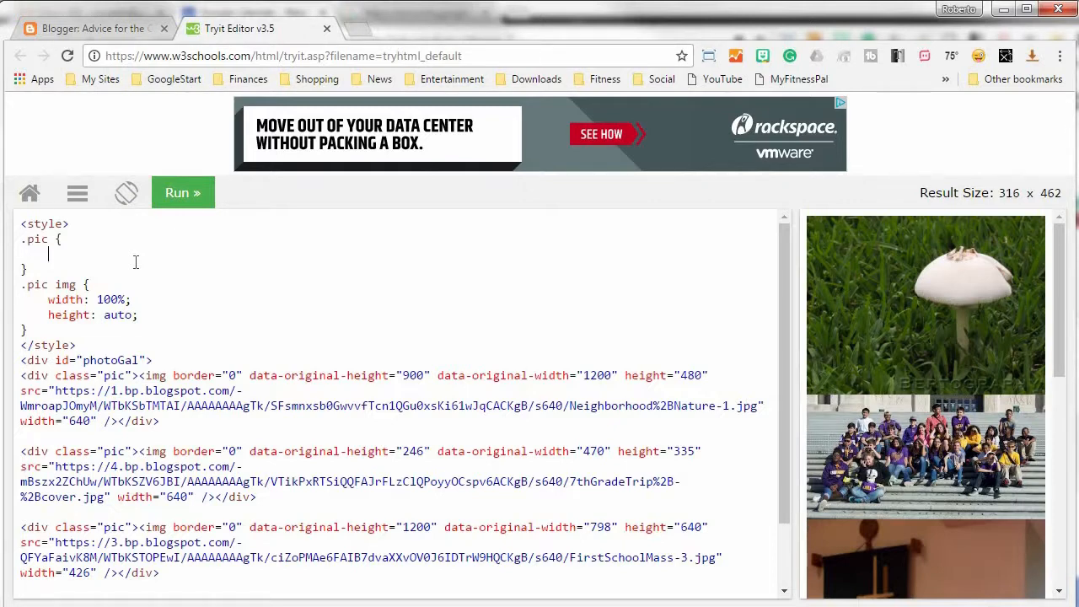
type("max-wid")
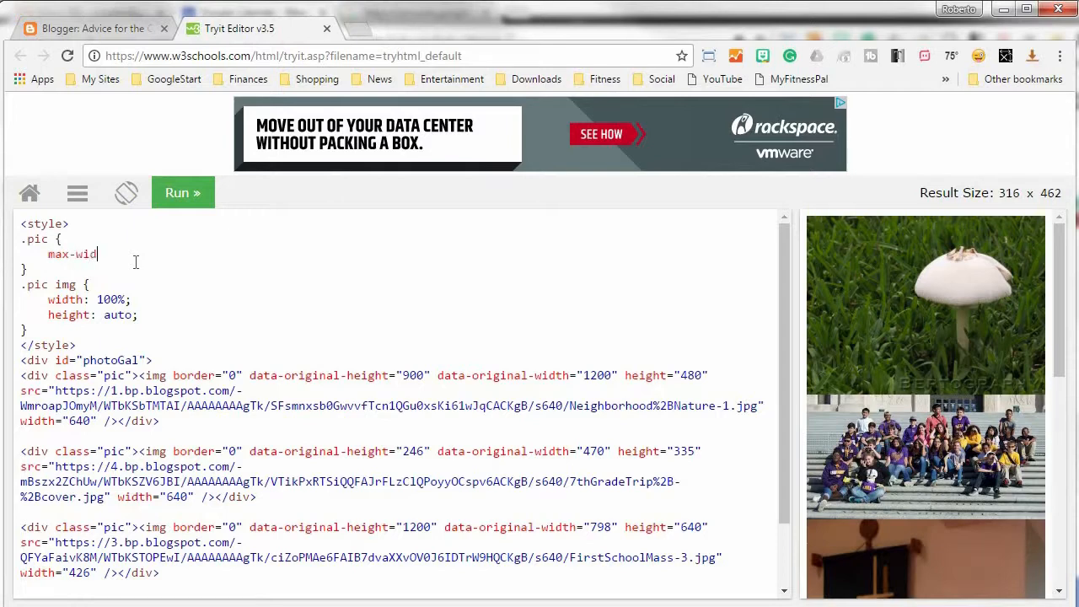
type("th:")
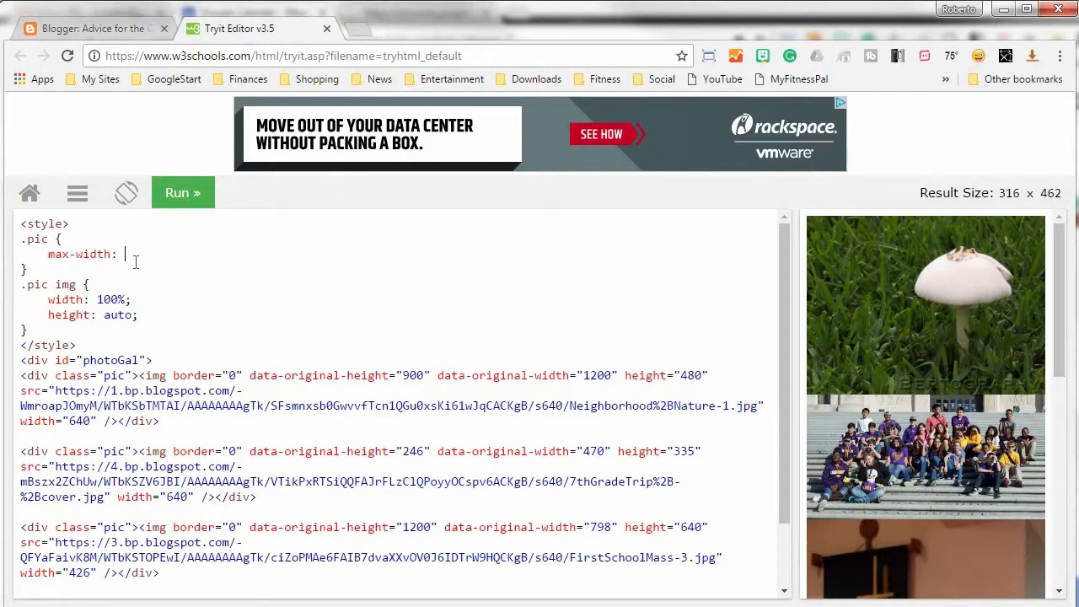
type("300px;")
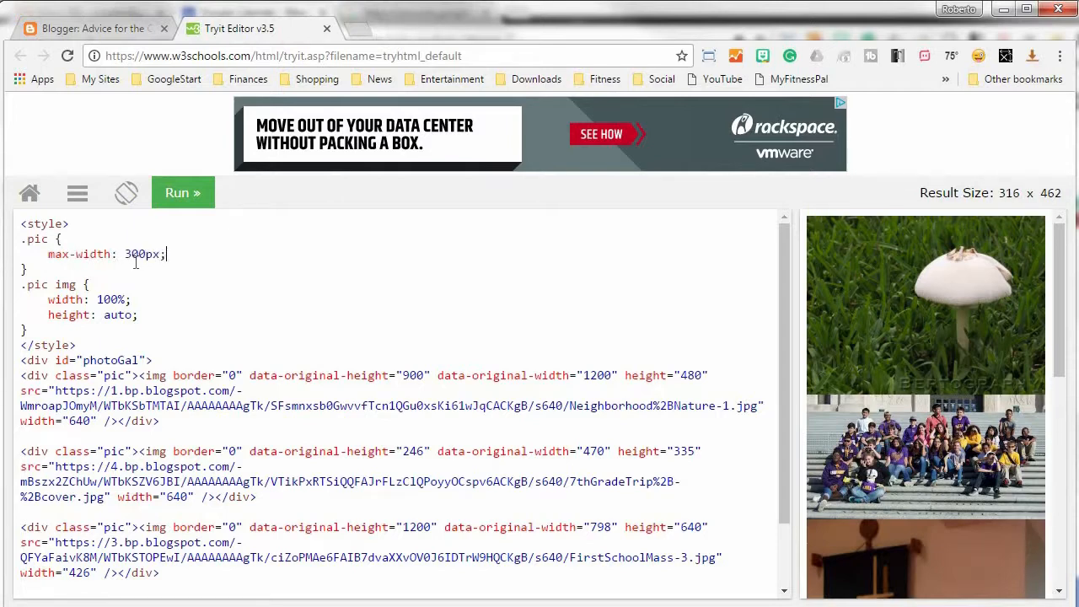
mouse_move(793, 302)
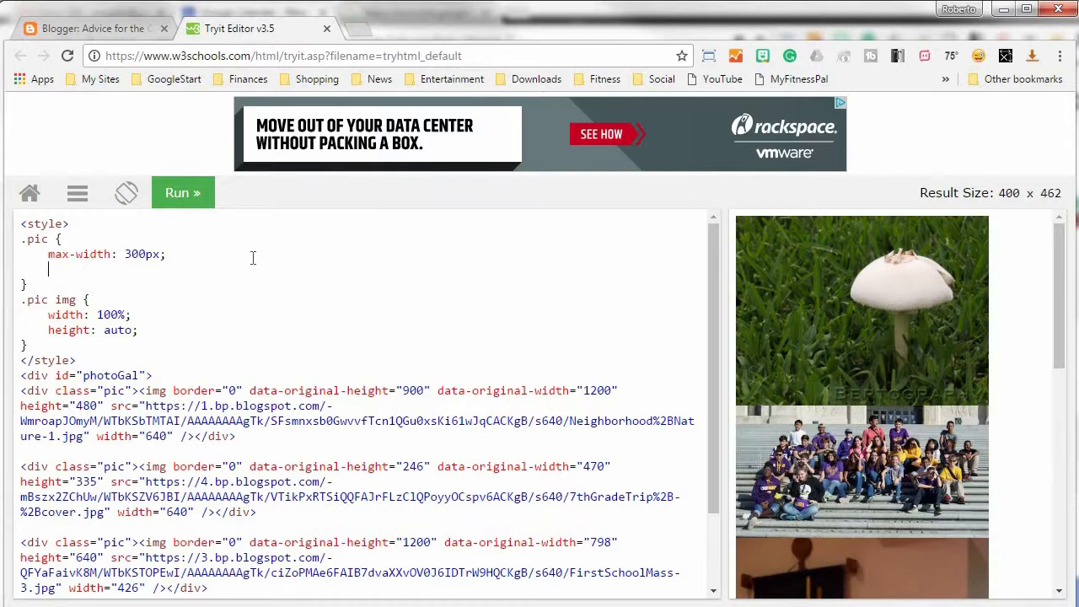
- Set .pic to display: inline-block and resize the preview to watch the images reflow
type("displ")
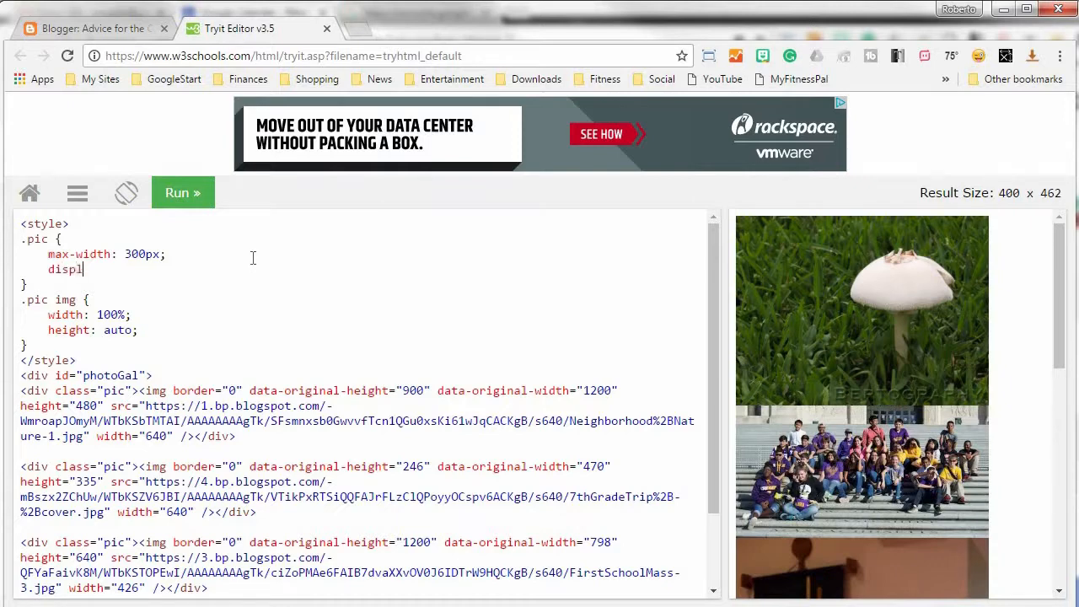
type("ay: inline")
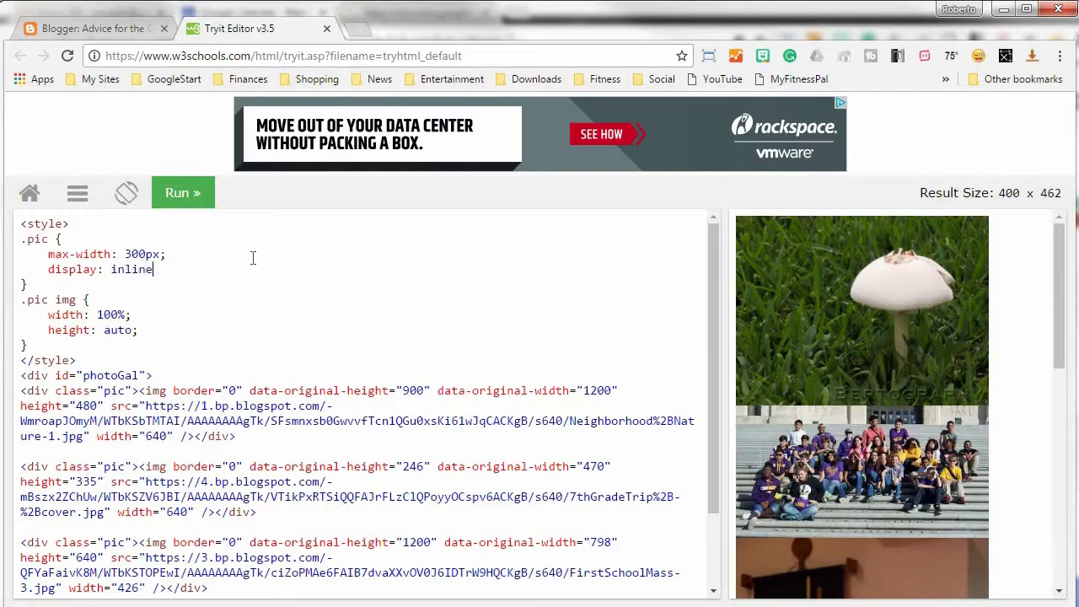
type("-block;")
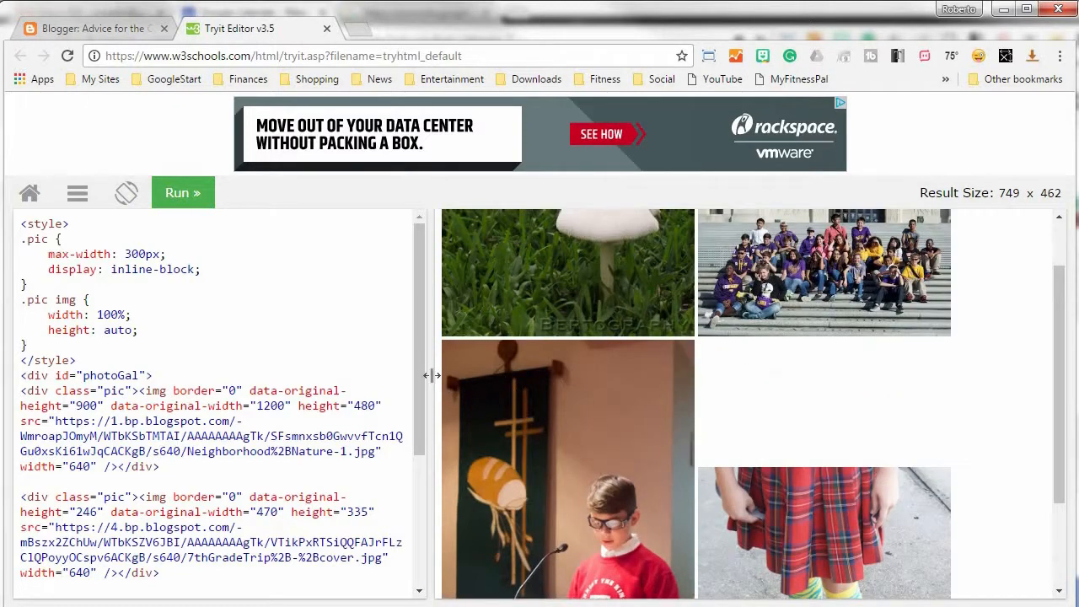
left_click_drag(430, 374, 447, 374)
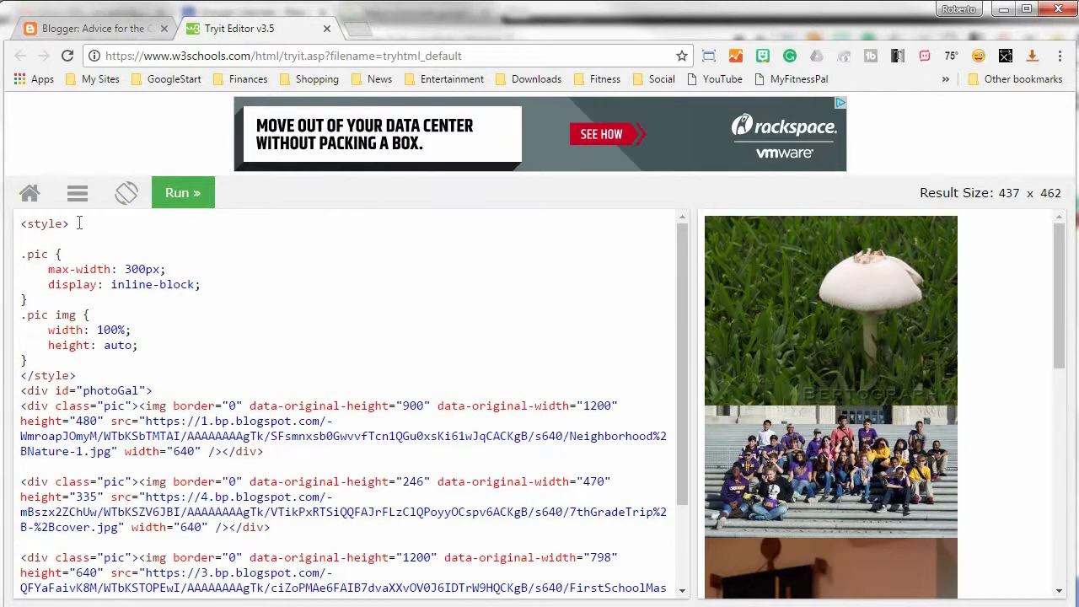
- Add a #photoGal rule with text-align: center at the top of the style block
type("#")
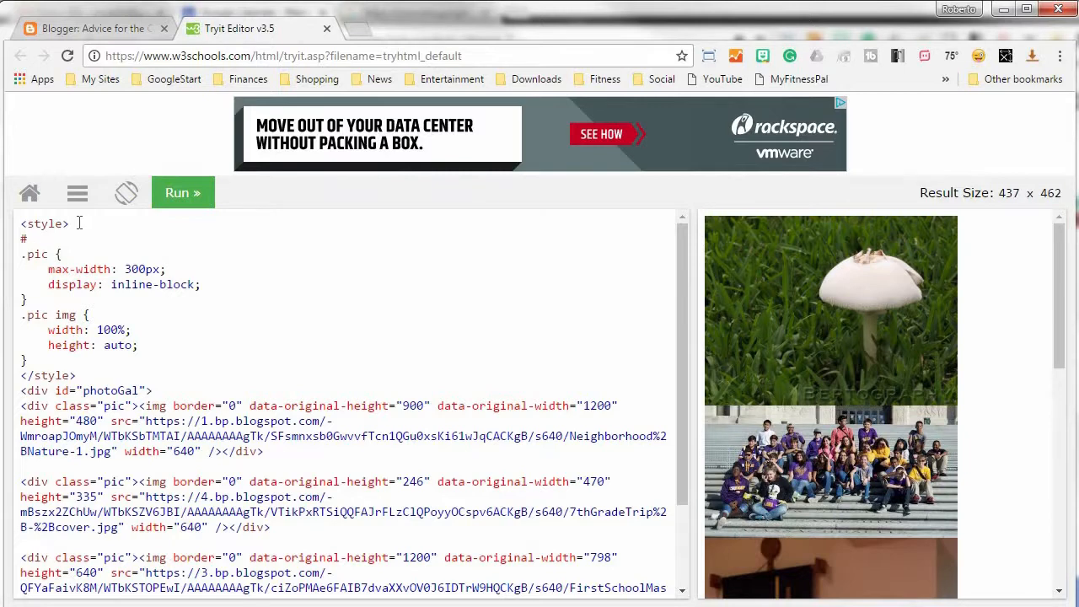
type("photoGal")
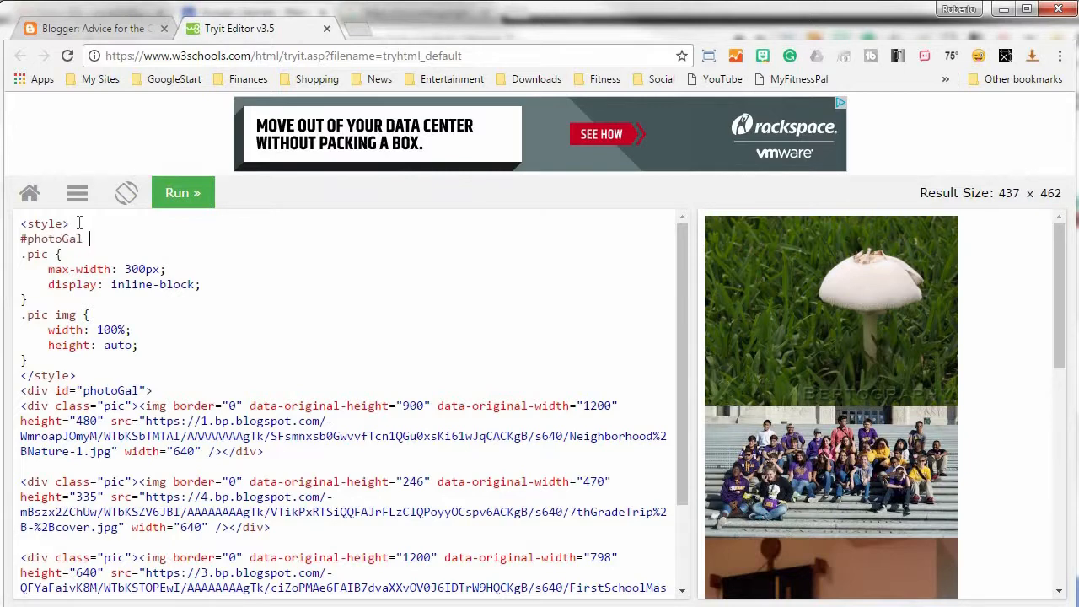
type("{")
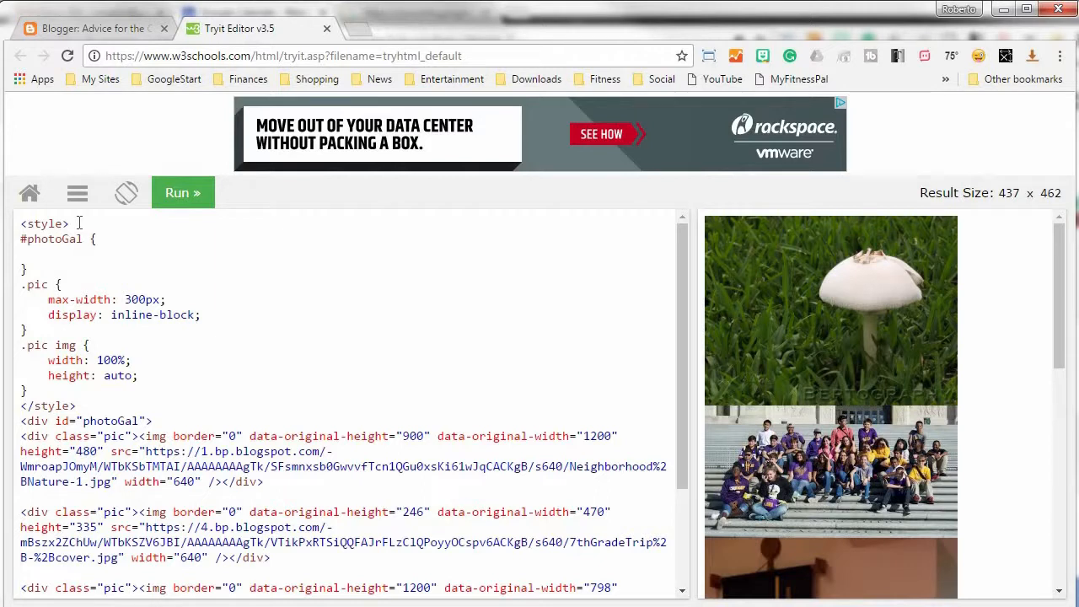
type("t")
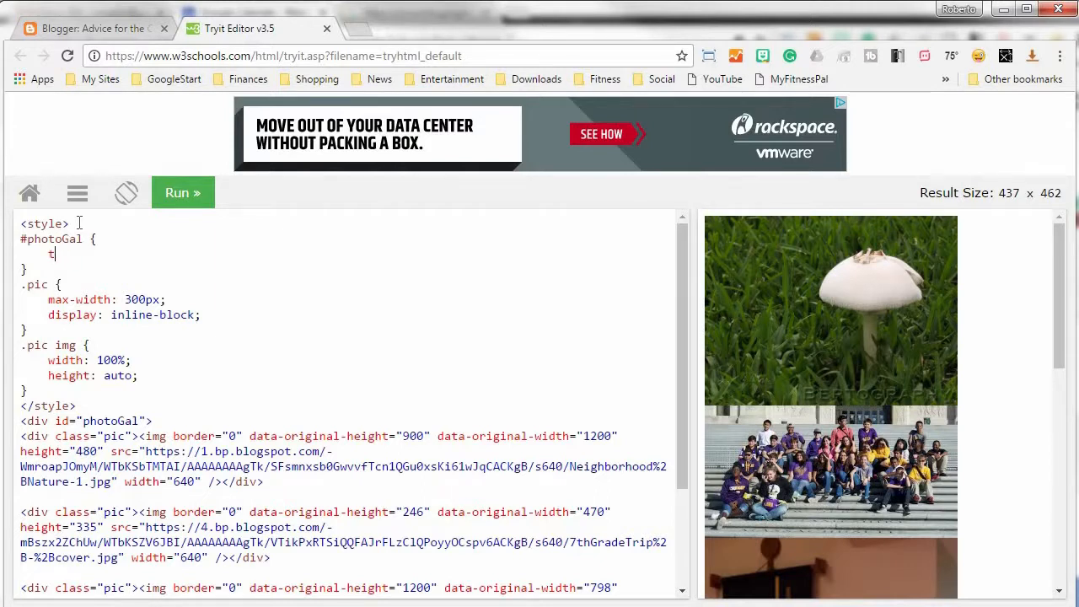
type("ext-align:")
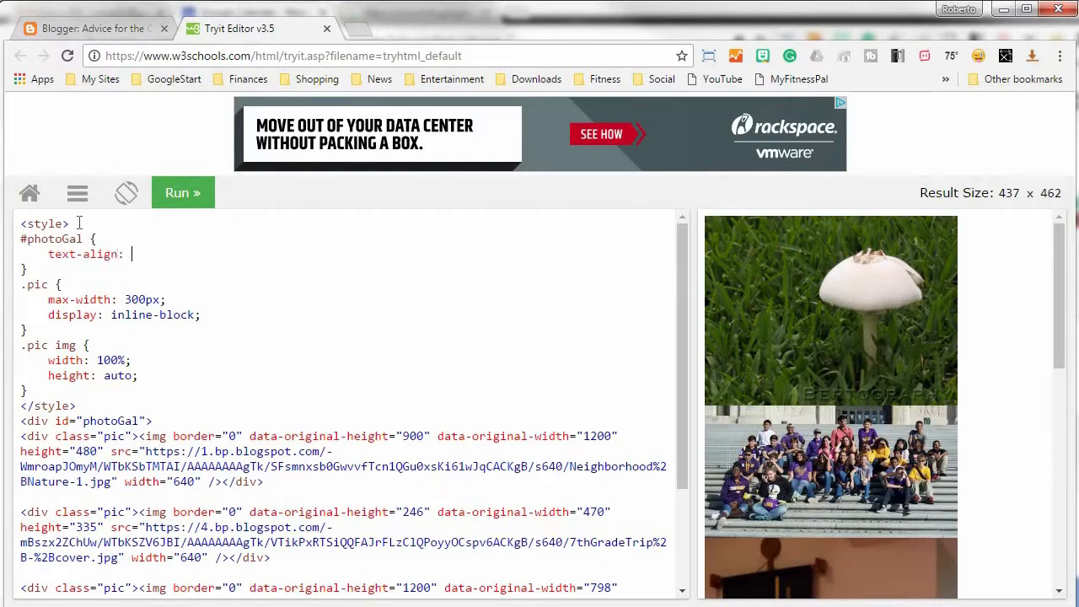
type("center;")
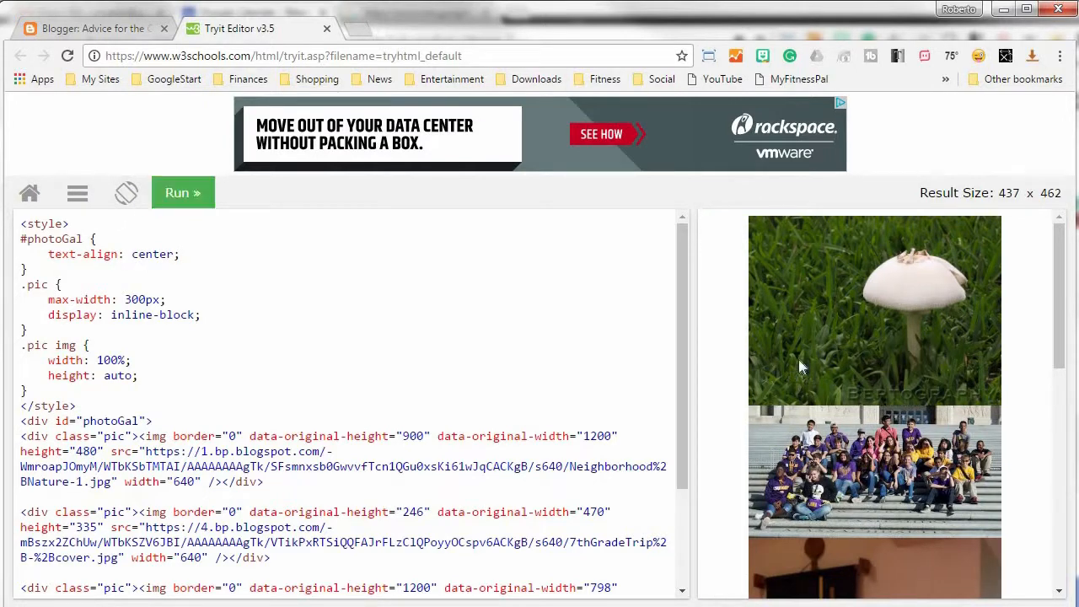
- Resize the result pane to check the centered gallery at different widths
left_click_drag(691, 362, 472, 363)
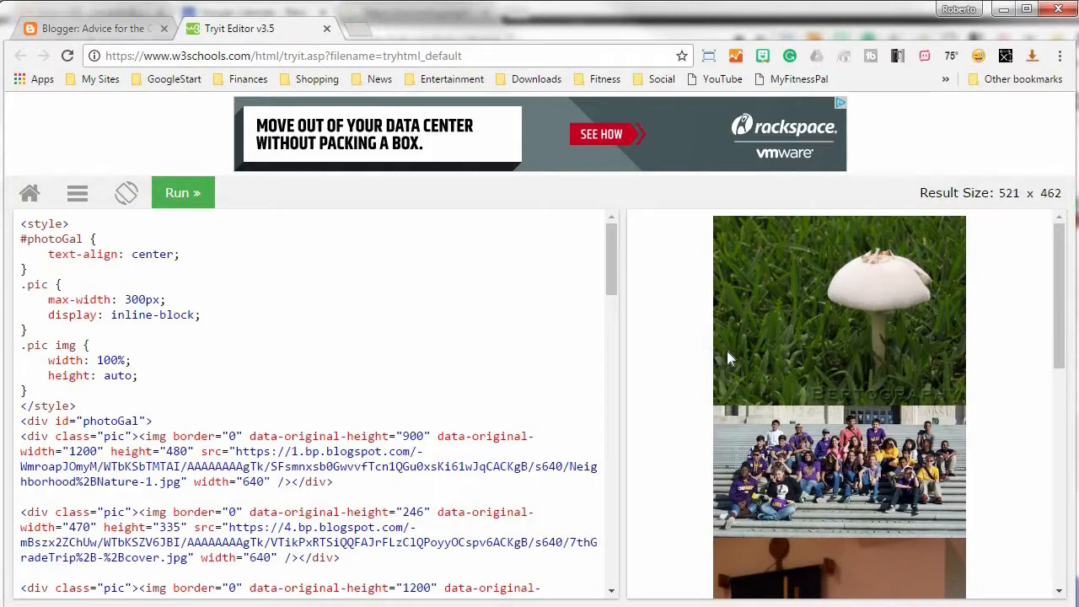
scroll("down", 3)
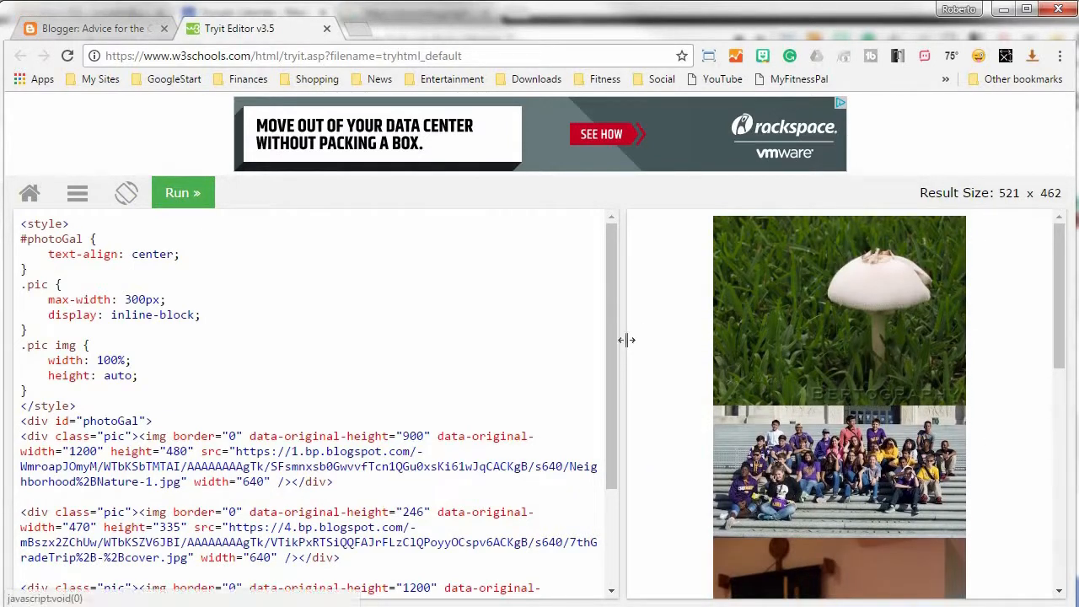
left_click_drag(624, 341, 630, 340)
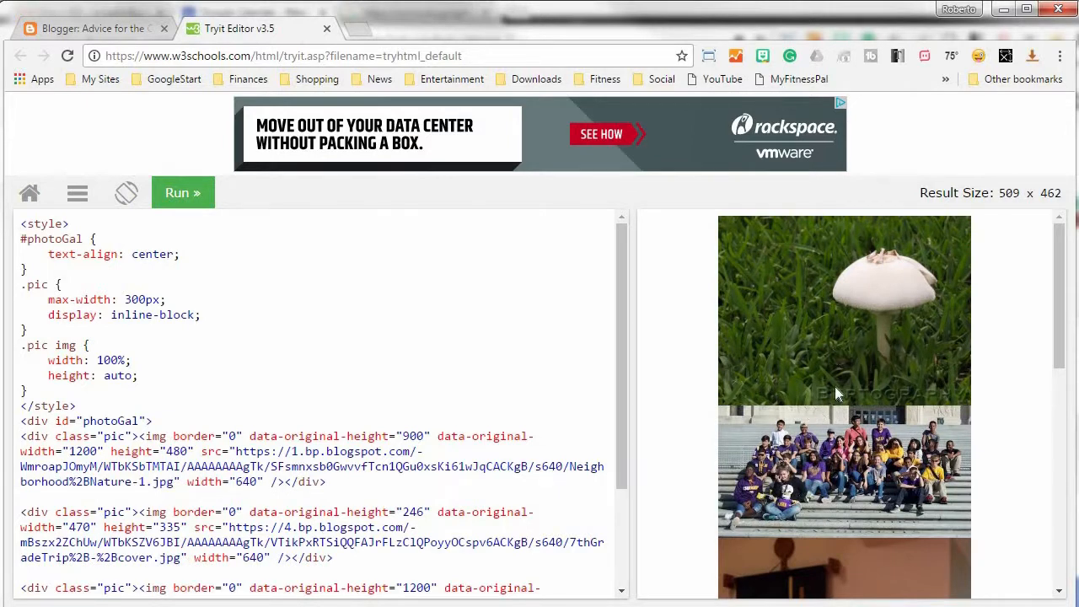
mouse_move(918, 404)
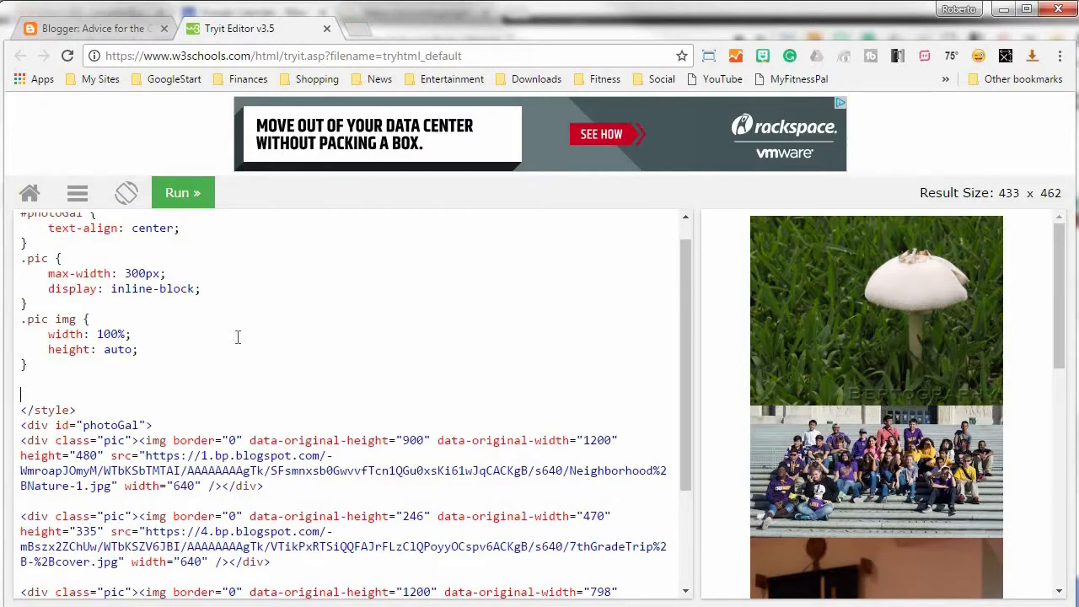
type("@media s")
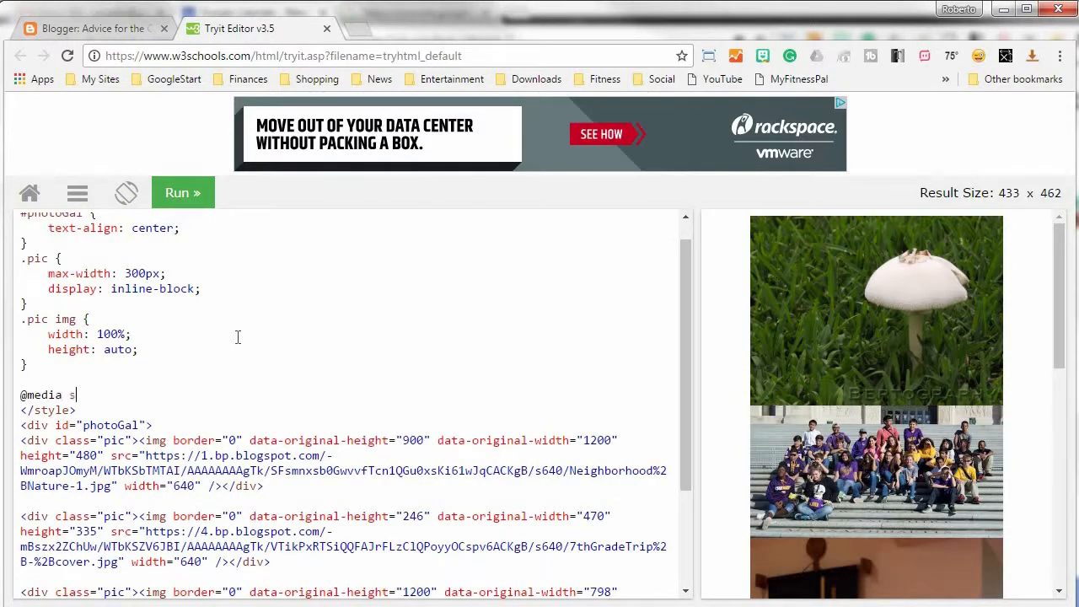
type("creen and")
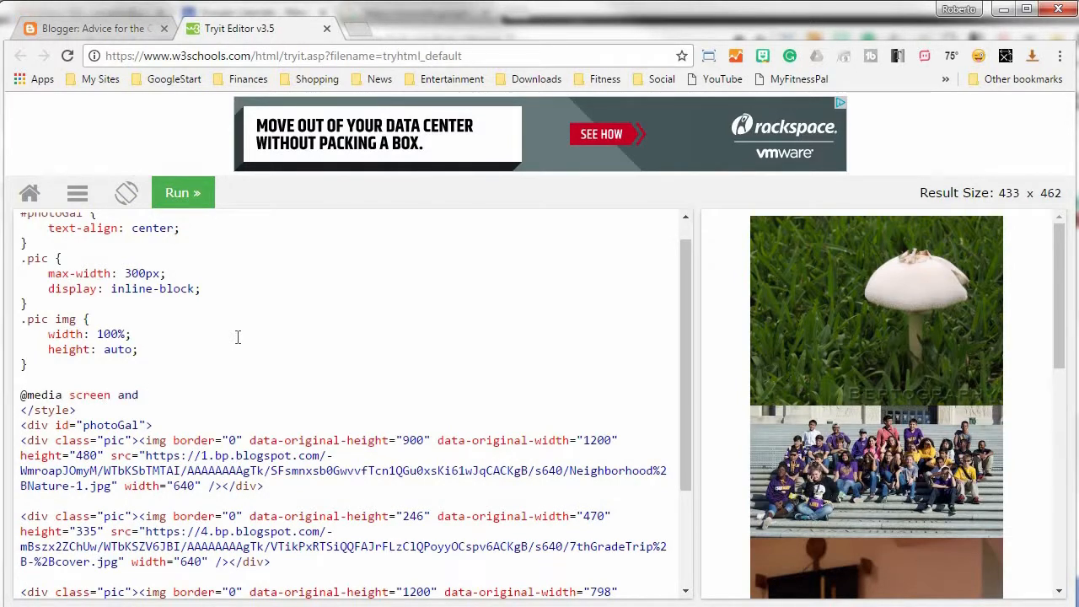
type("(max-width: 45")
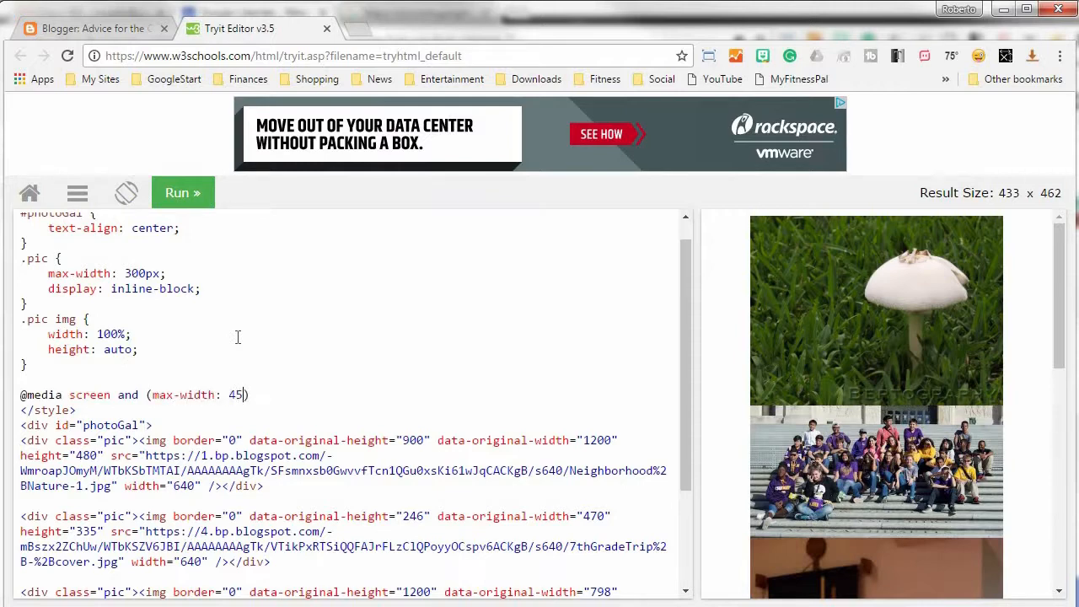
type("px")
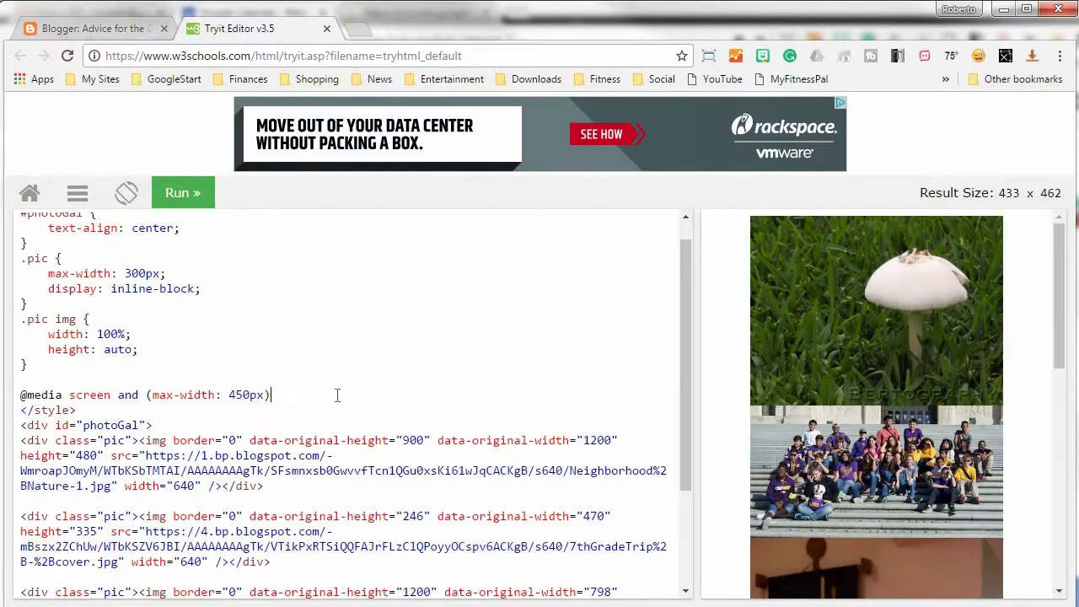
type("{}")
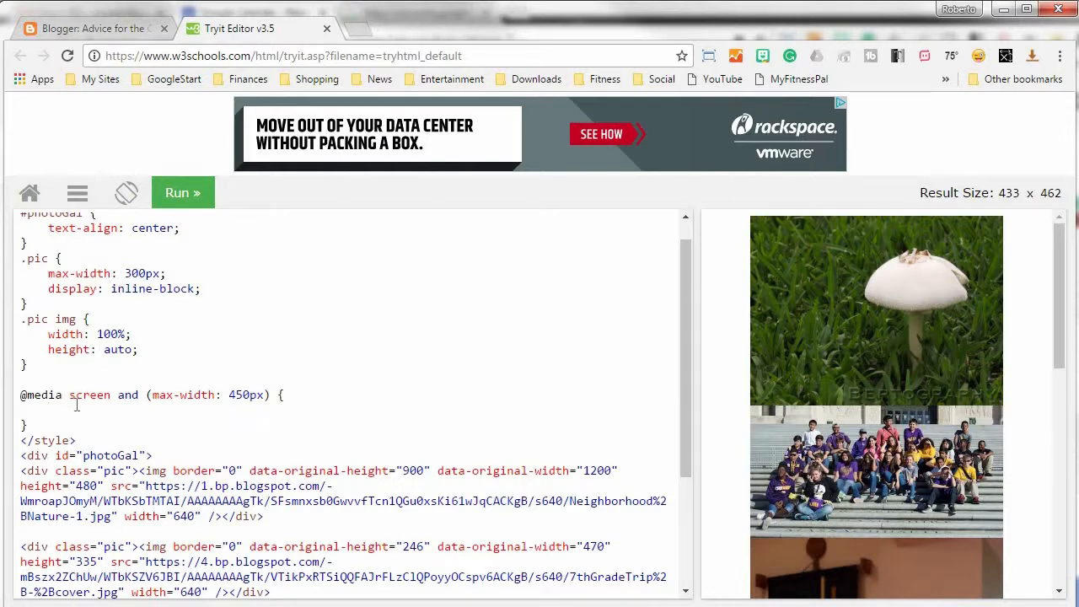
- Inside the media query set .pic max-width: 100%, run it, and narrow the preview so pictures stack
type(".pic {")
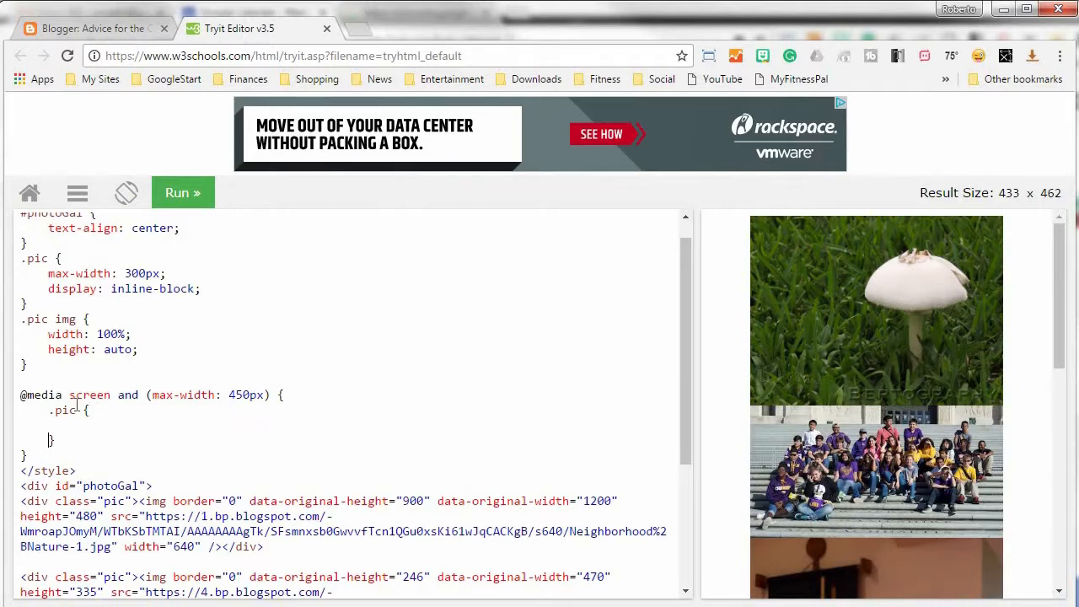
type("max")
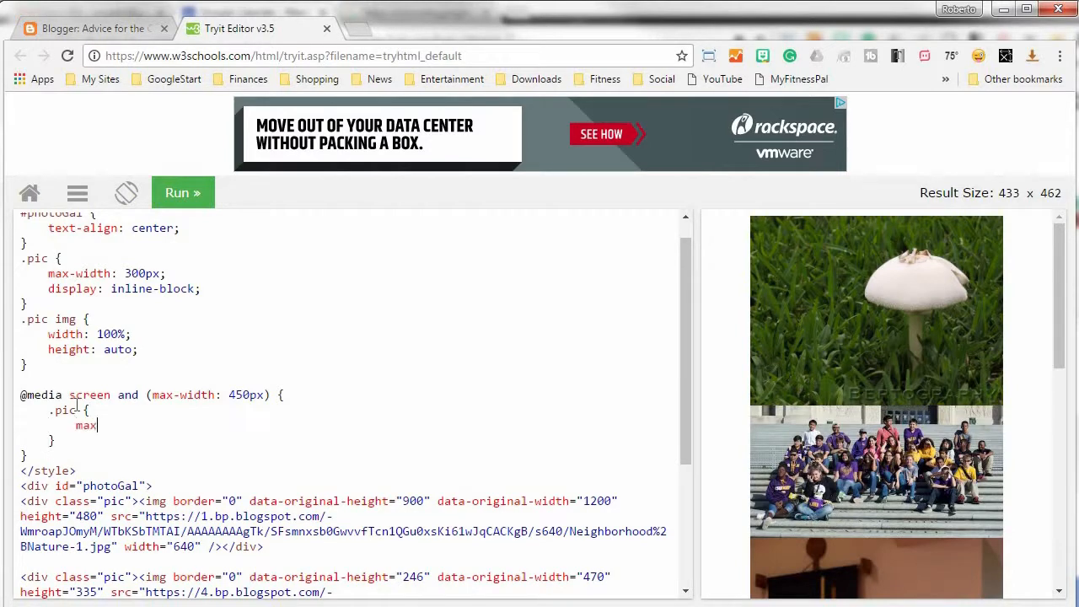
type("-width: 1")
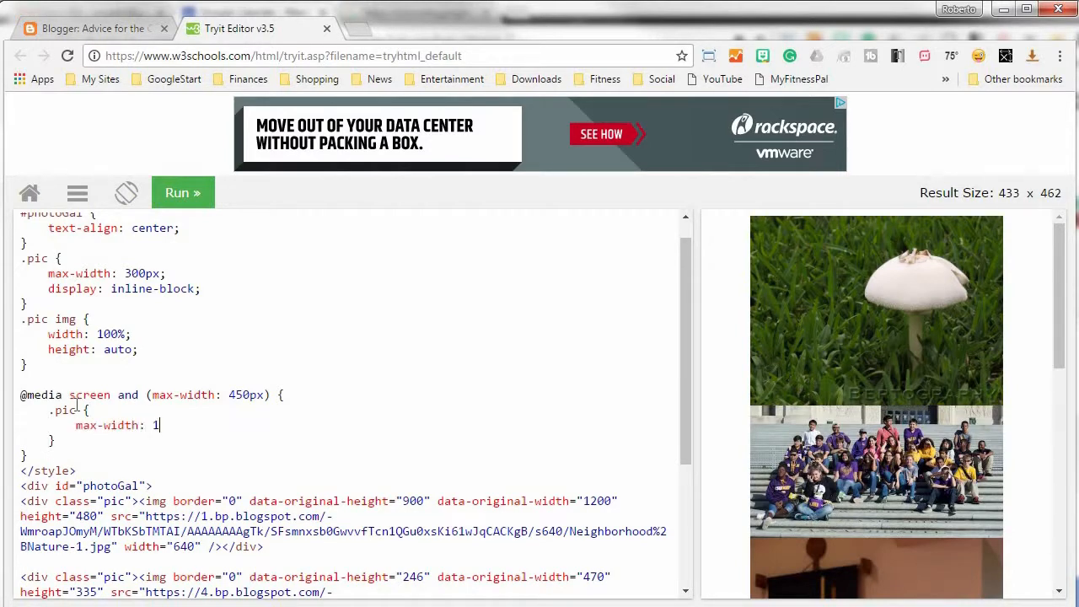
type("00%;")
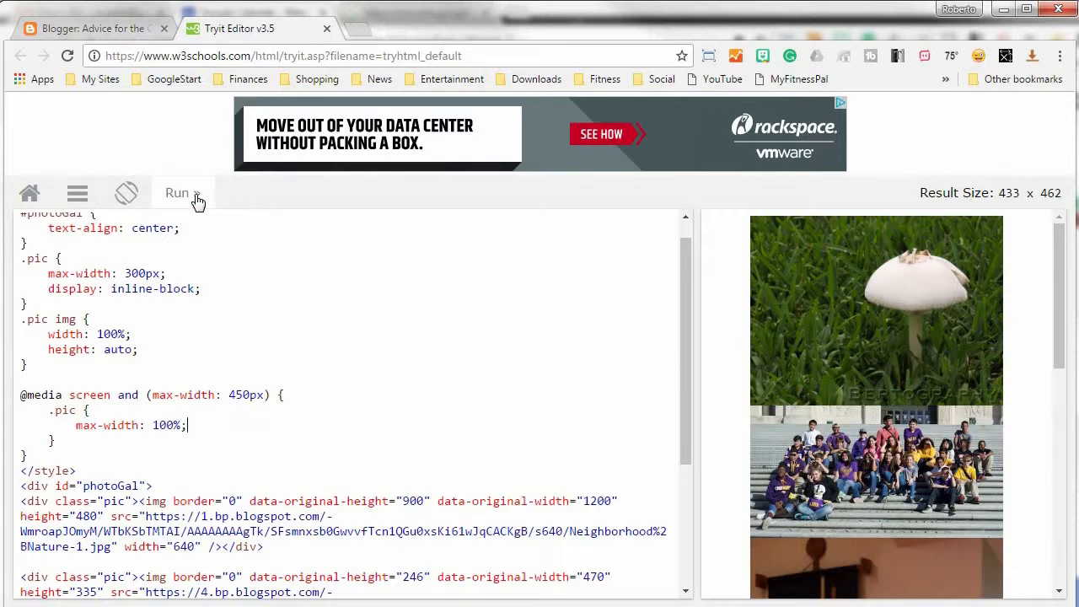
left_click(182, 193)
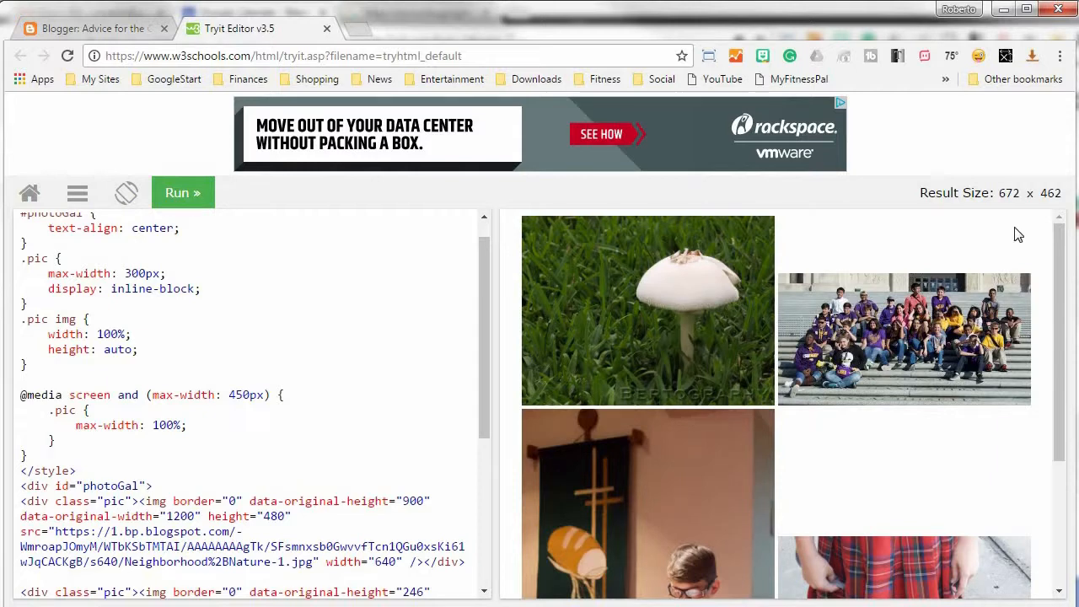
mouse_move(1018, 189)
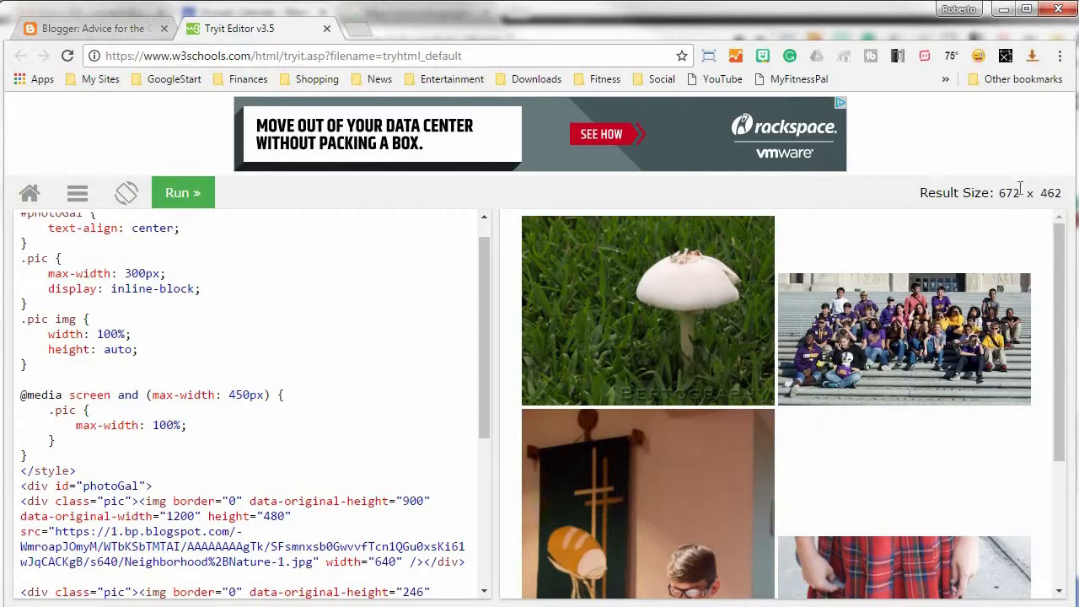
mouse_move(502, 327)
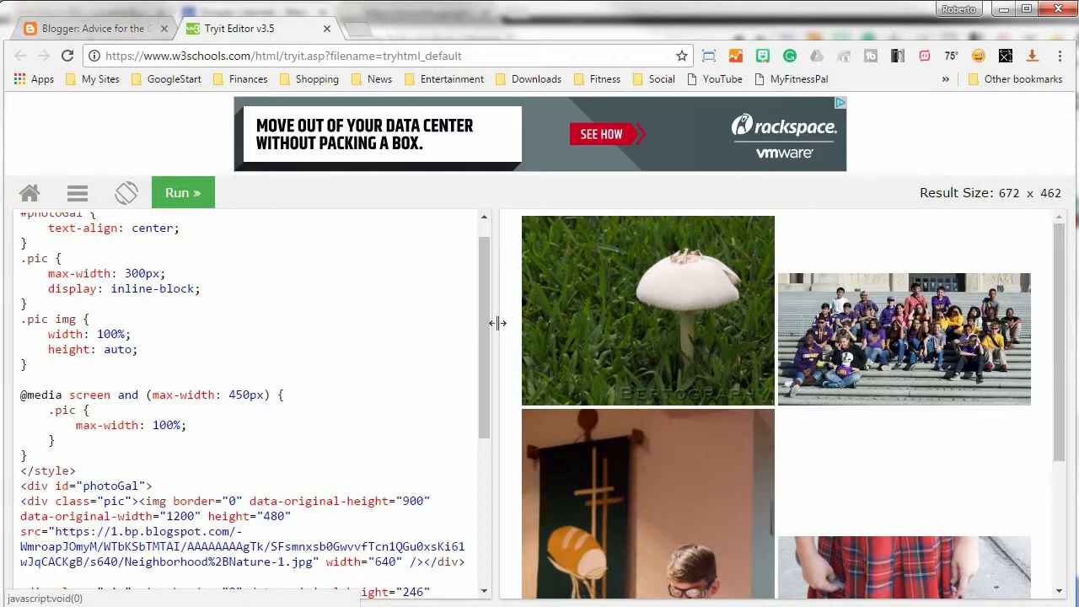
left_click_drag(495, 324, 675, 324)
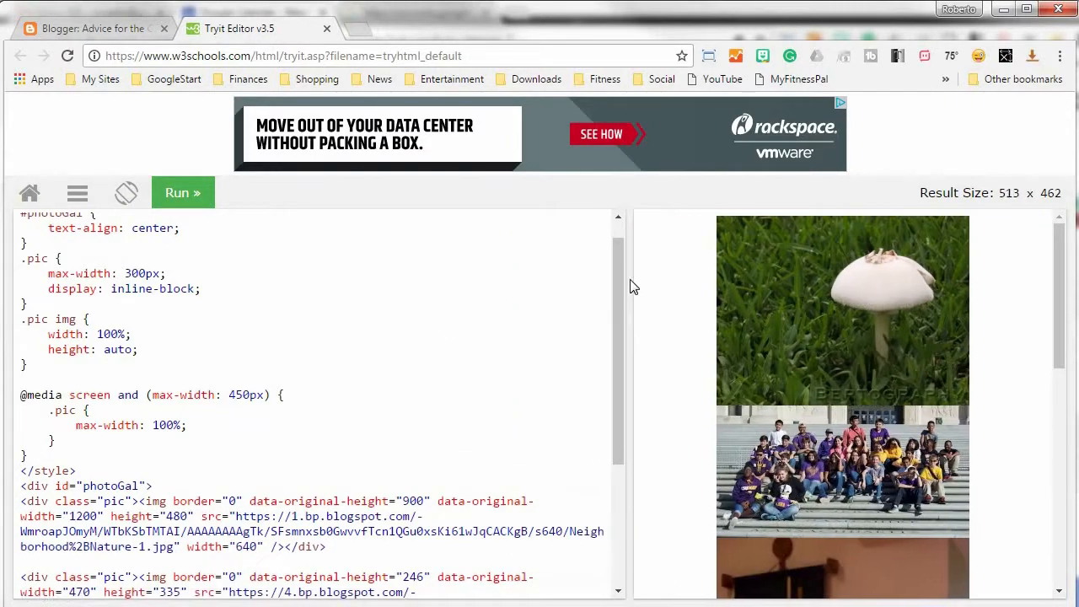
mouse_move(675, 337)
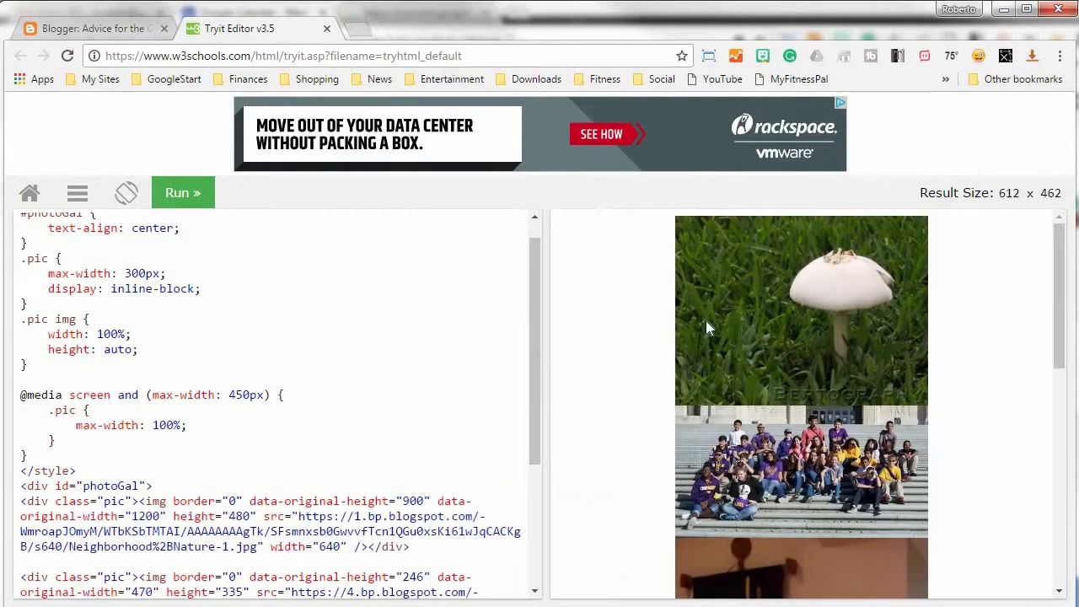
scroll("down", 3)
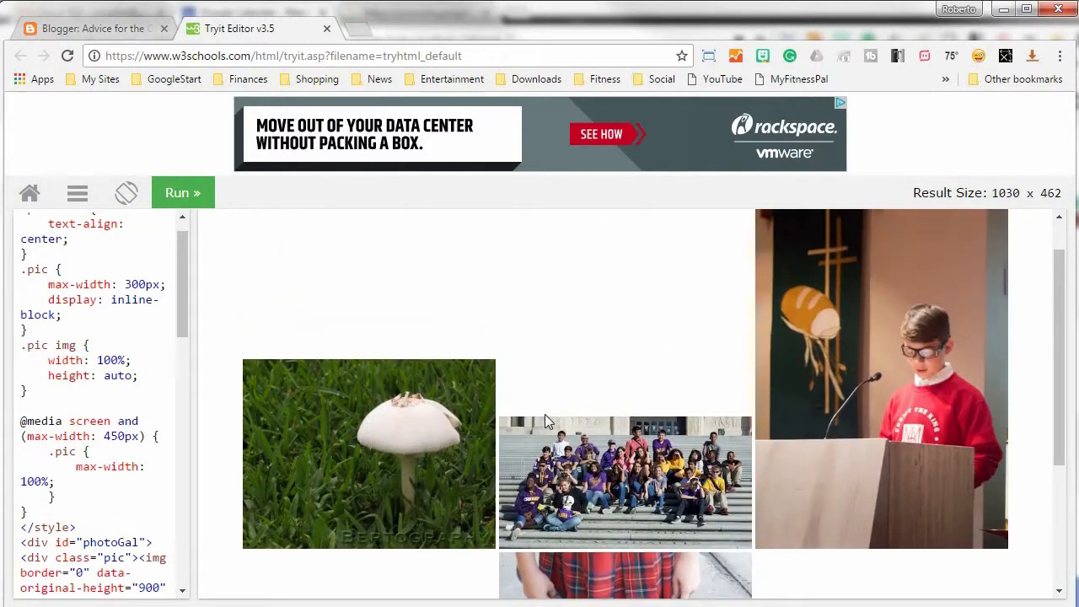
mouse_move(192, 364)
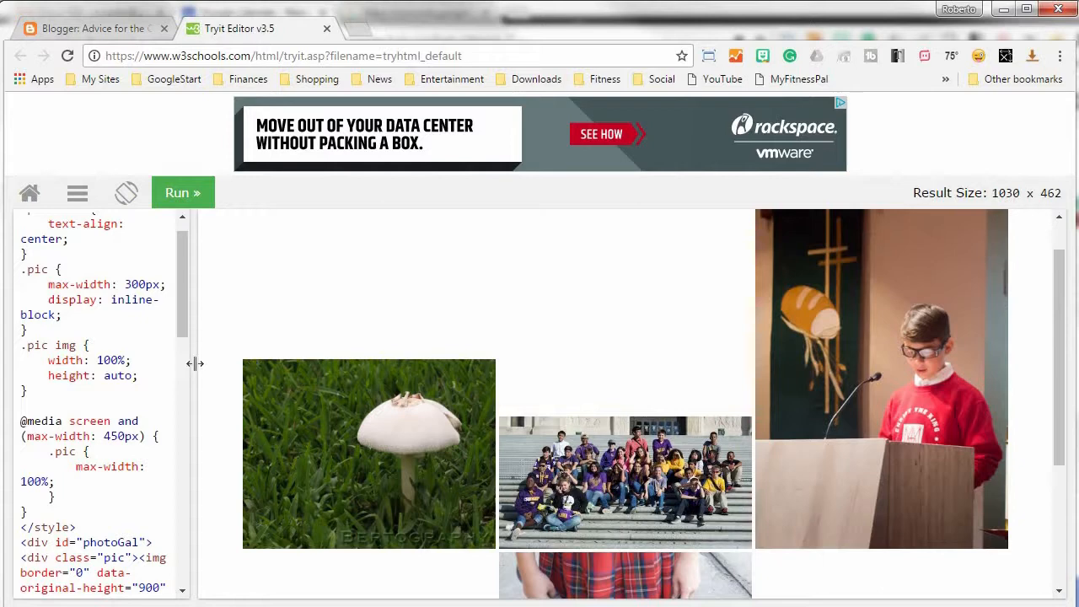
left_click_drag(195, 364, 243, 364)
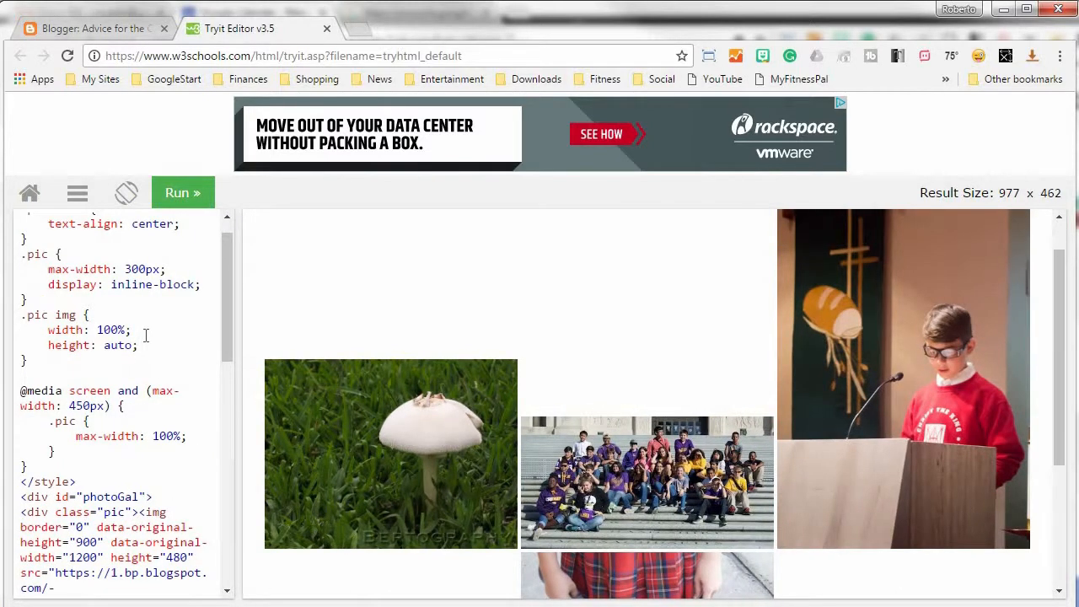
scroll("up", 3)
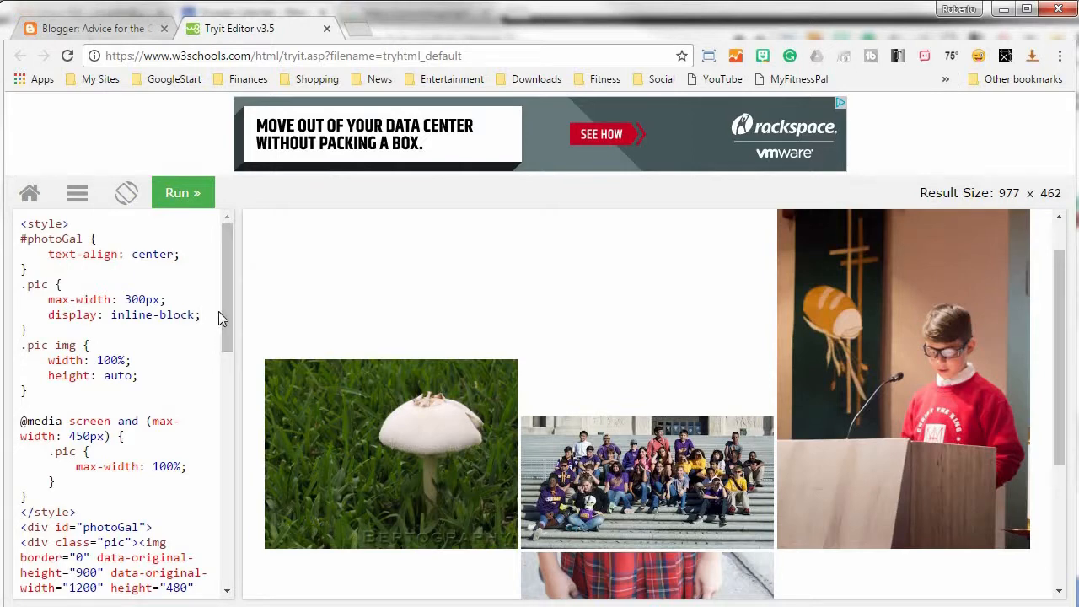
type("vertical-align: middl")
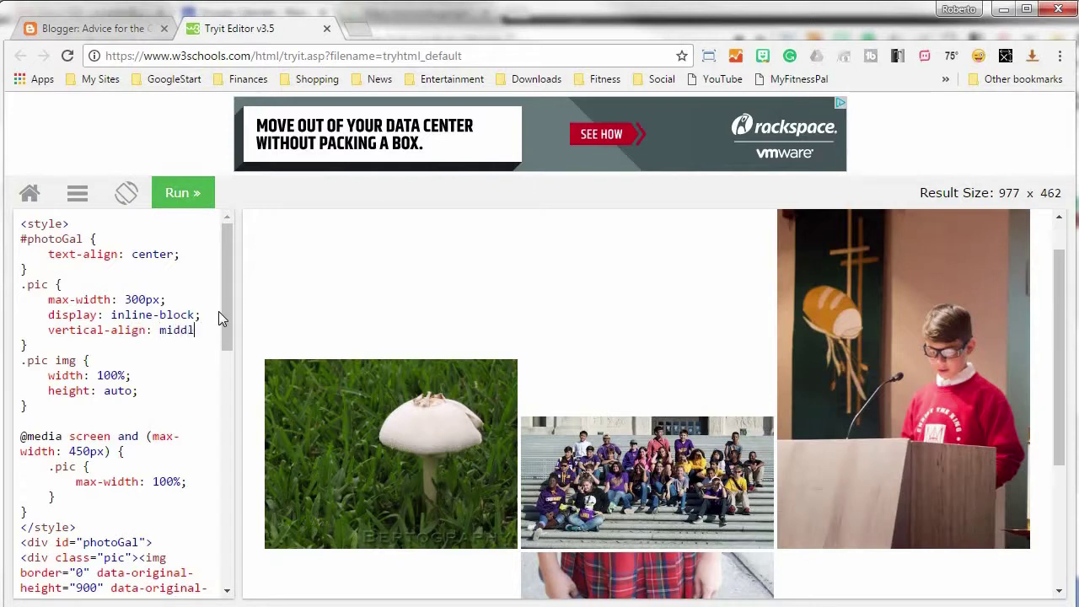
left_click(182, 192)
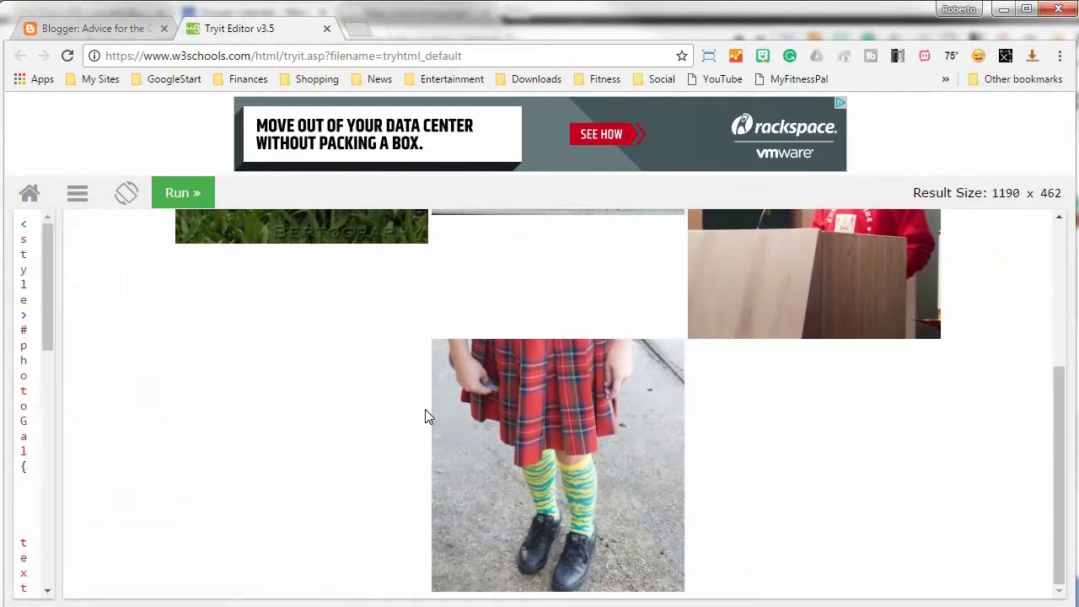
scroll("up", 3)
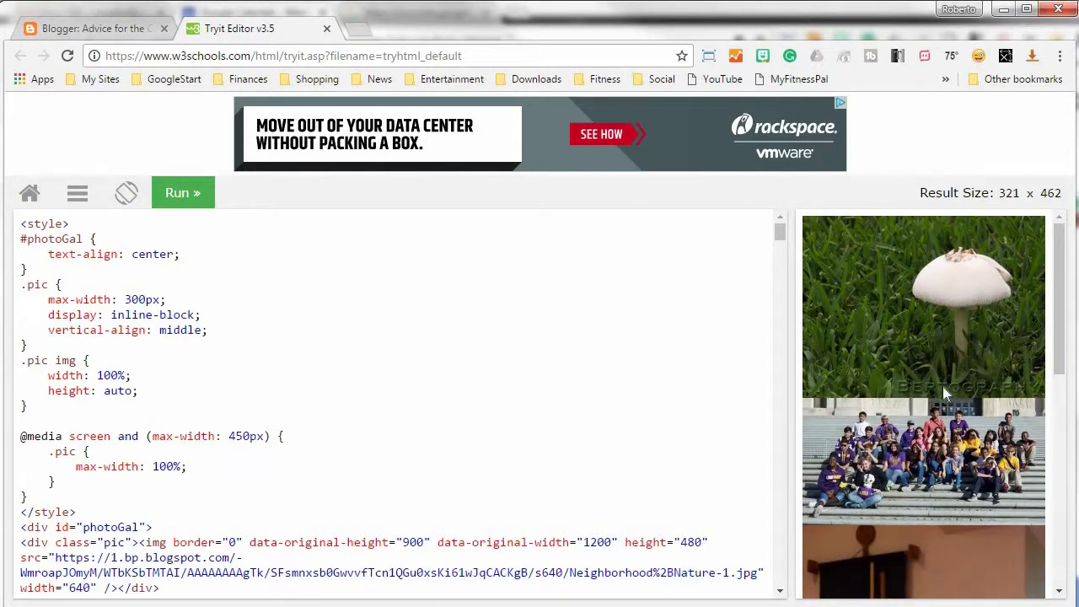
scroll("down", 3)
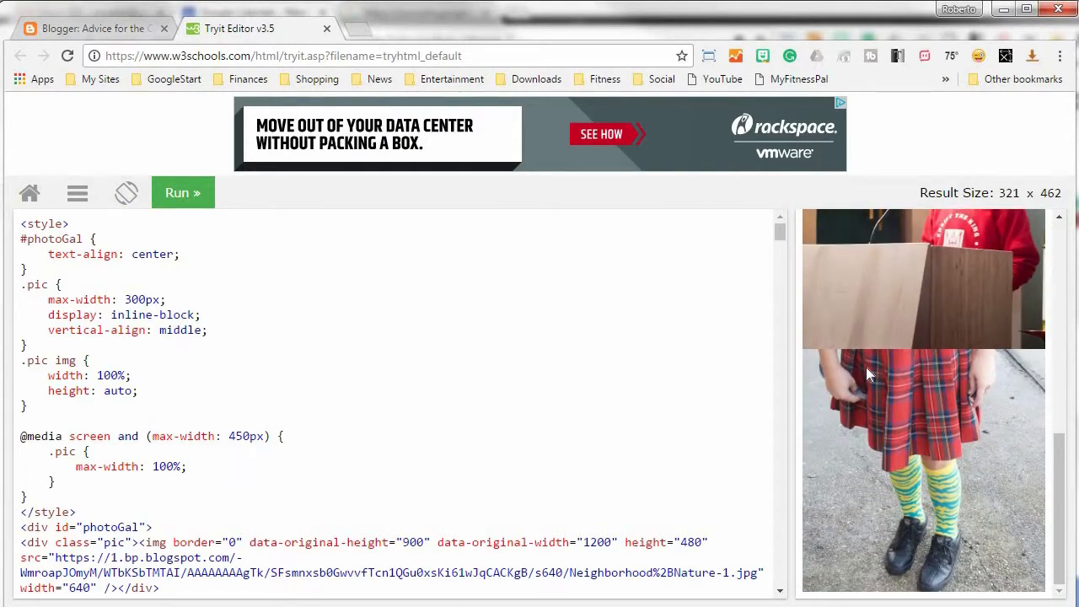
scroll("up", 3)
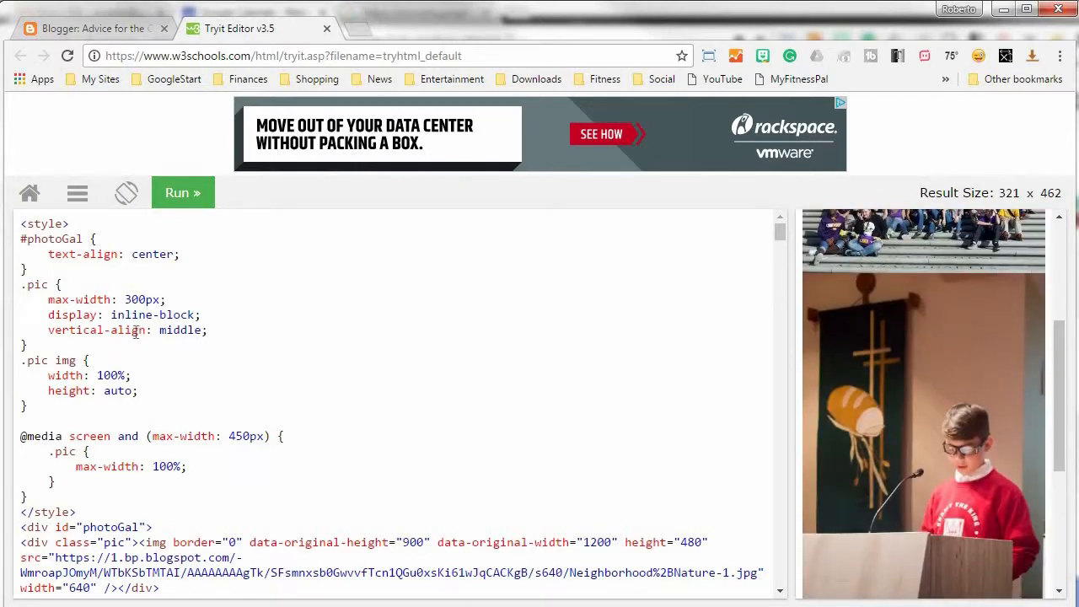
mouse_move(283, 317)
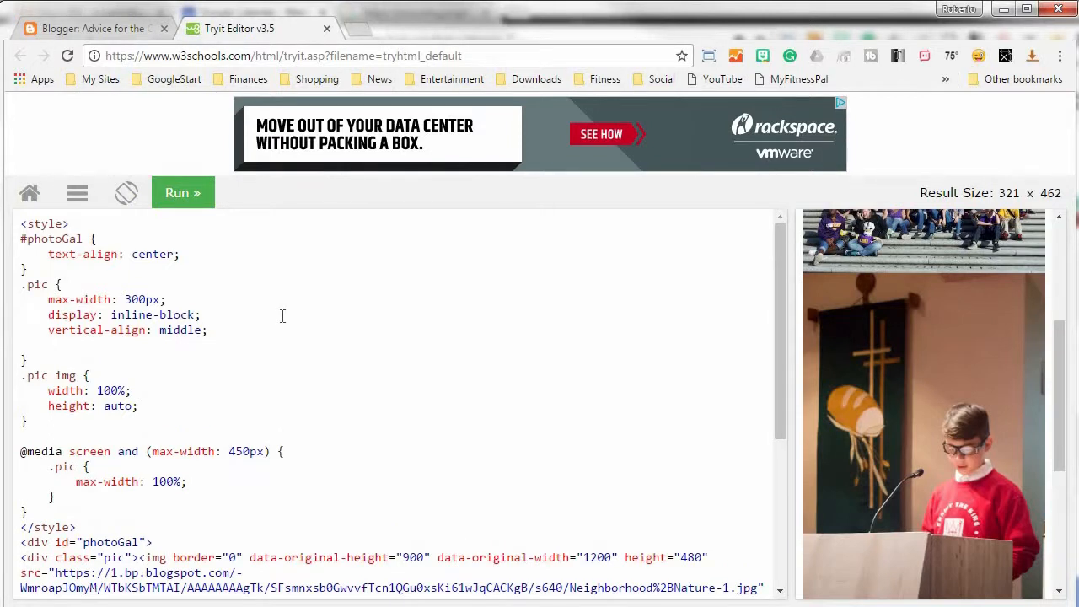
- Give .pic a margin of 4px and preview the spaced pictures
type("margin: 4px;")
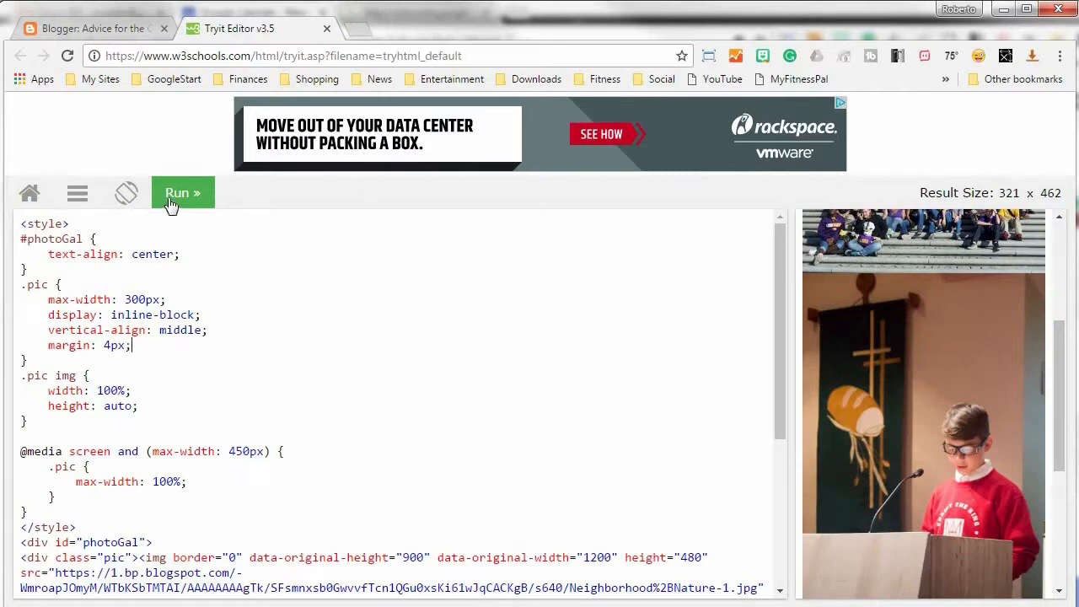
left_click(182, 192)
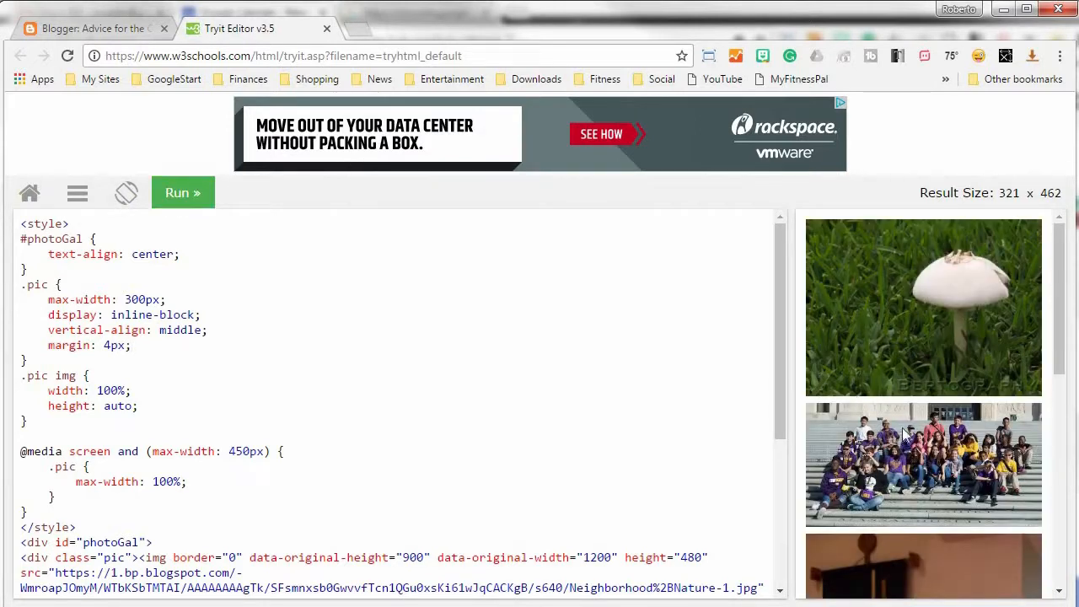
scroll("down", 3)
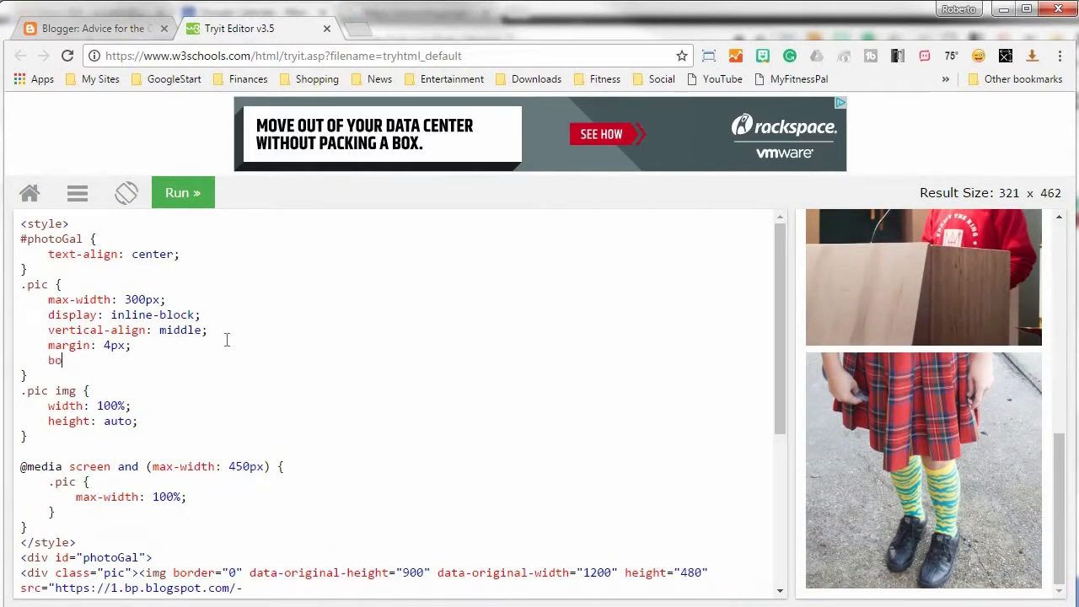
- Give .pic a border of 3px blue solid and preview the bordered gallery
type("rder: 3")
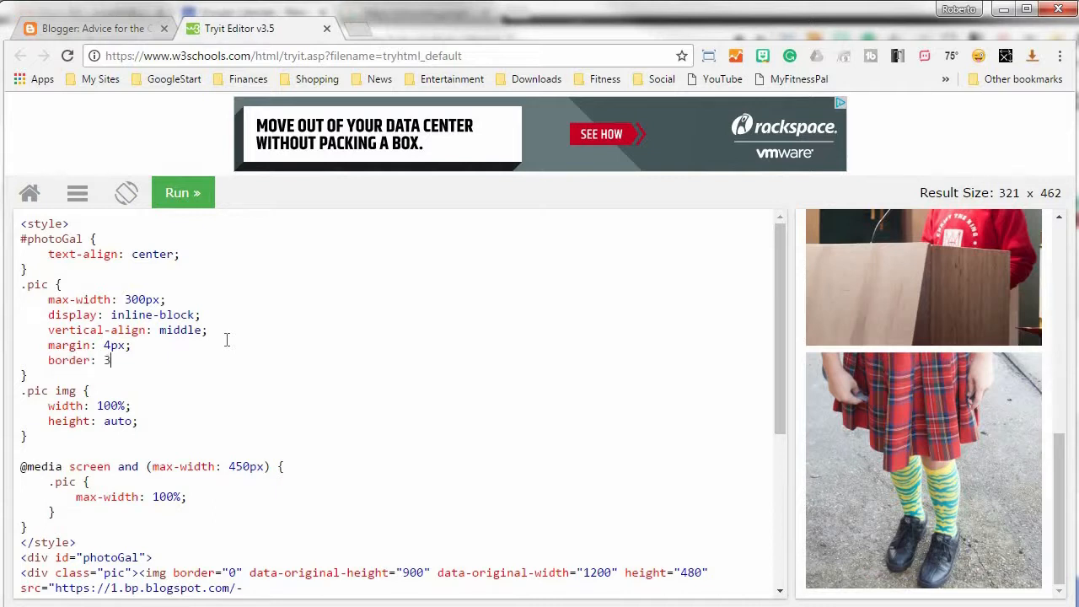
type("px blue sol")
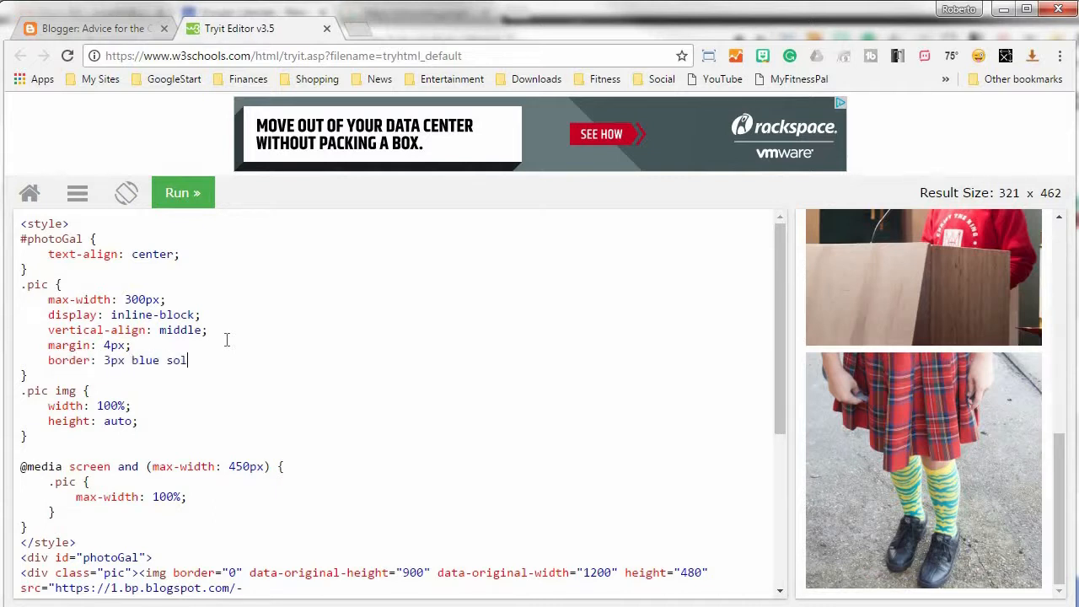
left_click(182, 192)
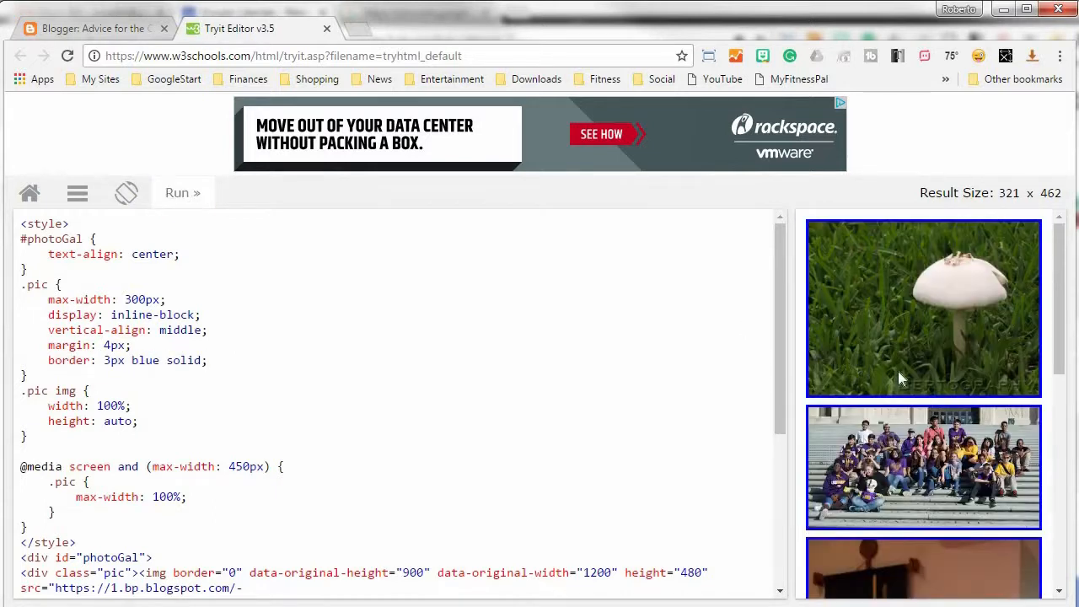
scroll("down", 3)
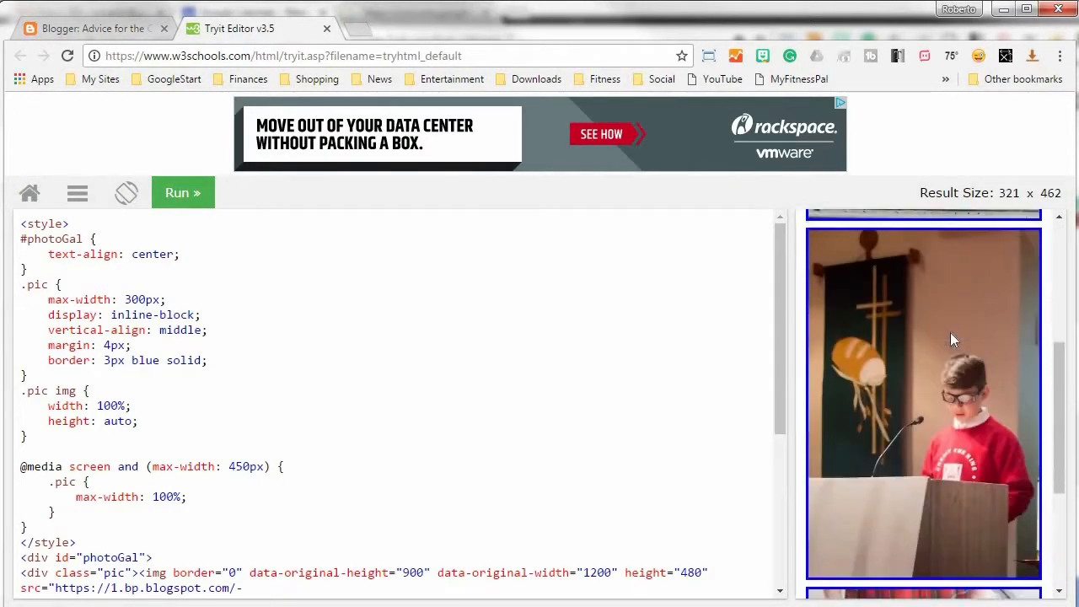
scroll("down", 3)
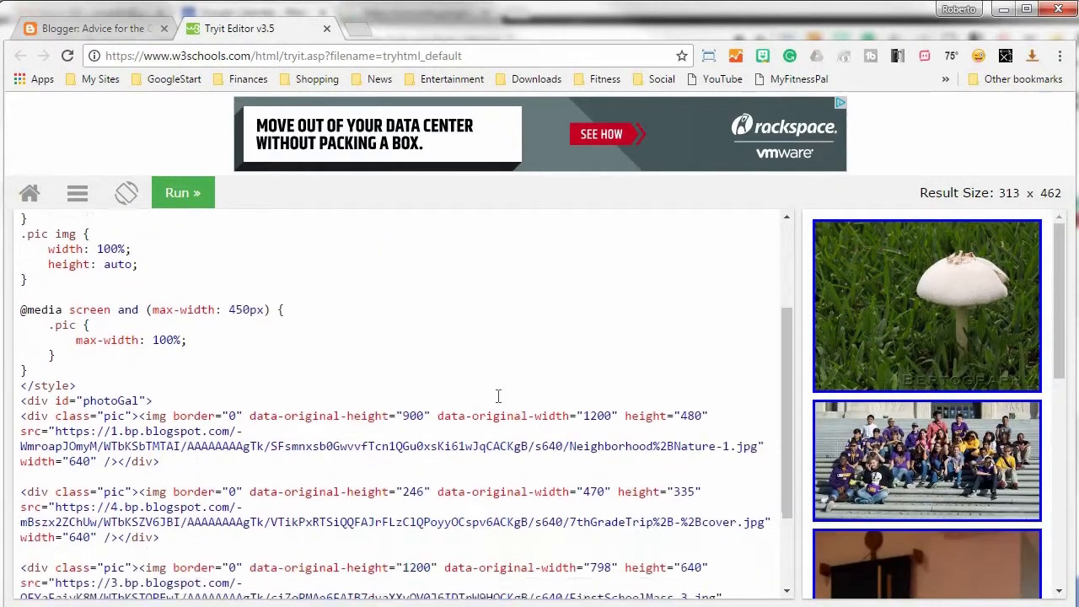
scroll("down", 3)
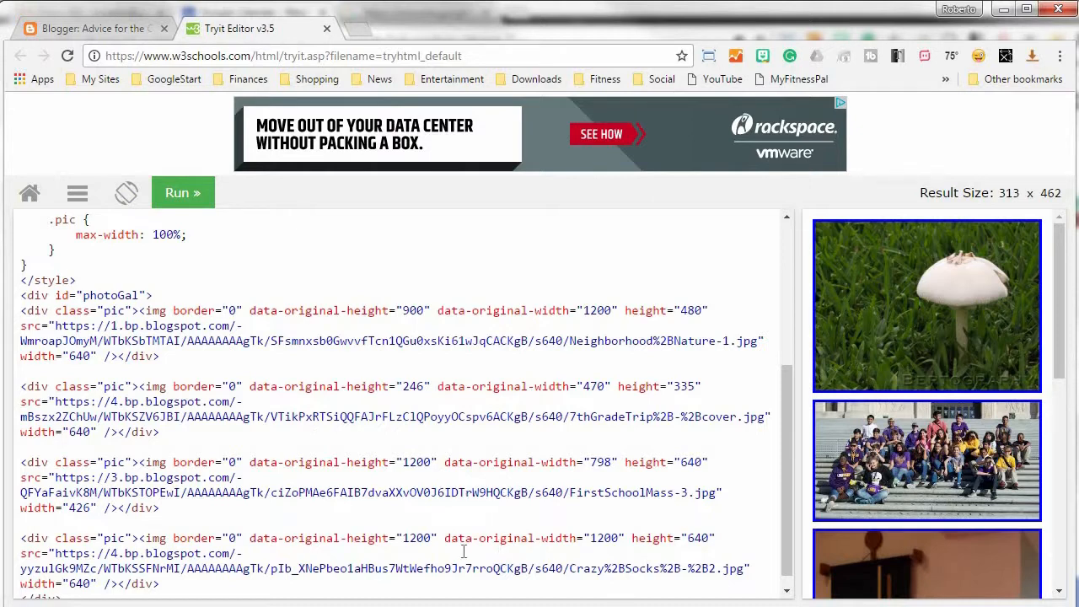
mouse_move(145, 346)
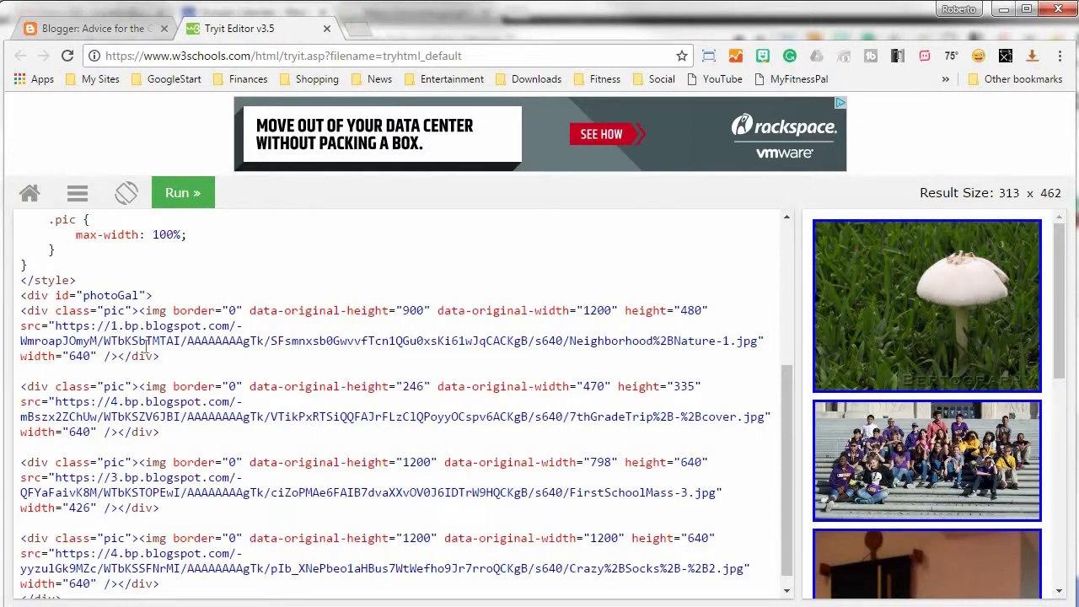
mouse_move(695, 352)
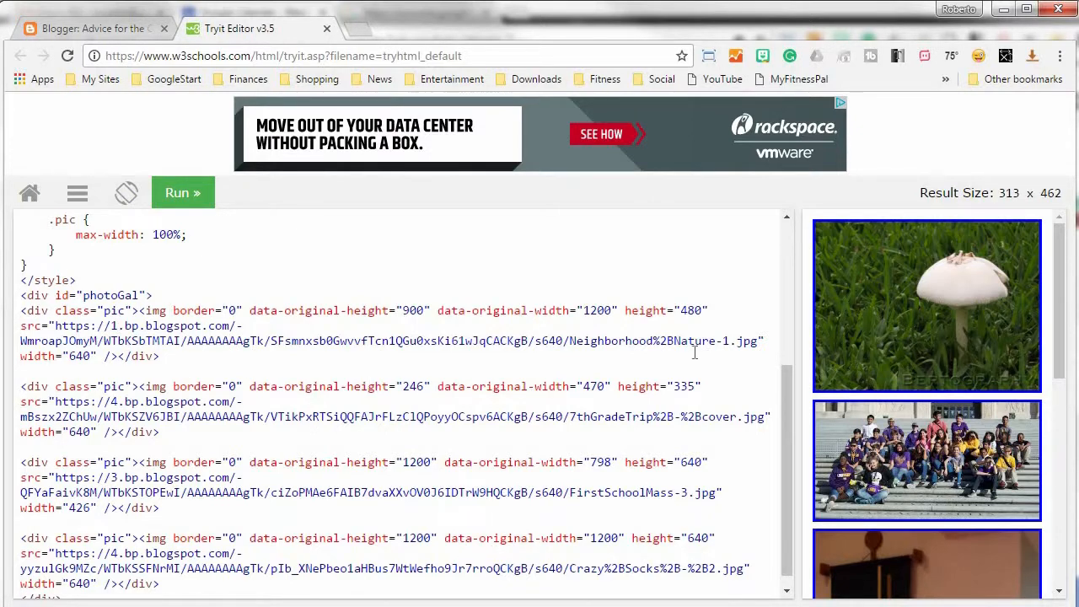
scroll("up", 3)
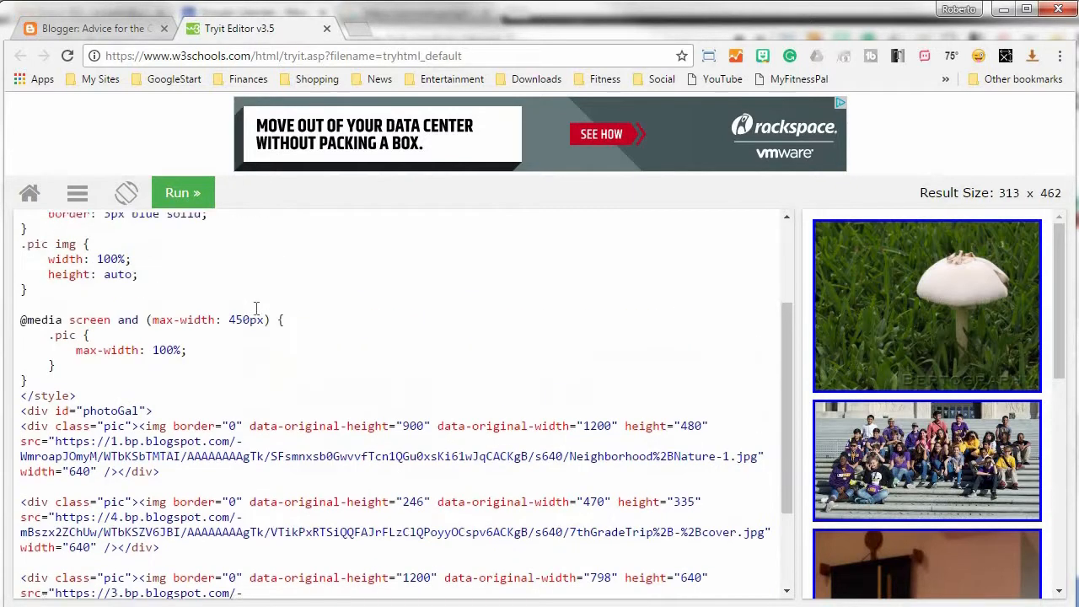
scroll("up", 3)
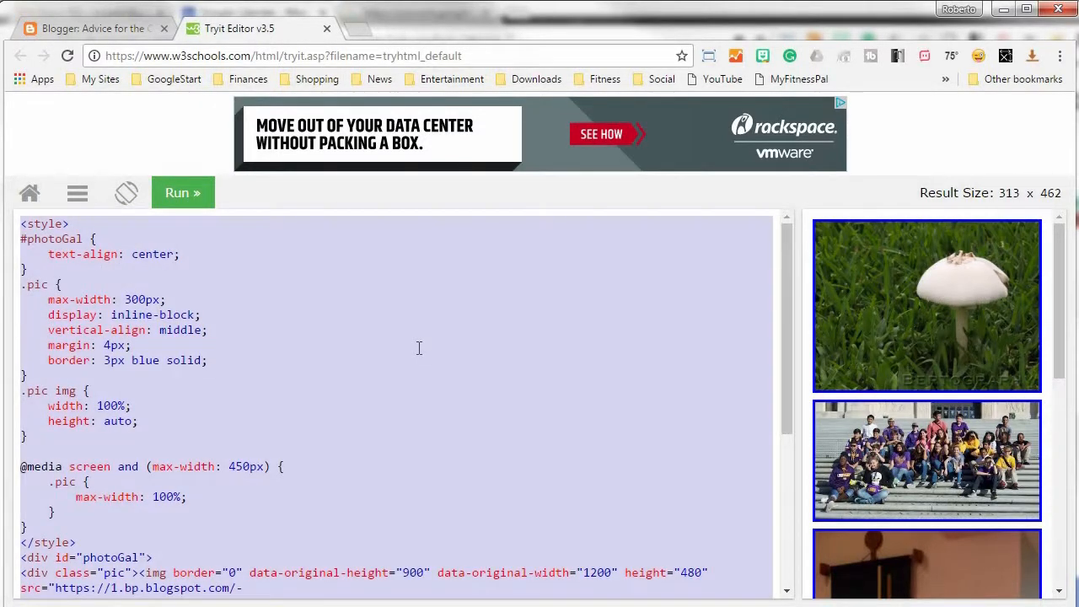
mouse_move(125, 48)
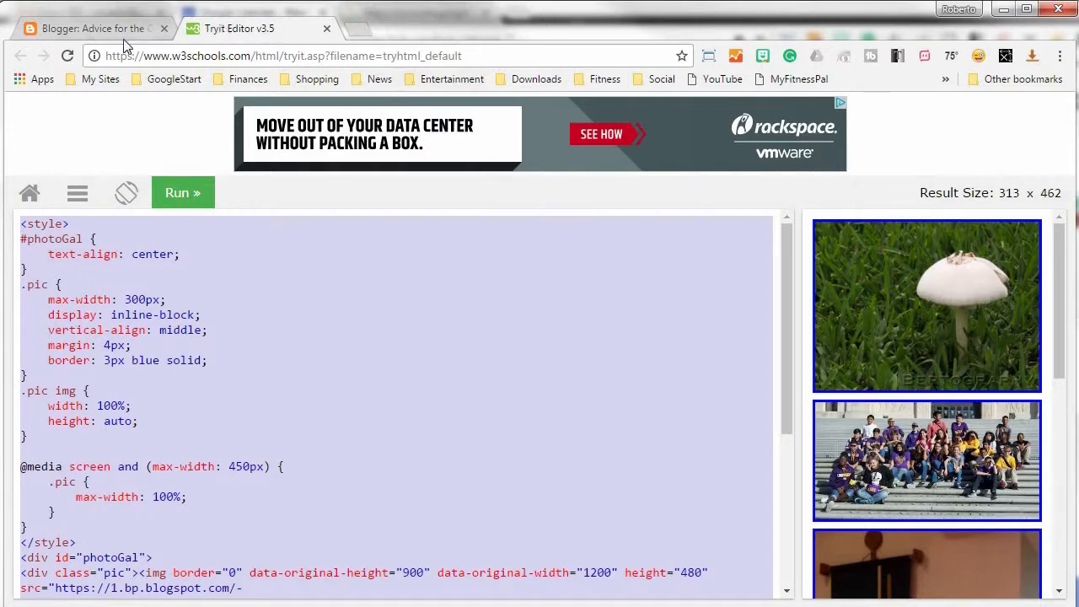
- Replace the Test Gallery post's HTML with the styled gallery code and update the post
left_click(92, 27)
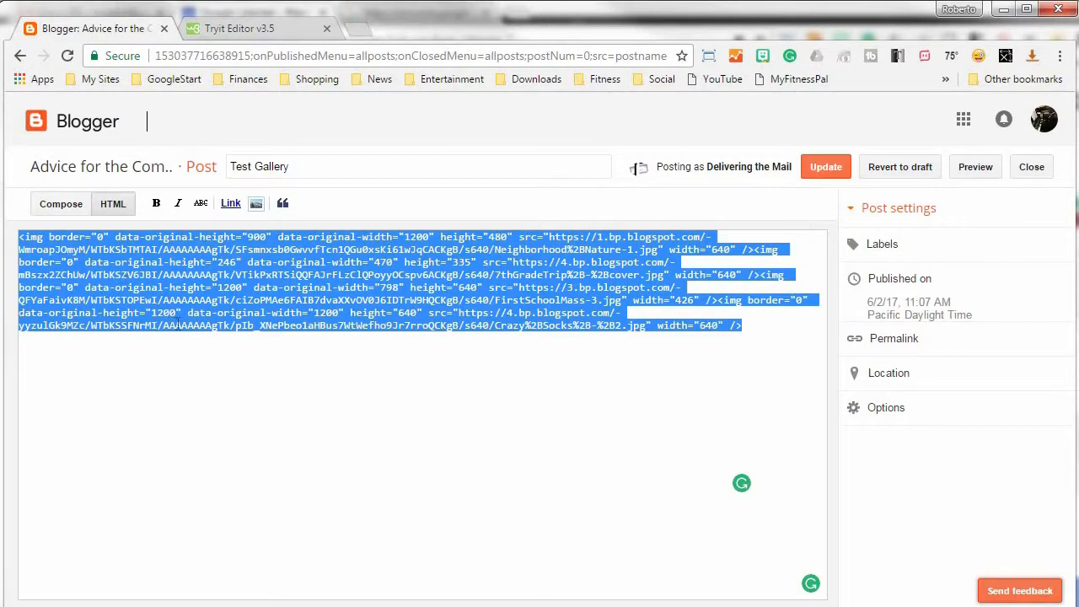
key("Delete")
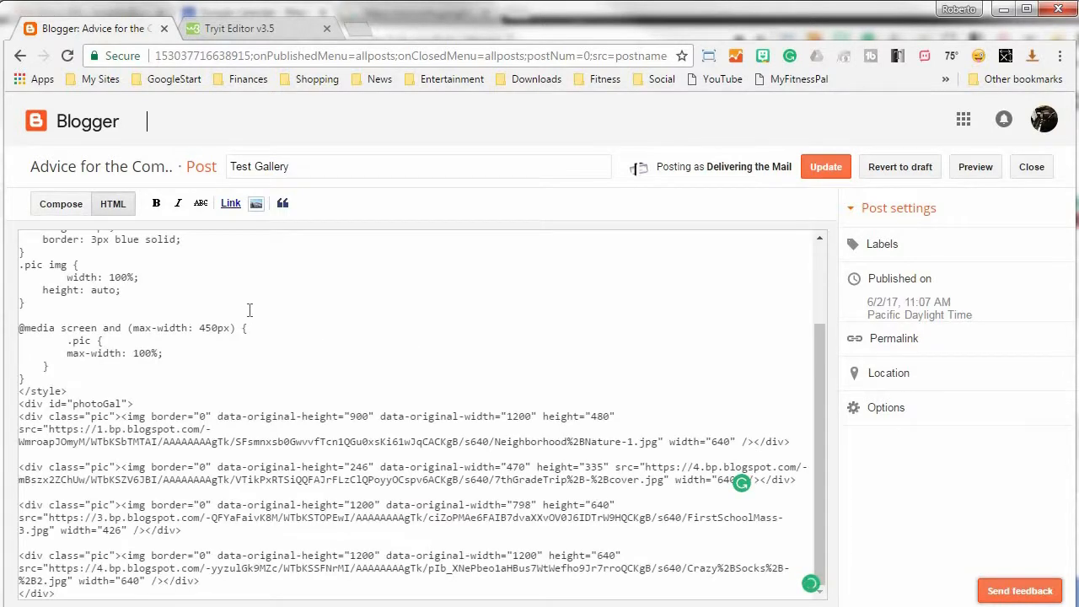
mouse_move(826, 166)
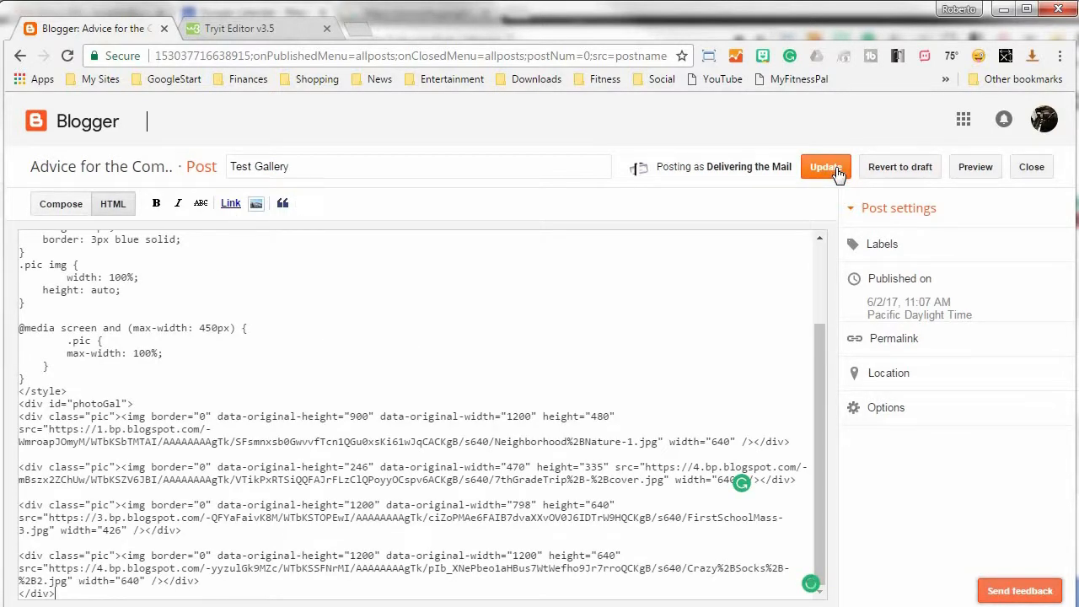
left_click(825, 166)
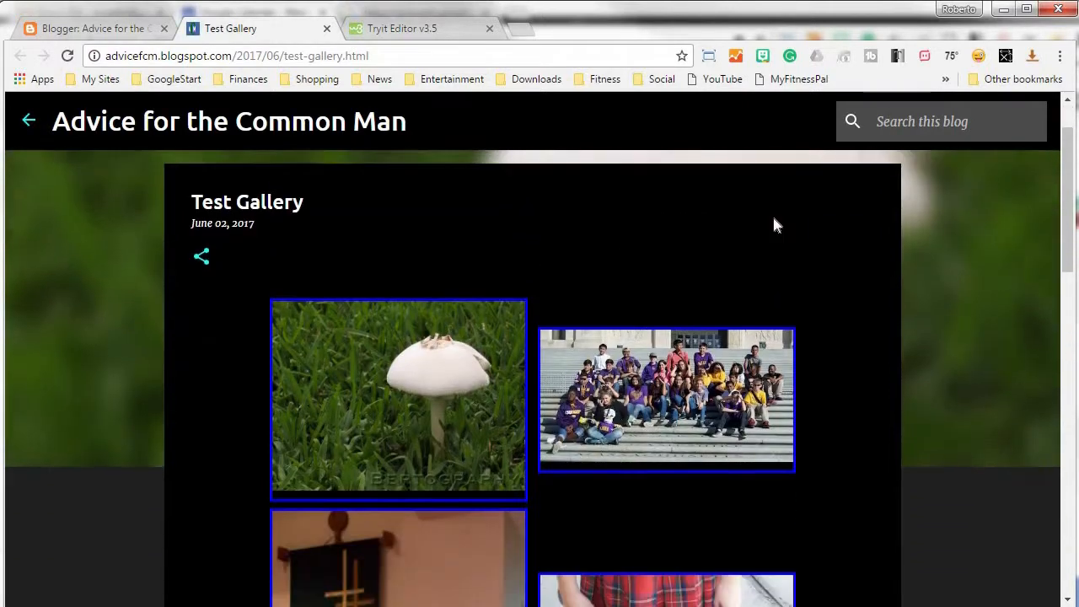
- Scroll through the published Test Gallery post, then return to the Tryit Editor code
scroll("down", 3)
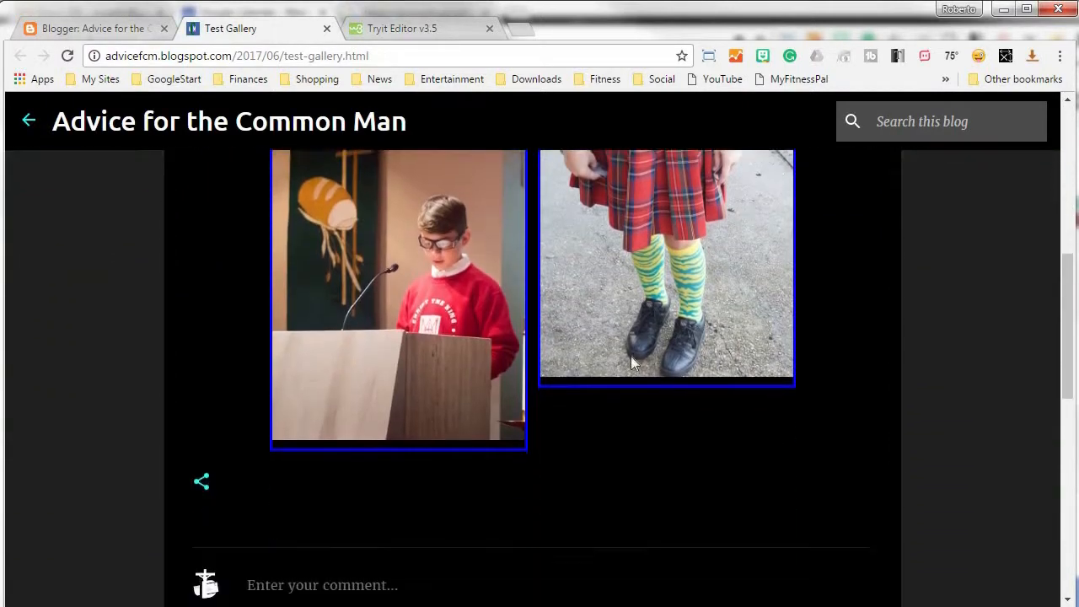
scroll("up", 3)
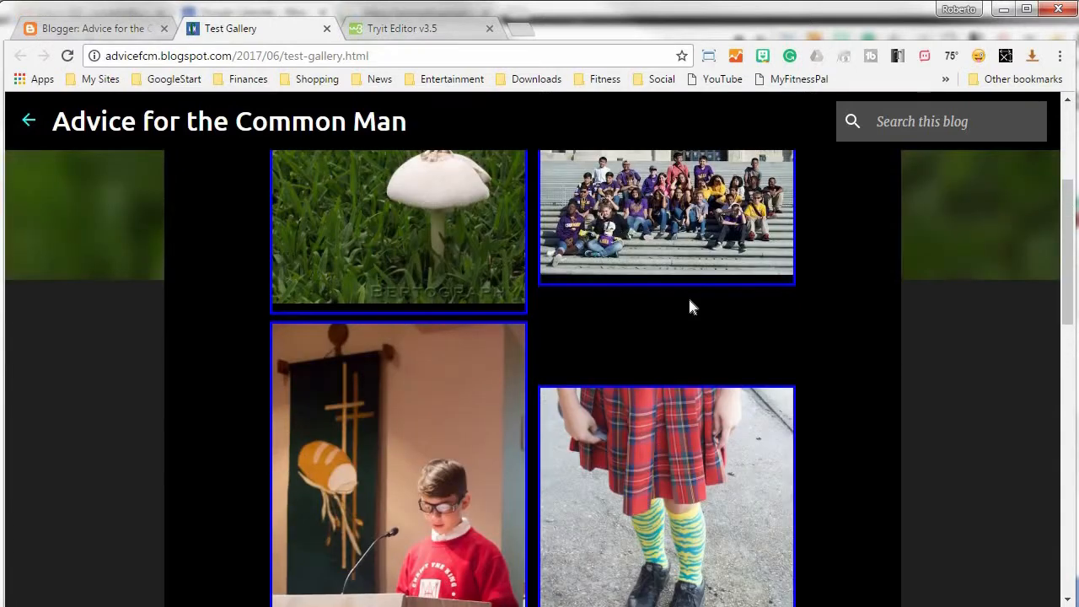
scroll("up", 3)
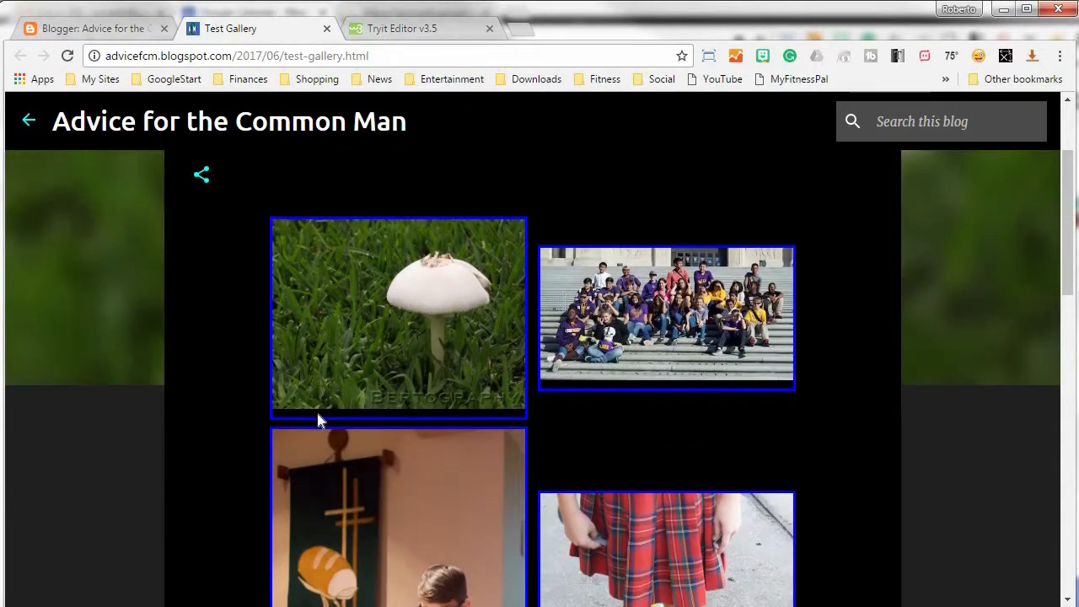
left_click(402, 27)
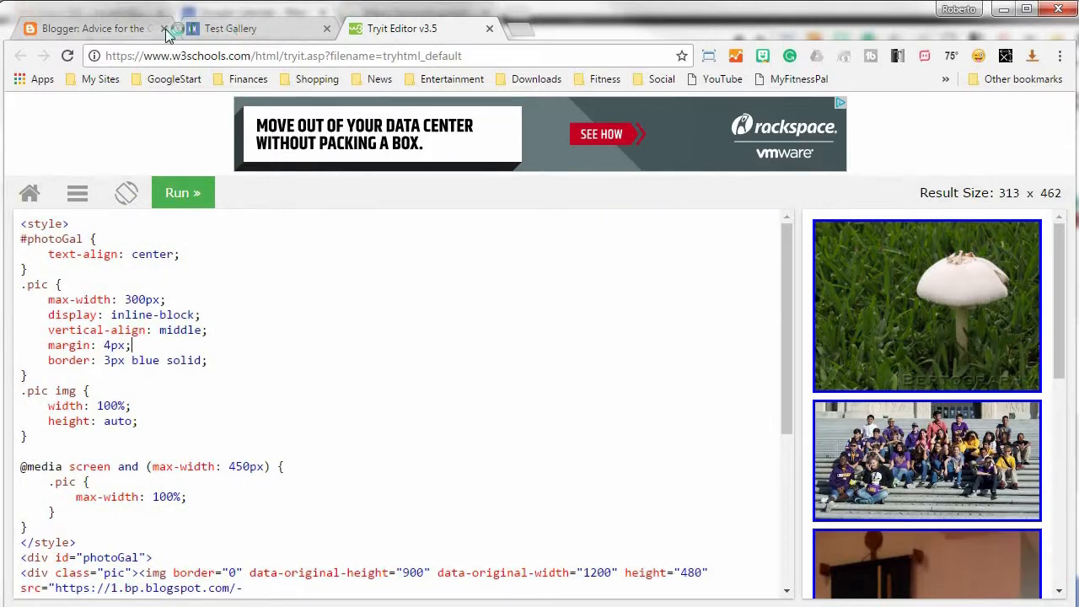
- Reopen the Test Gallery post for editing and scroll to the .pic img rule
left_click(93, 27)
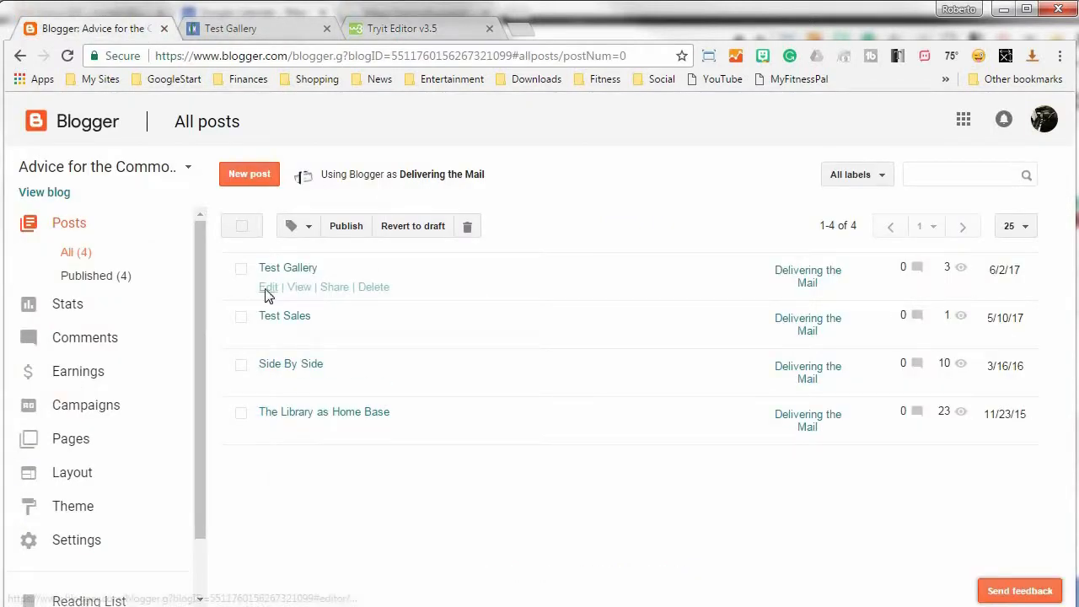
left_click(268, 286)
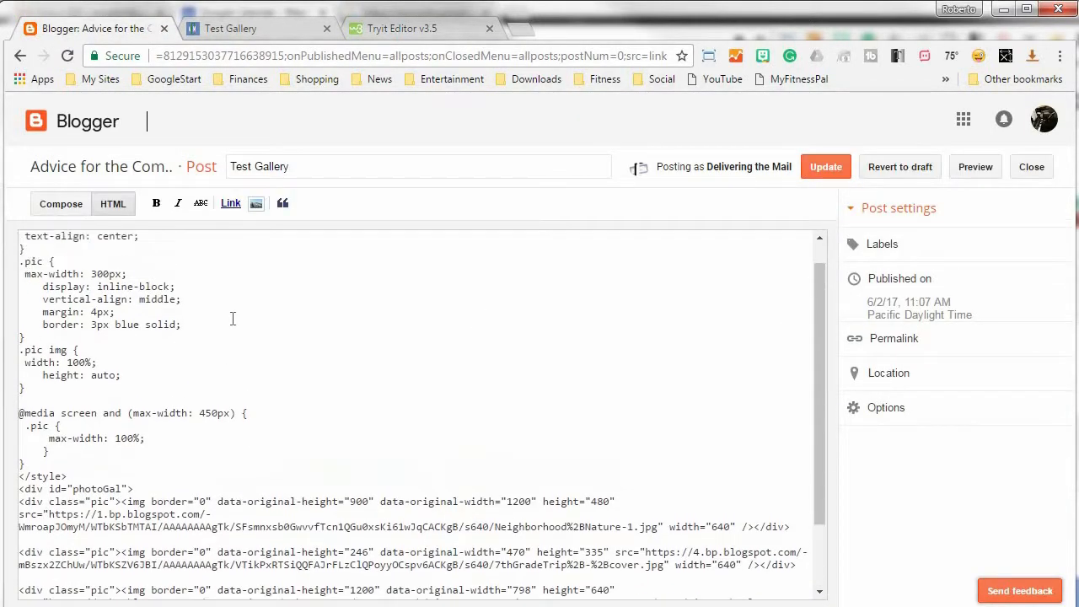
scroll("up", 3)
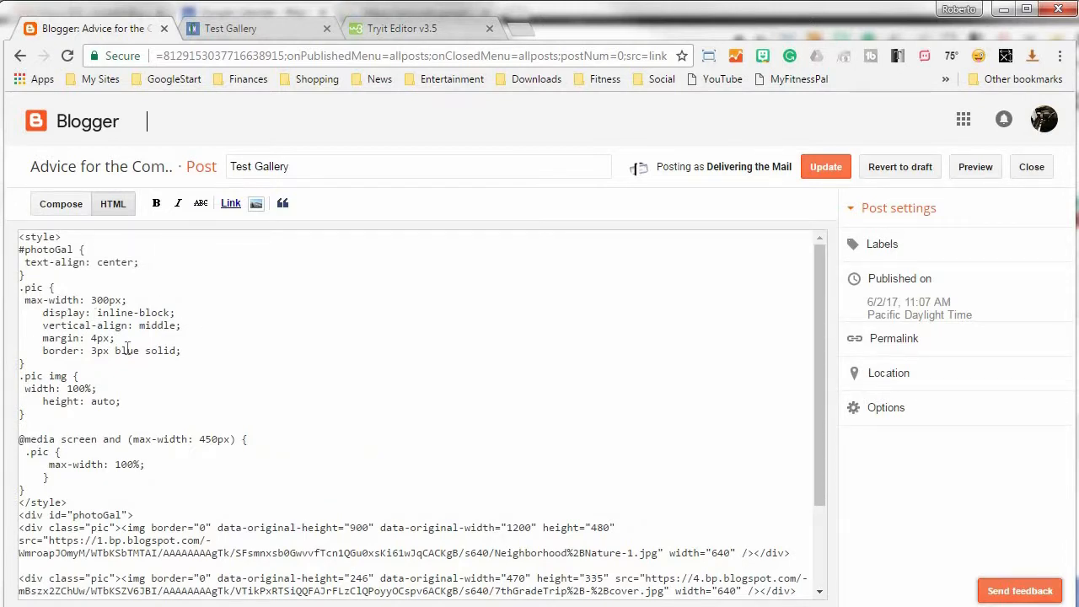
scroll("down", 3)
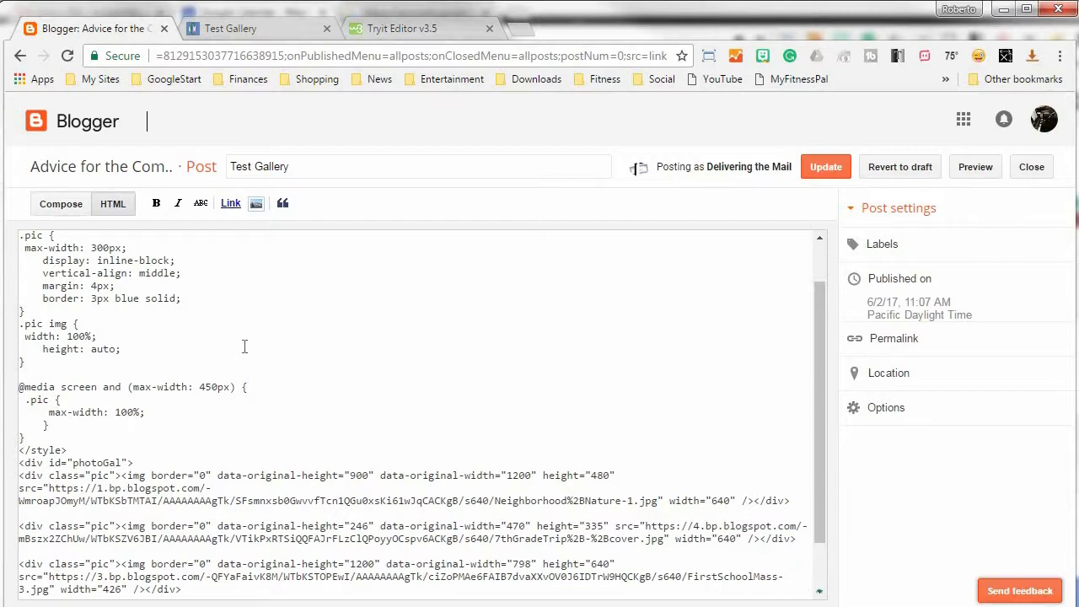
scroll("down", 3)
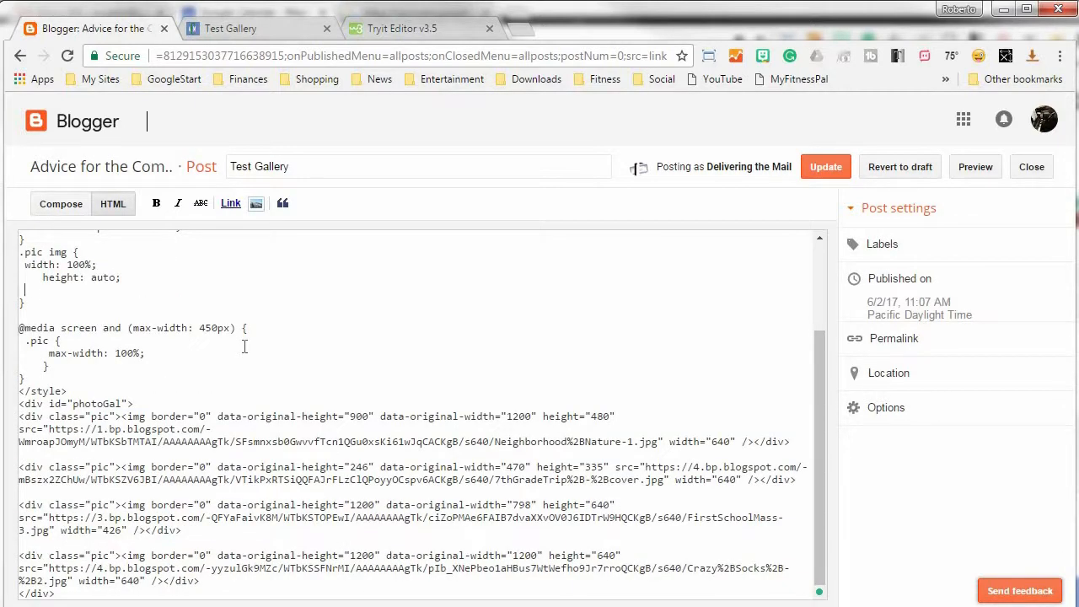
- Add display: block to the .pic img rule, update the post, and return to the Tryit Editor
type("display: block;")
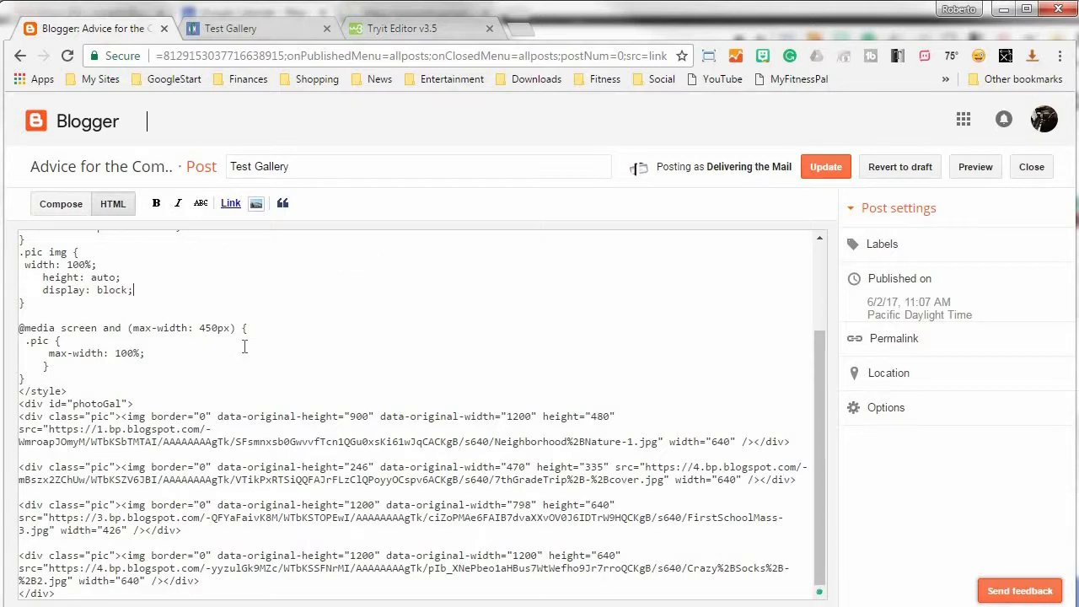
left_click(1032, 167)
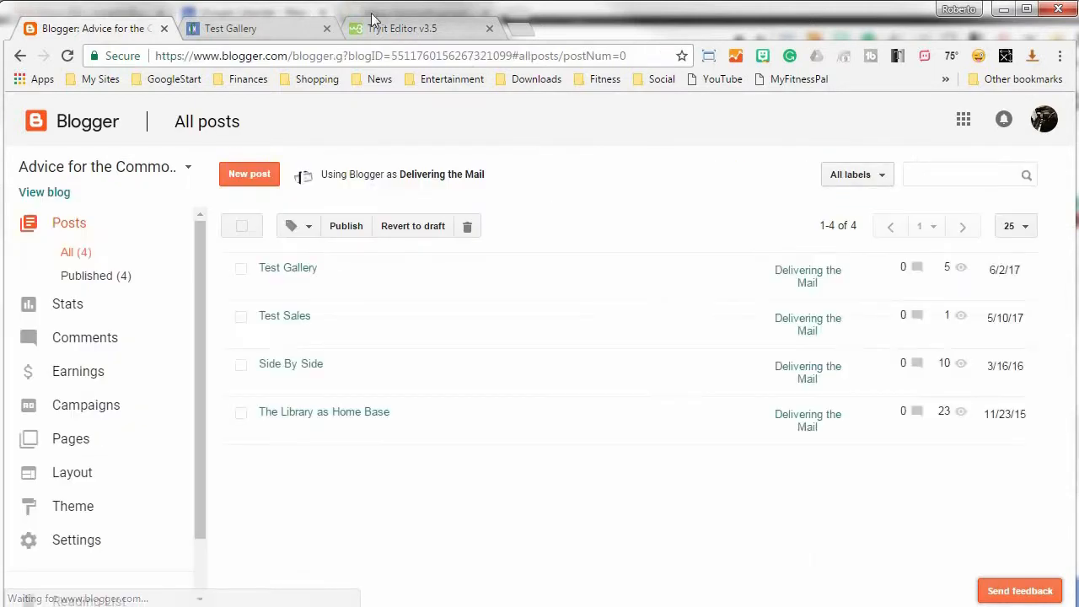
left_click(401, 27)
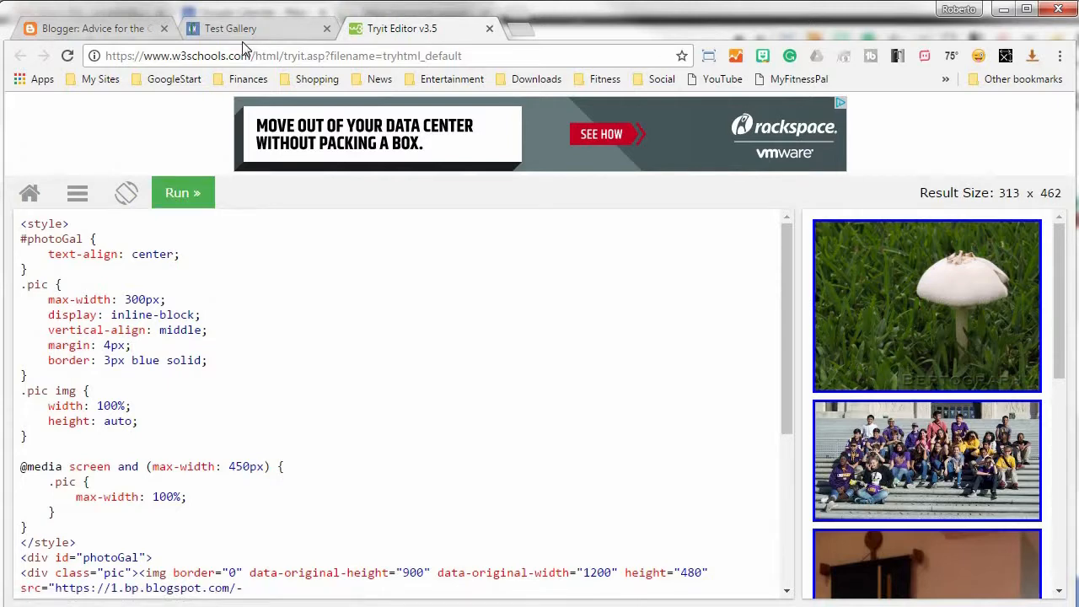
- Scroll through the republished Test Gallery post's blue-bordered photos and open DevTools with F12
left_click(229, 27)
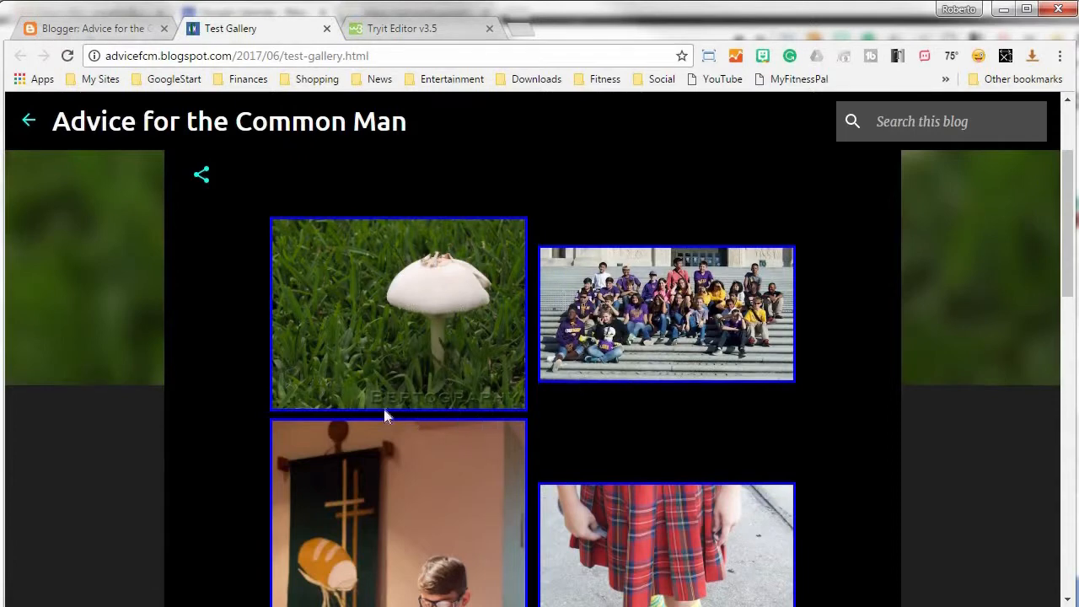
scroll("down", 3)
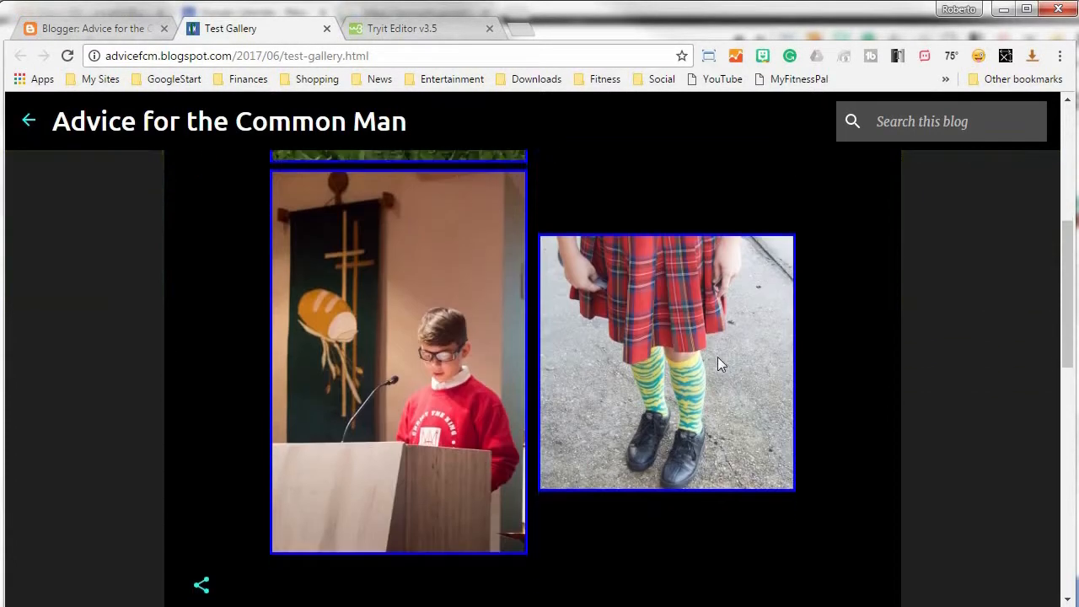
scroll("up", 3)
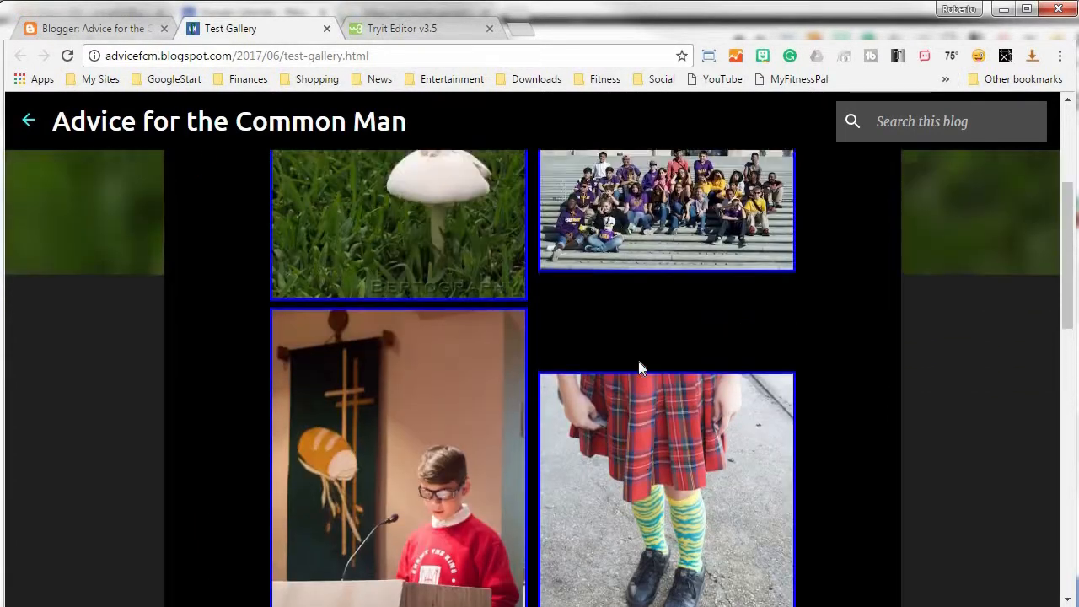
scroll("down", 3)
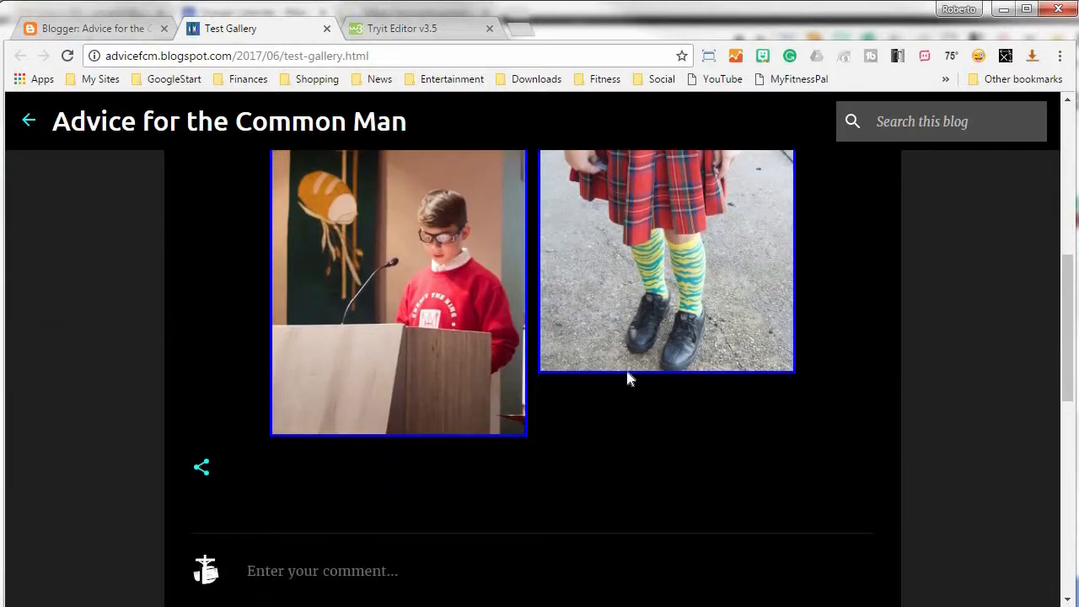
scroll("up", 3)
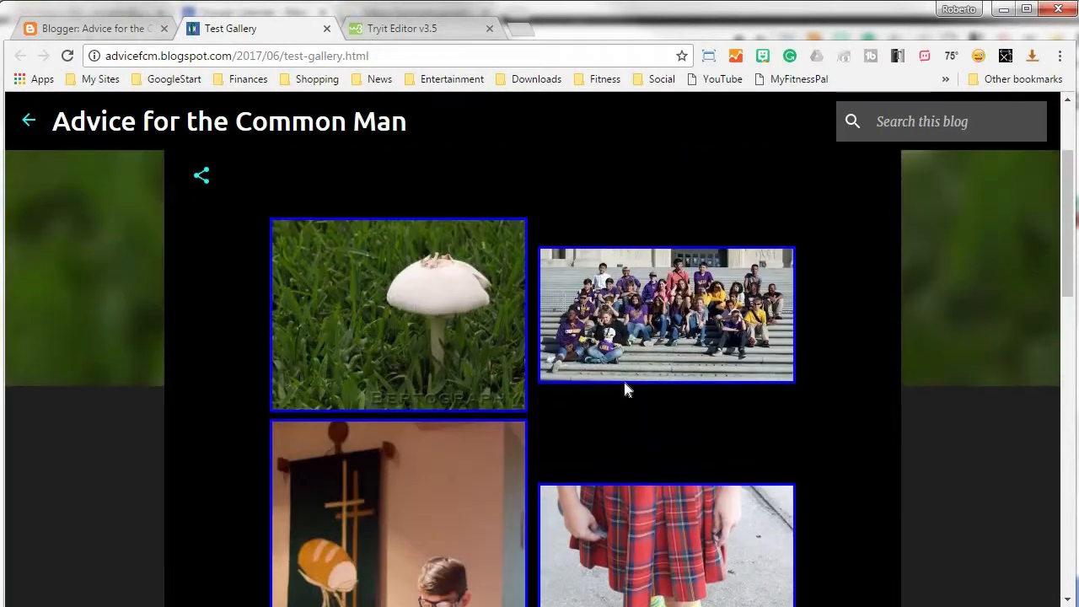
mouse_move(974, 222)
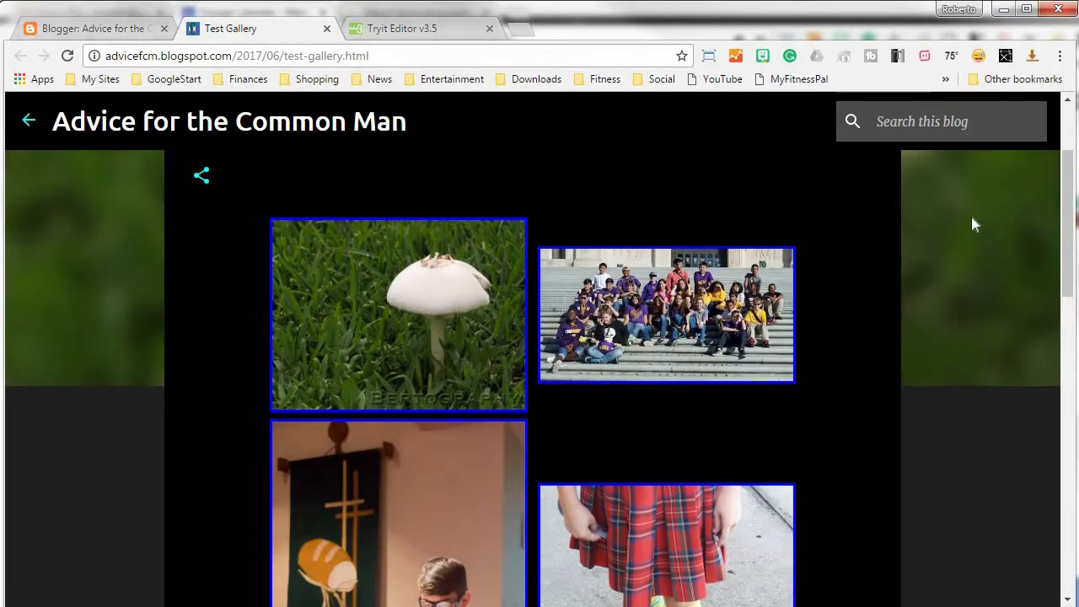
mouse_move(1002, 381)
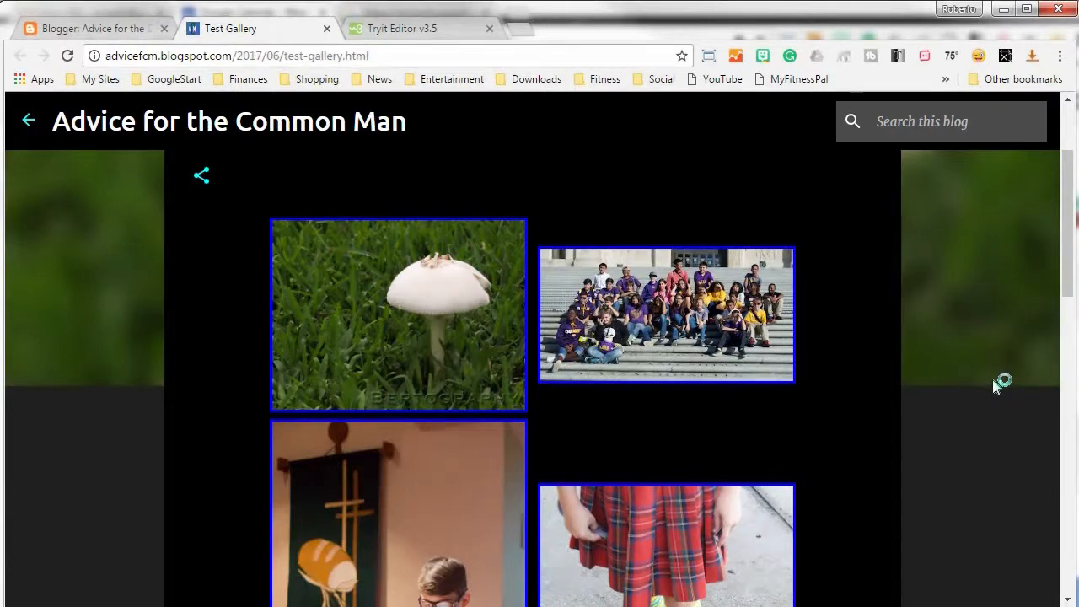
key("F12")
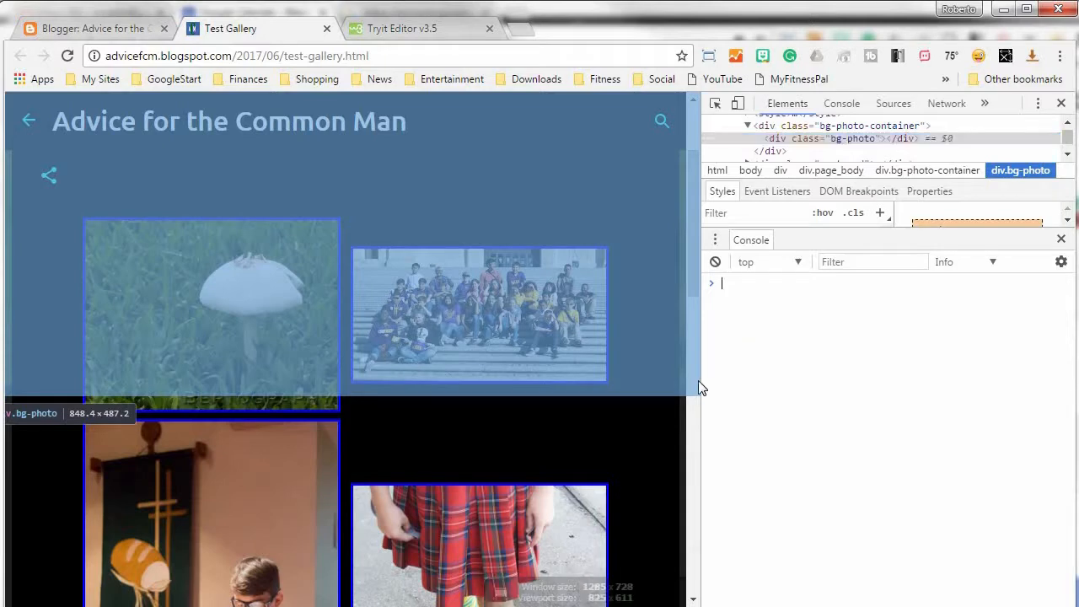
- Turn on DevTools mobile device emulation and scroll the Test Gallery post
right_click(746, 379)
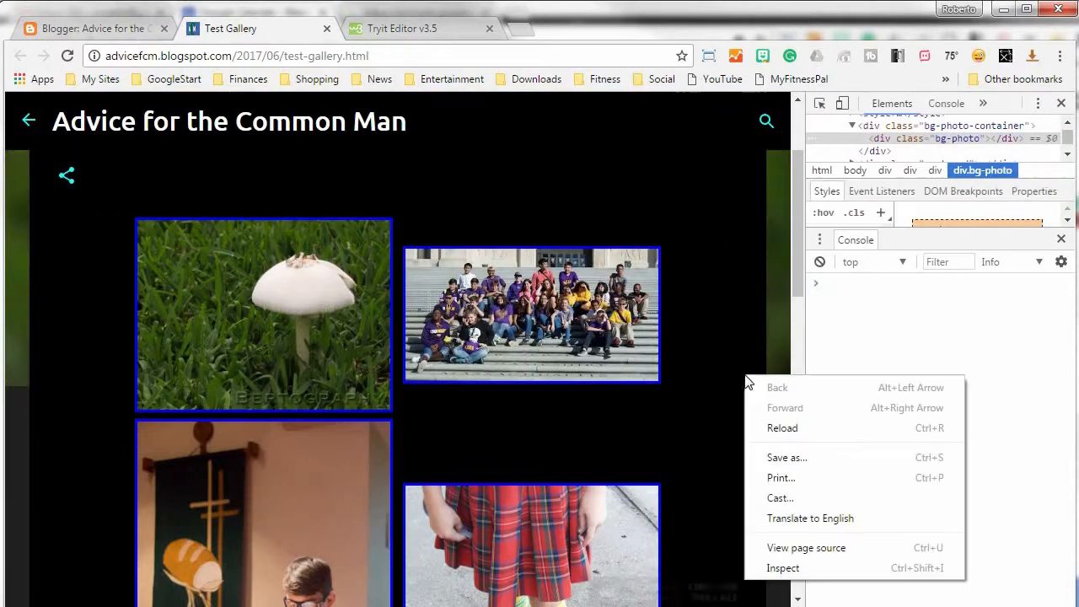
mouse_move(844, 103)
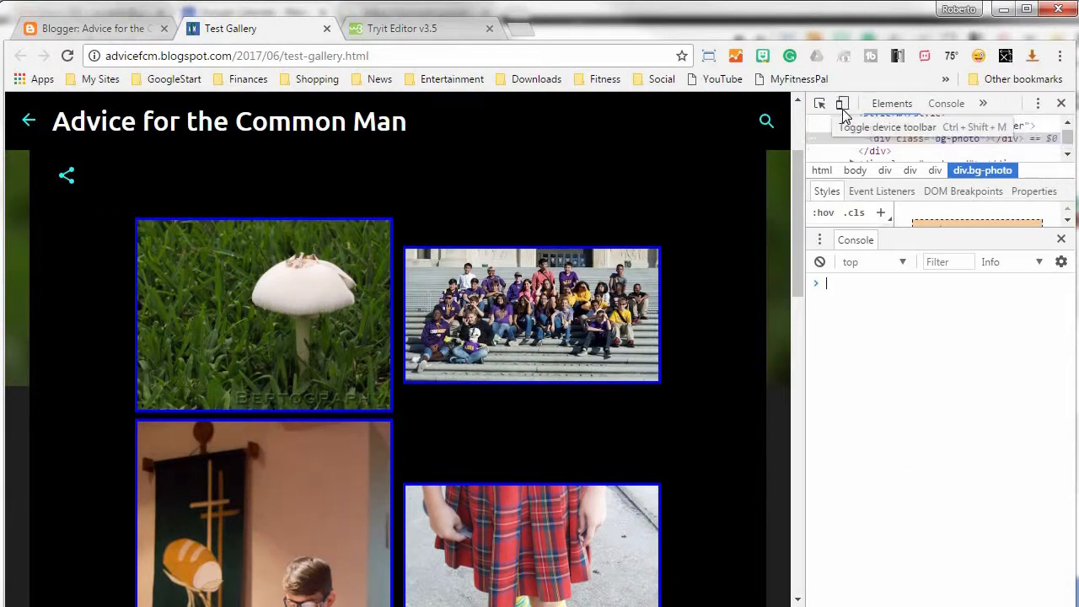
left_click(844, 103)
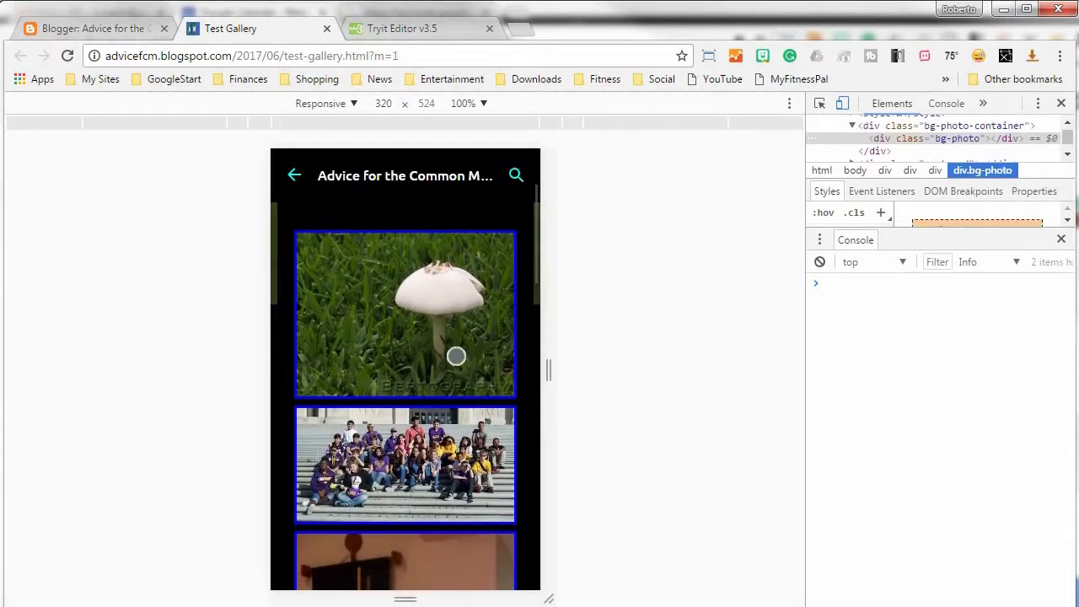
scroll("down", 3)
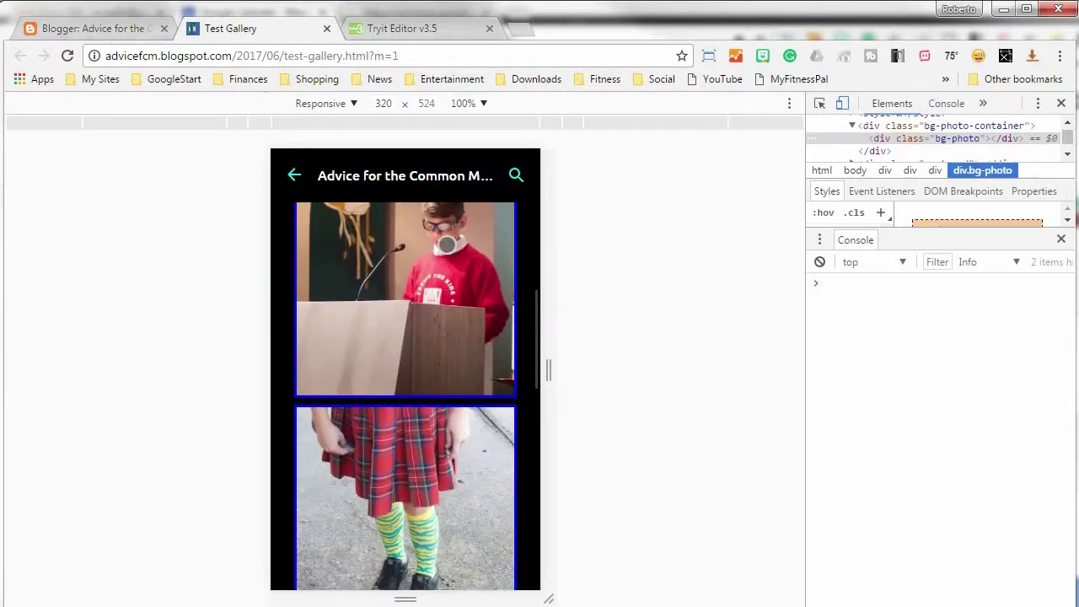
scroll("down", 3)
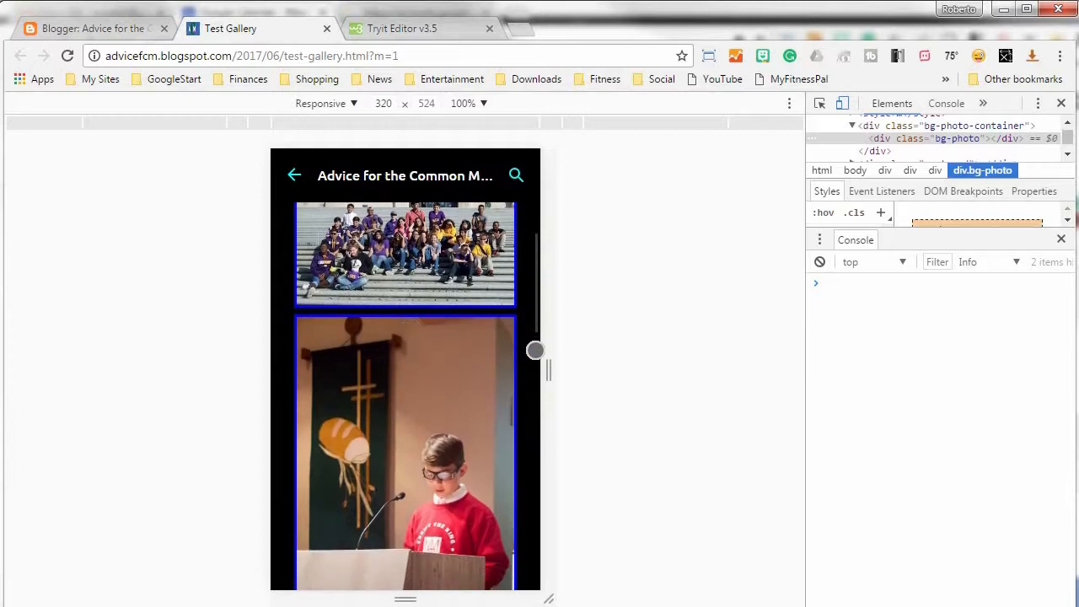
- Try narrow, Mobile L and tablet viewport widths, ending at 320 px with stacked images
left_click_drag(537, 349, 506, 367)
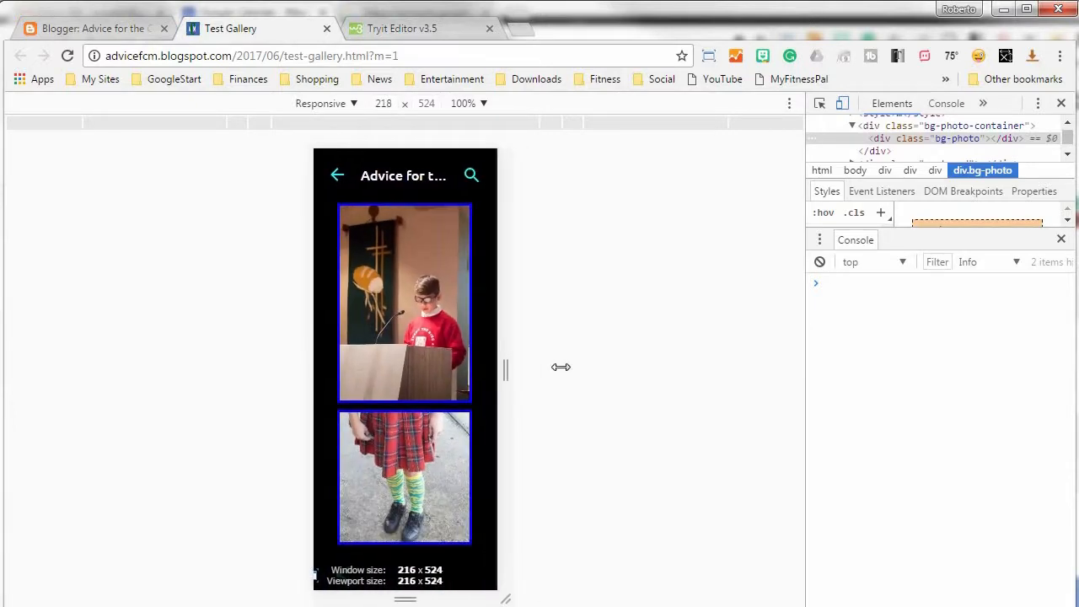
left_click_drag(506, 368, 592, 368)
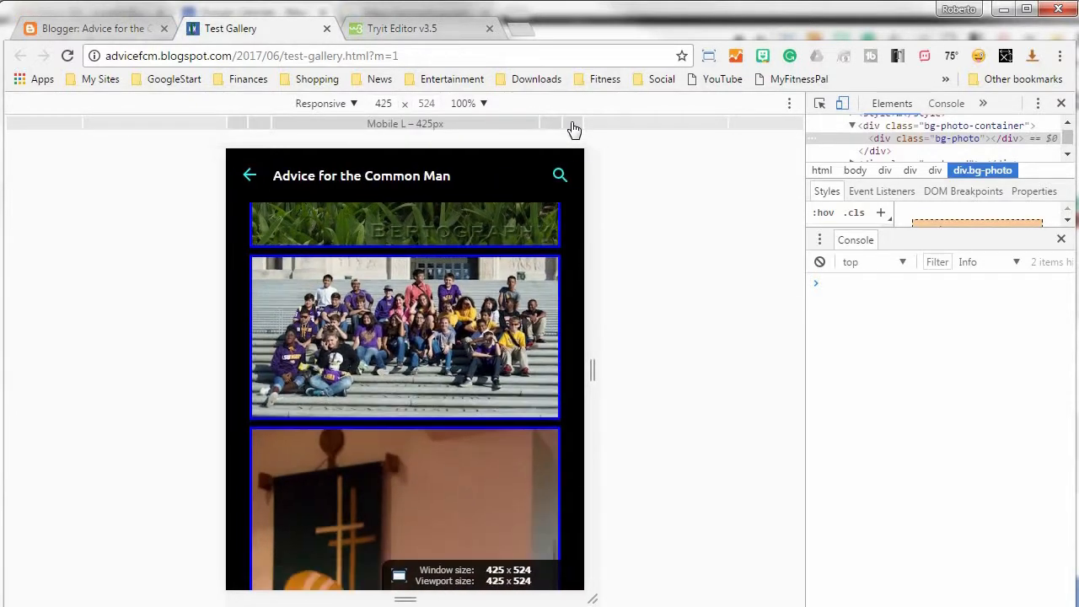
scroll("up", 3)
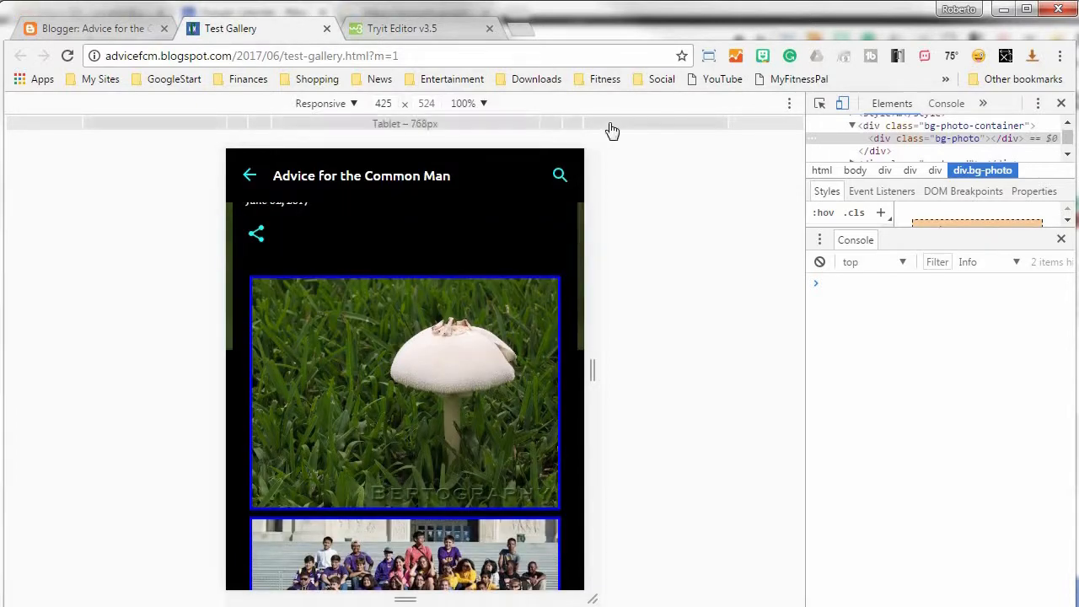
left_click_drag(593, 371, 738, 371)
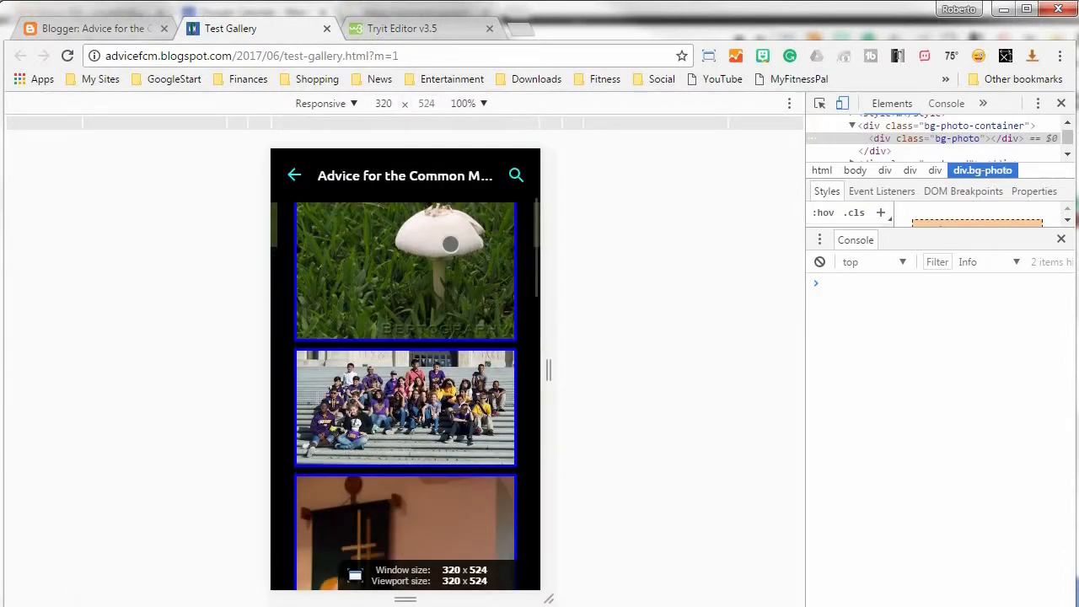
scroll("down", 3)
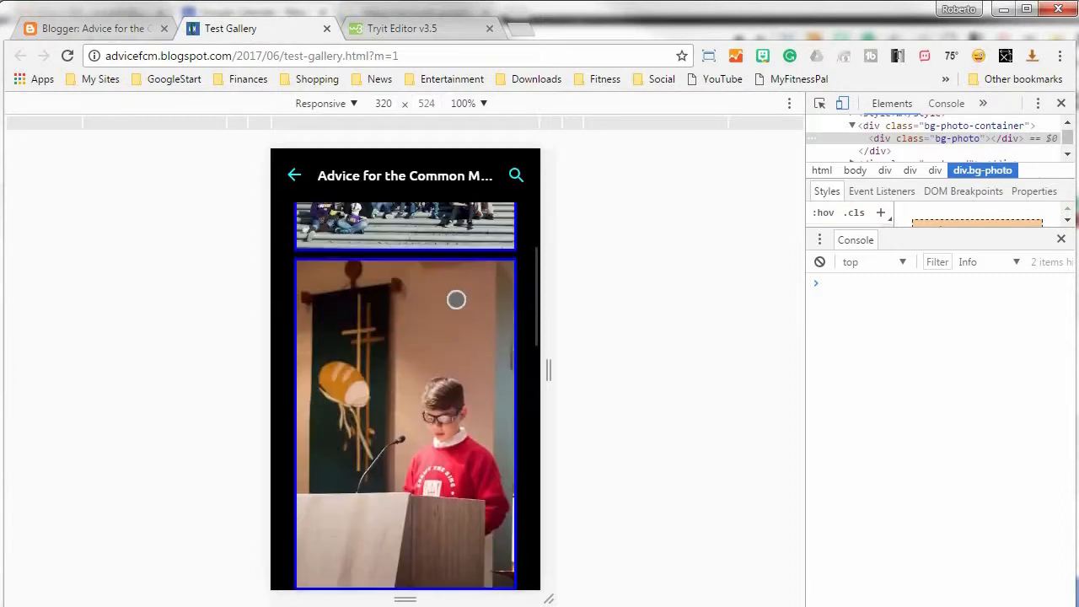
scroll("up", 3)
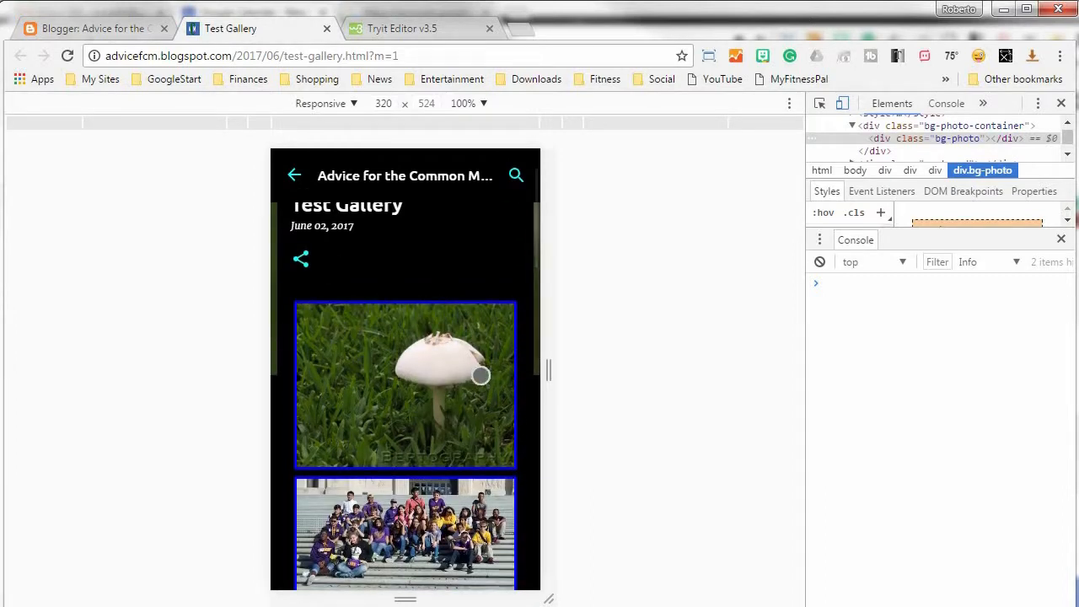
mouse_move(521, 339)
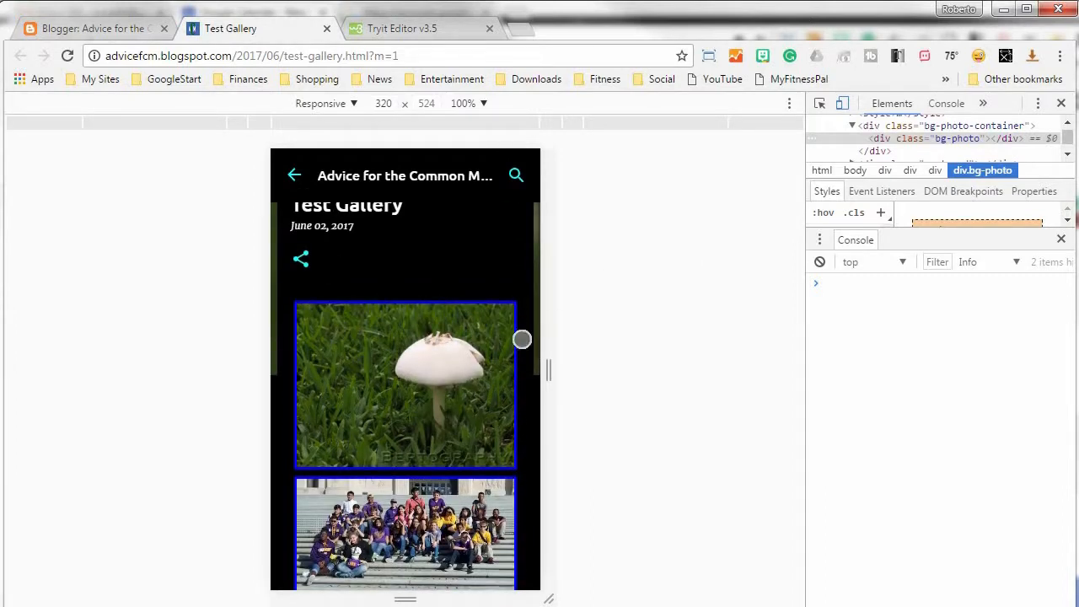
mouse_move(543, 204)
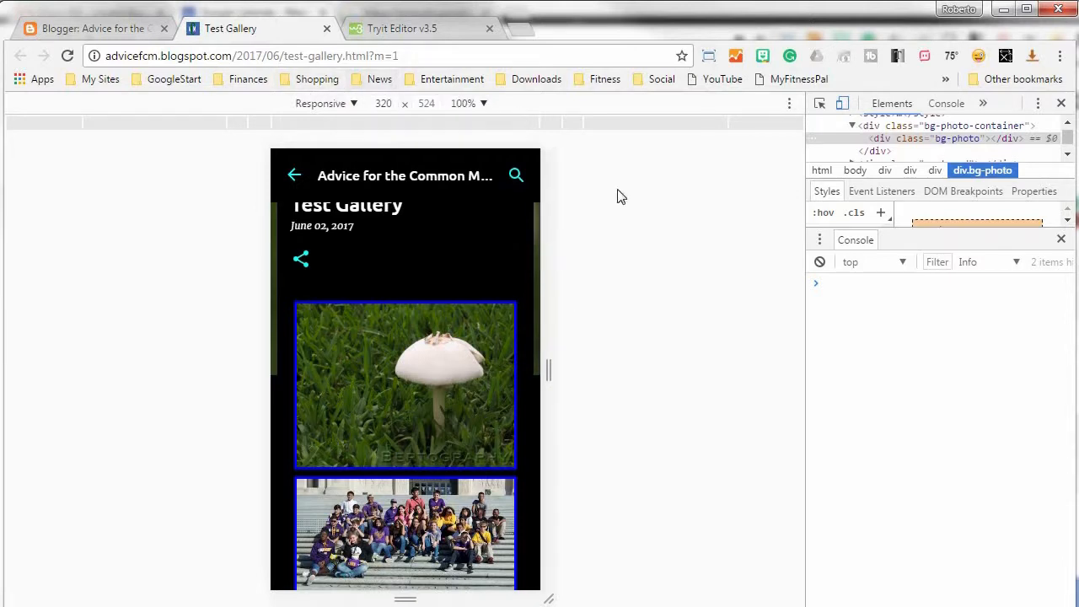
mouse_move(556, 304)
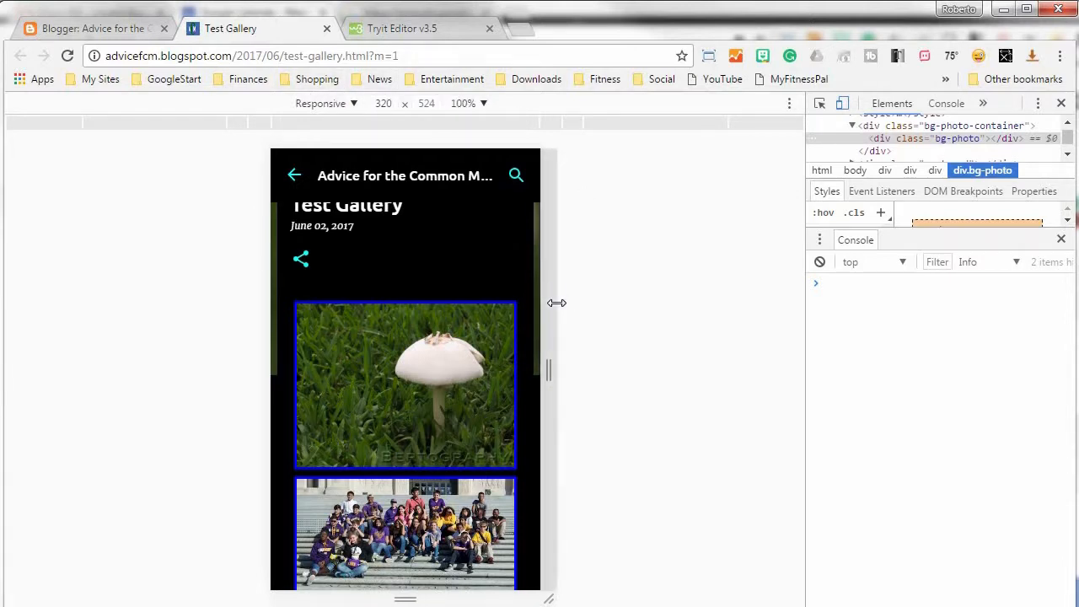
mouse_move(580, 280)
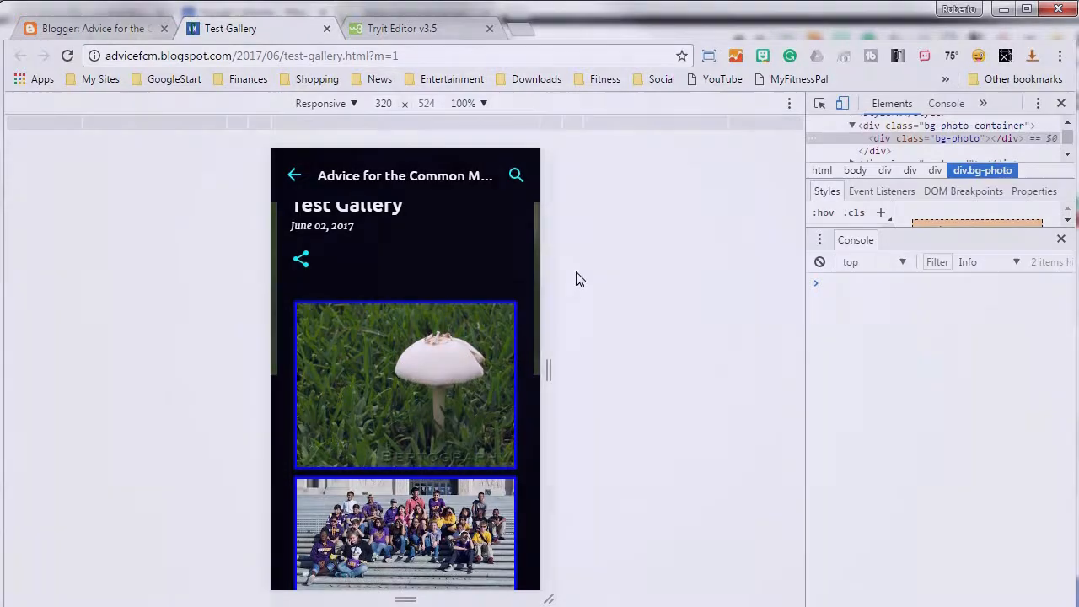